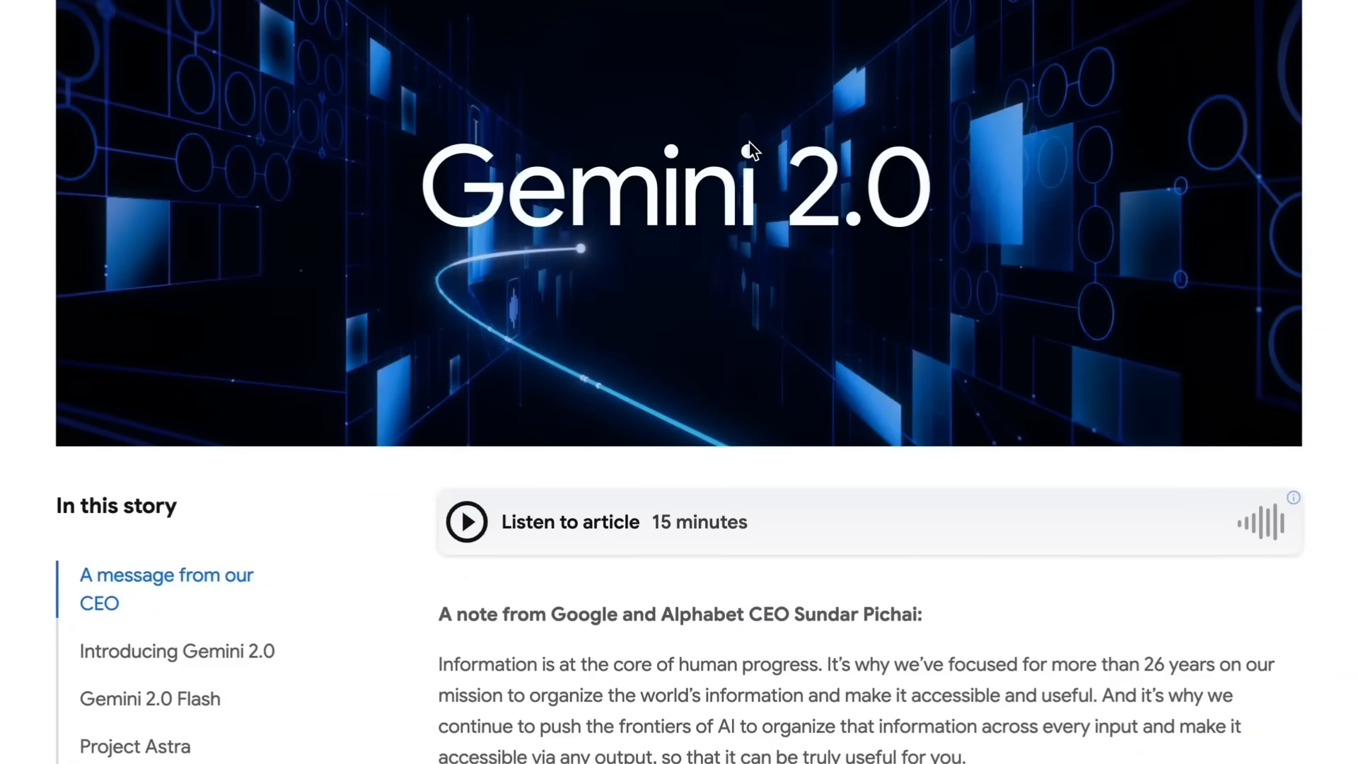
- Scroll down the Gemini 2.0 blog post before moving to the Speech generation docs
{"action": "scroll", "scroll_direction": "down", "scroll_amount": 3}
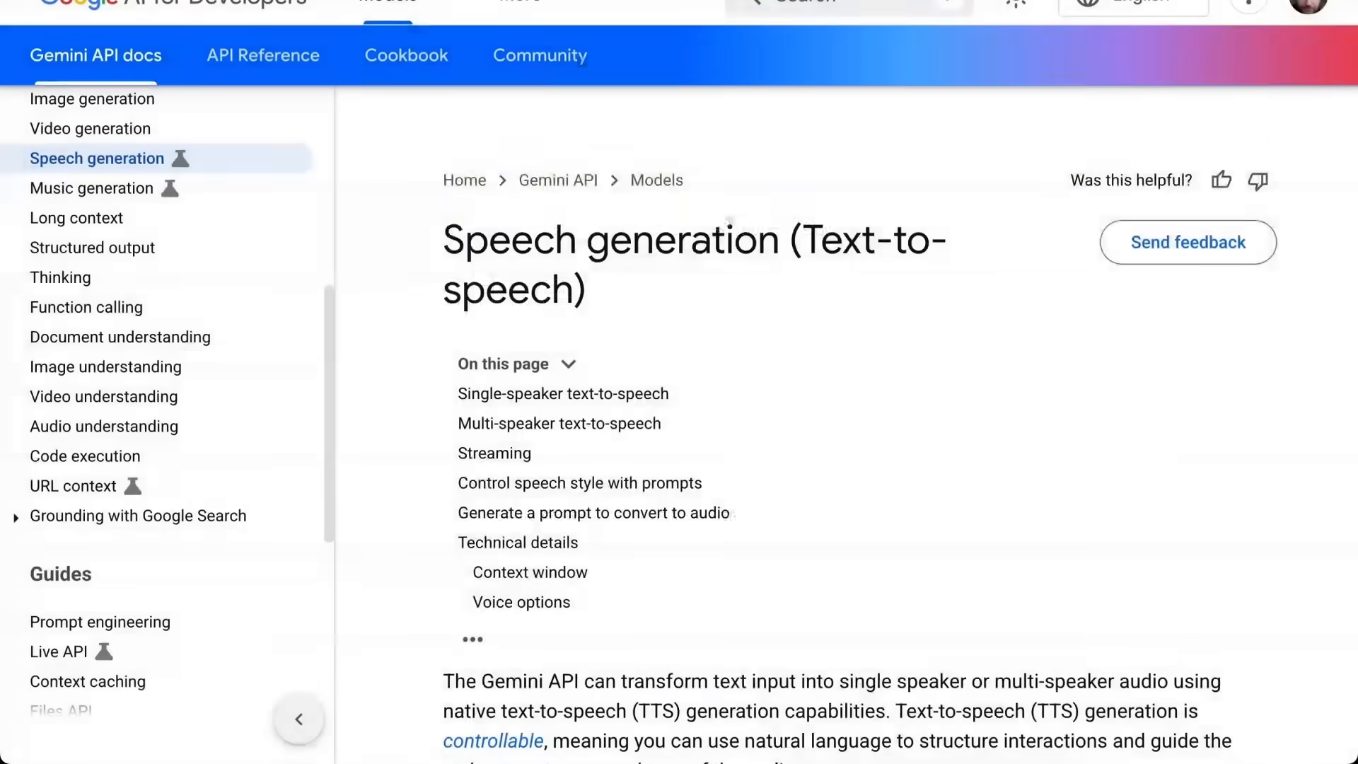
- Read the speech generation guide's intro and 'Before you begin' down to Single-speaker text-to-speech
{"action": "scroll", "scroll_direction": "down", "scroll_amount": 3}
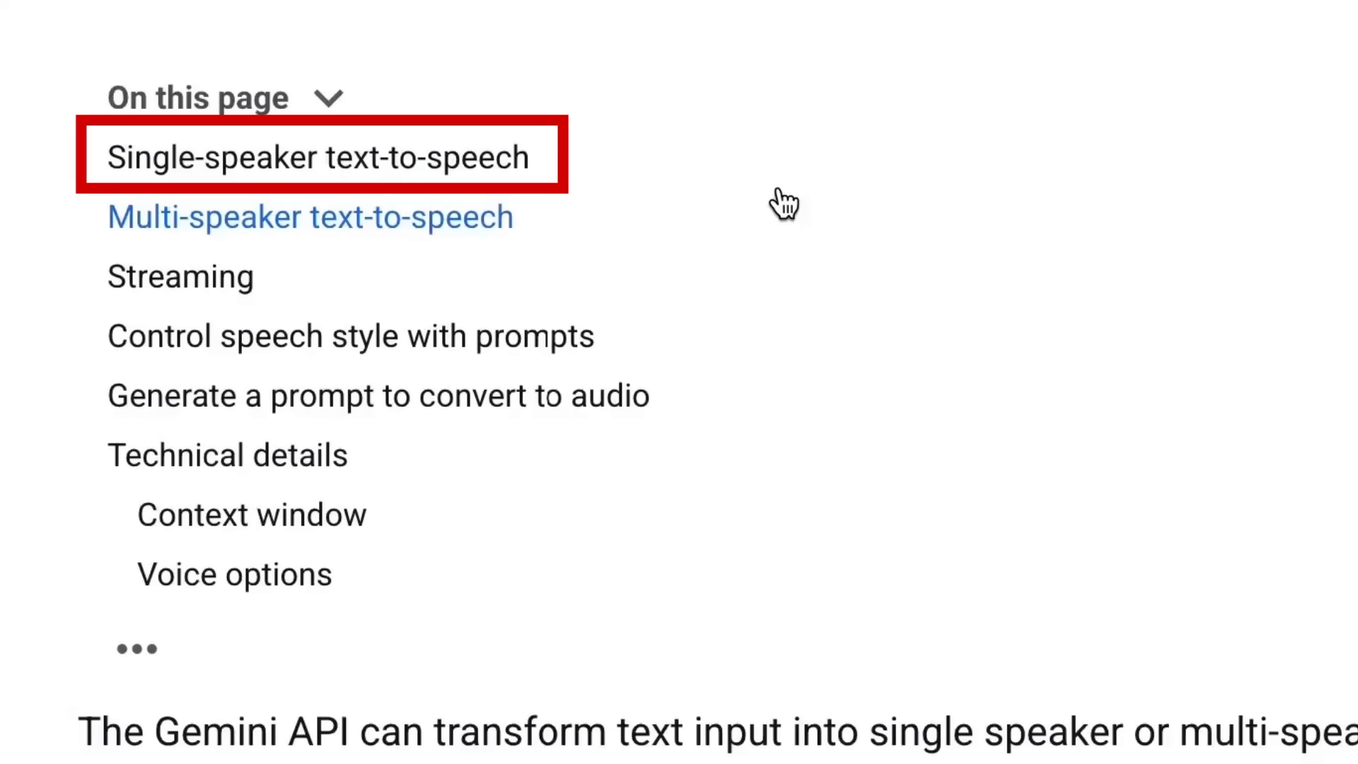
{"action": "left_click", "coordinate": [310, 217]}
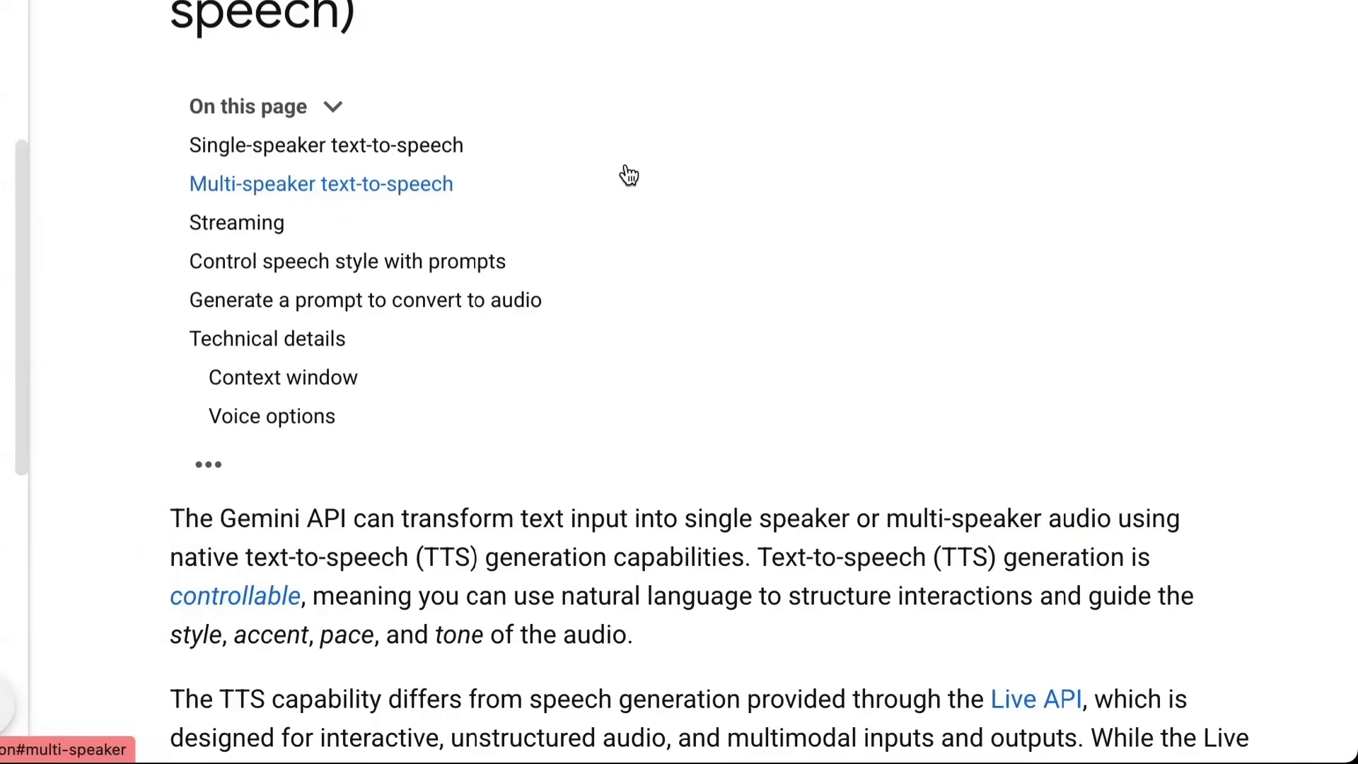
{"action": "scroll", "scroll_direction": "down", "scroll_amount": 3}
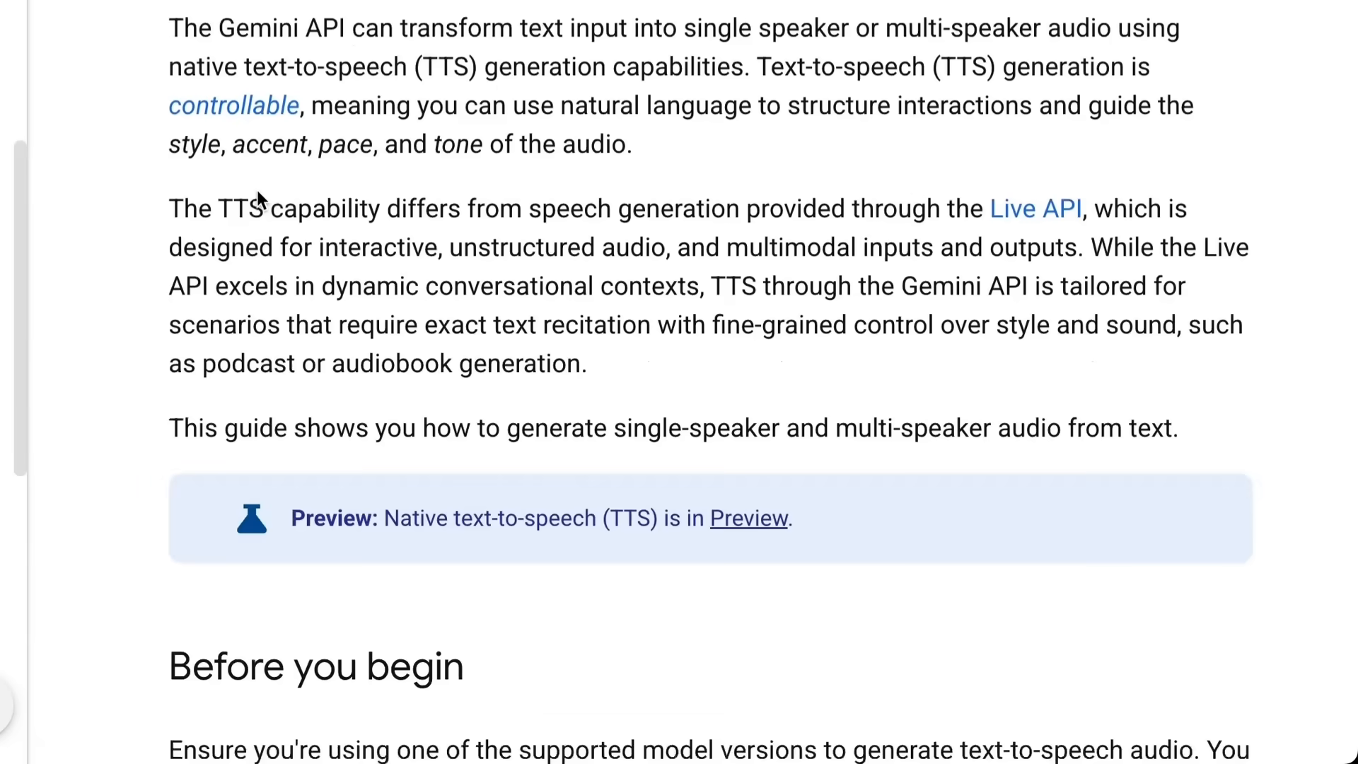
{"action": "scroll", "scroll_direction": "down", "scroll_amount": 3}
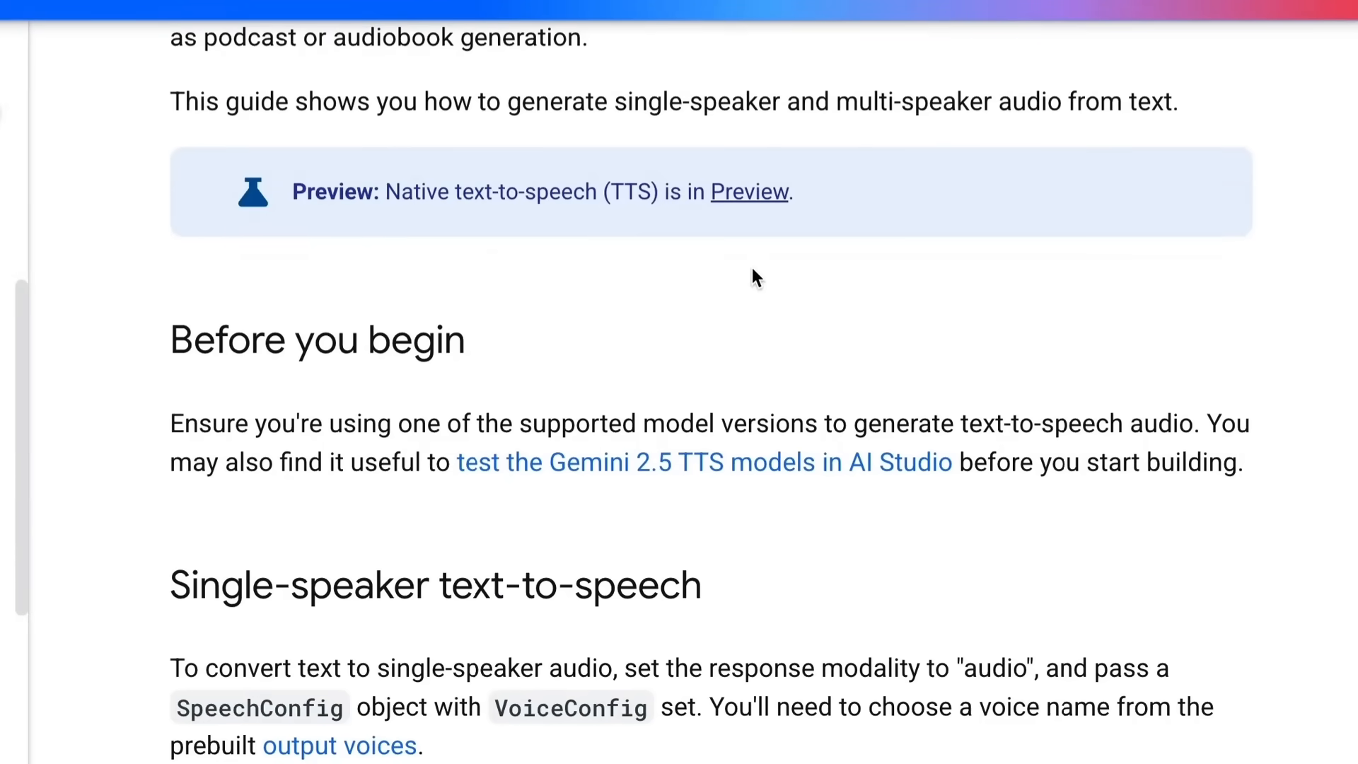
{"action": "scroll", "scroll_direction": "down", "scroll_amount": 3}
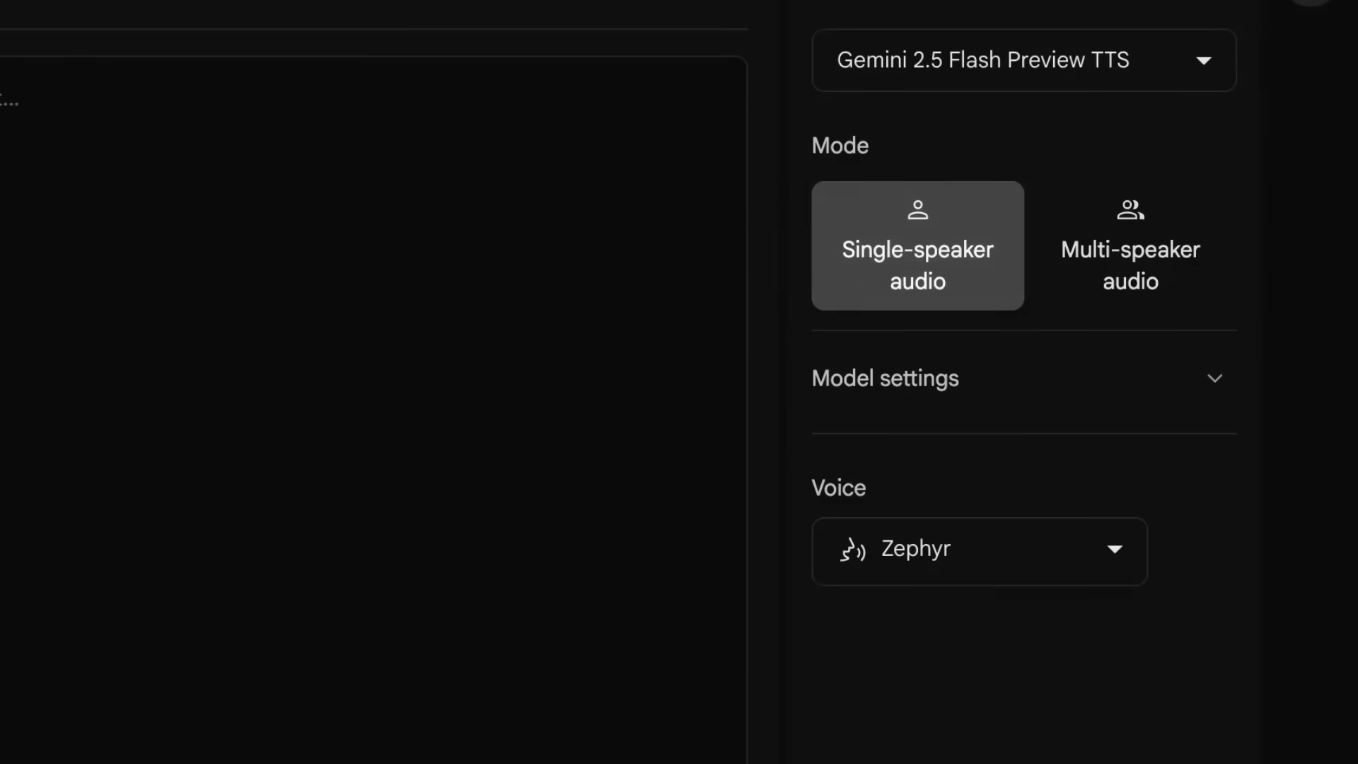
{"action": "mouse_move", "coordinate": [975, 361]}
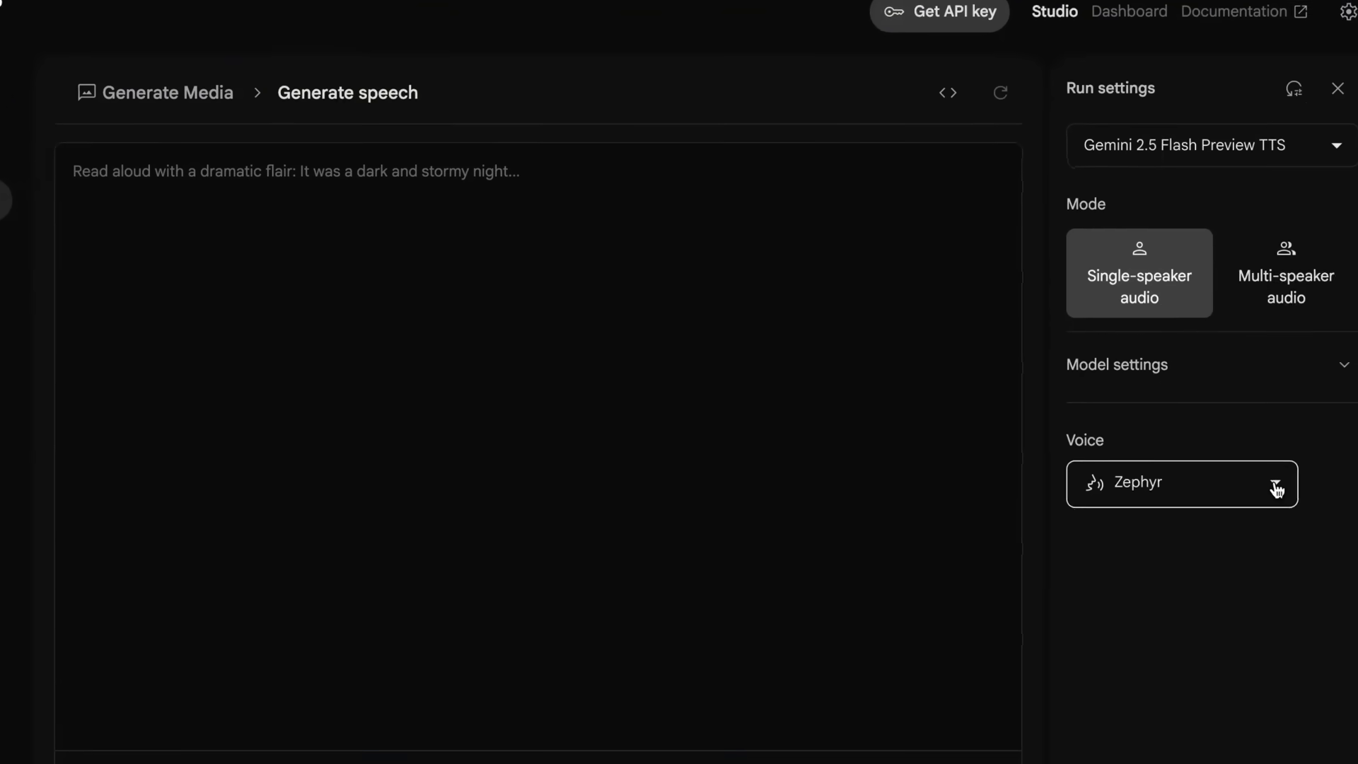
- Preview the Zephyr voice from the Voice dropdown in Generate speech
{"action": "left_click", "coordinate": [1179, 484]}
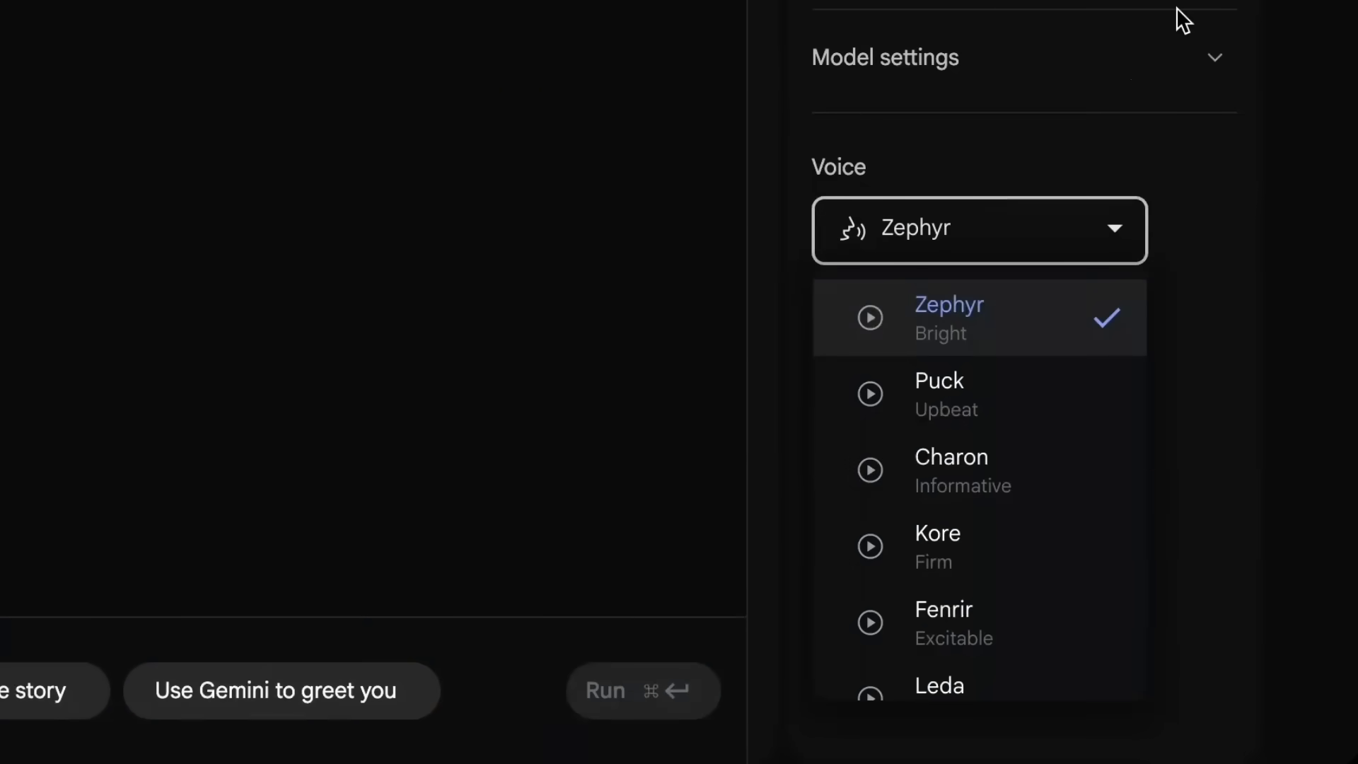
{"action": "mouse_move", "coordinate": [870, 314]}
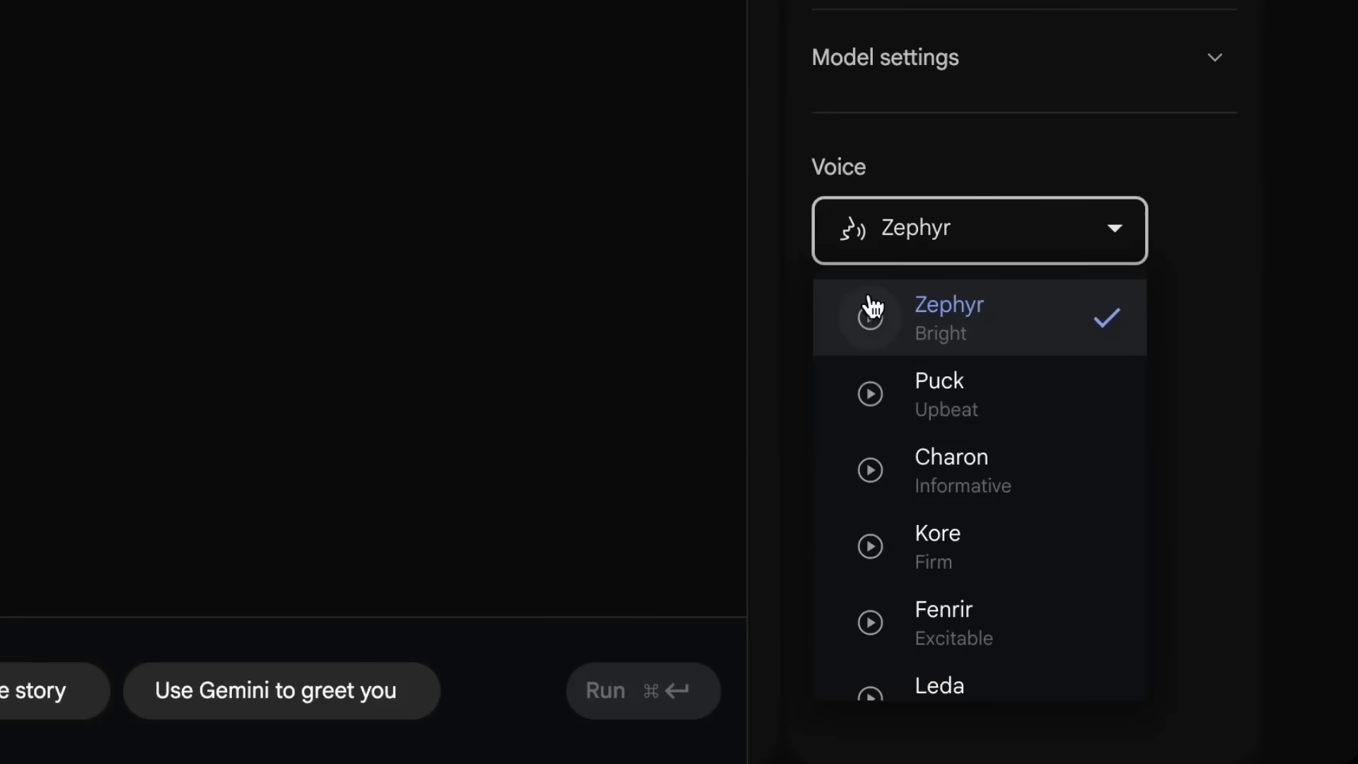
{"action": "left_click", "coordinate": [870, 317]}
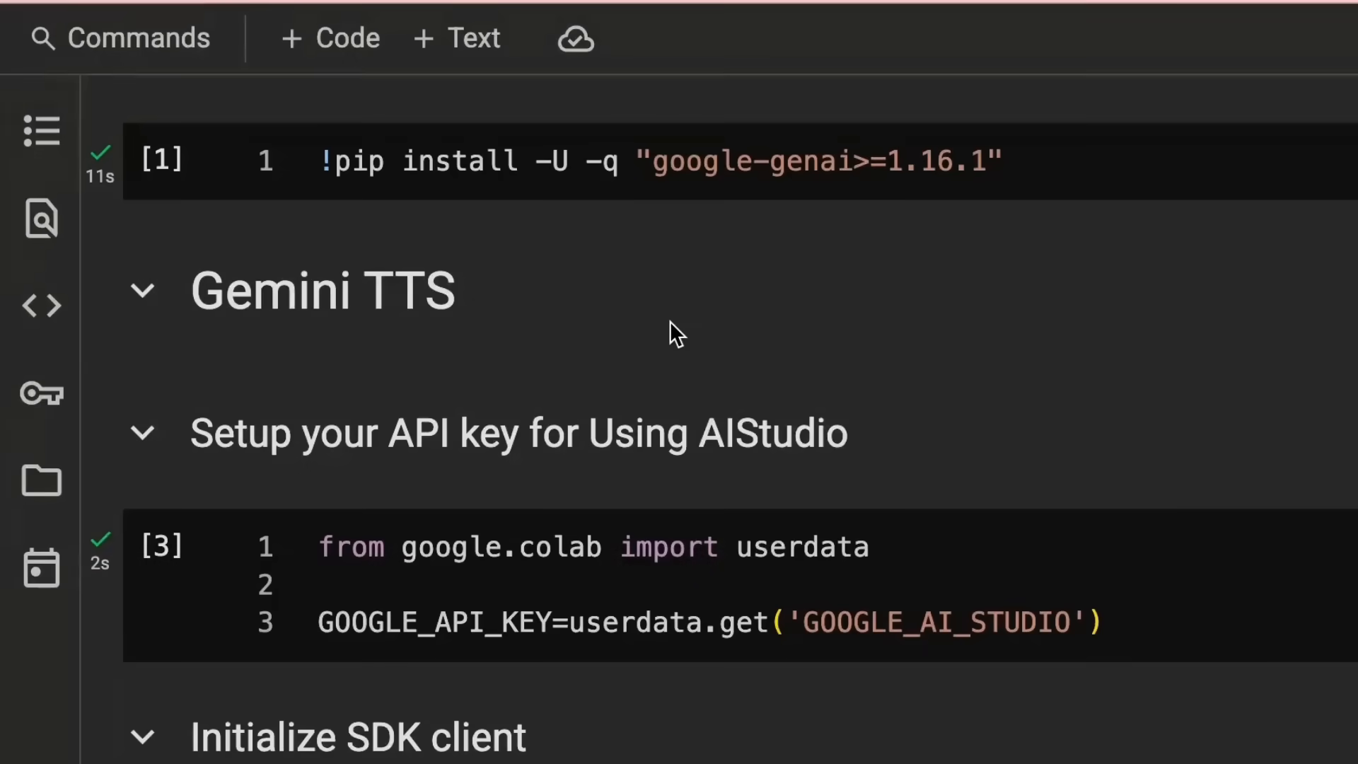
{"action": "mouse_move", "coordinate": [823, 109]}
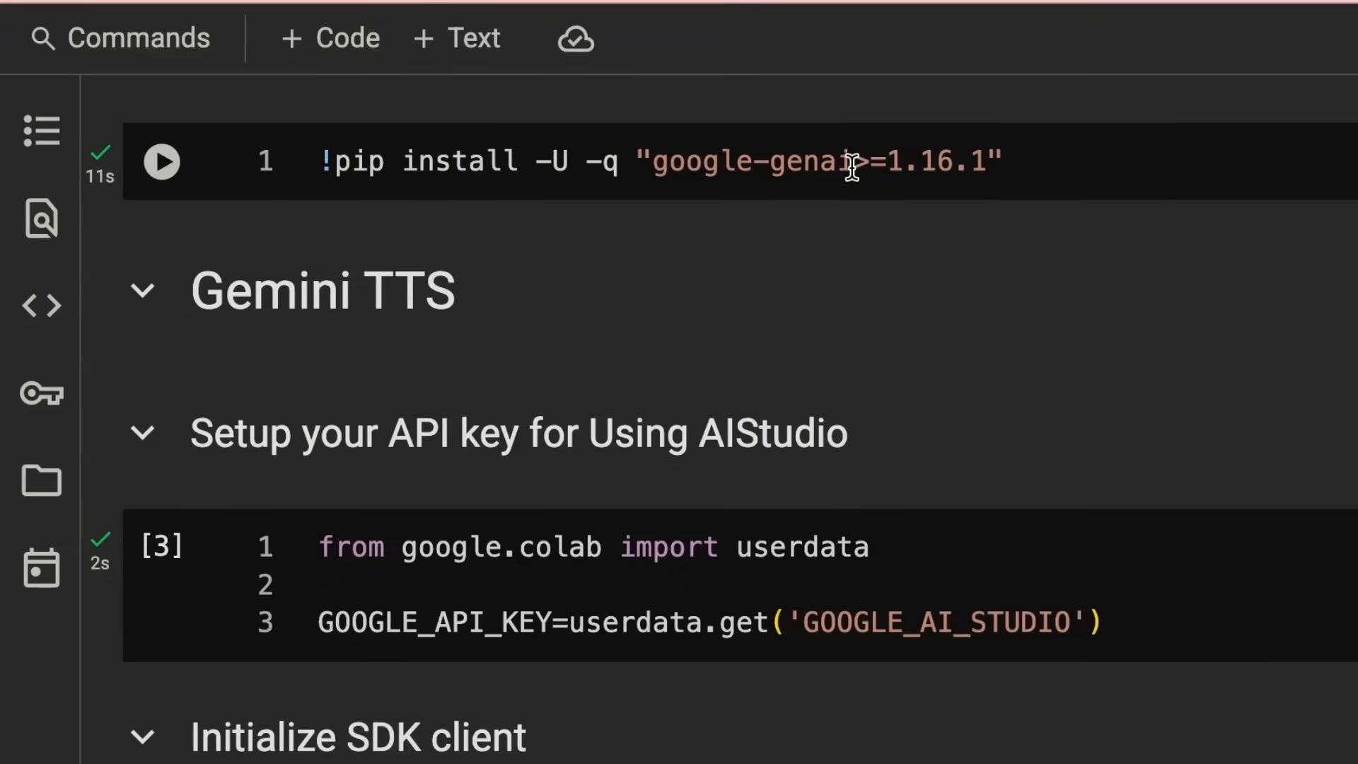
- Review the pip install, API key, SDK client and model-listing cells showing Gemini 2.5 Flash and Pro preview TTS
{"action": "scroll", "scroll_direction": "down", "scroll_amount": 3}
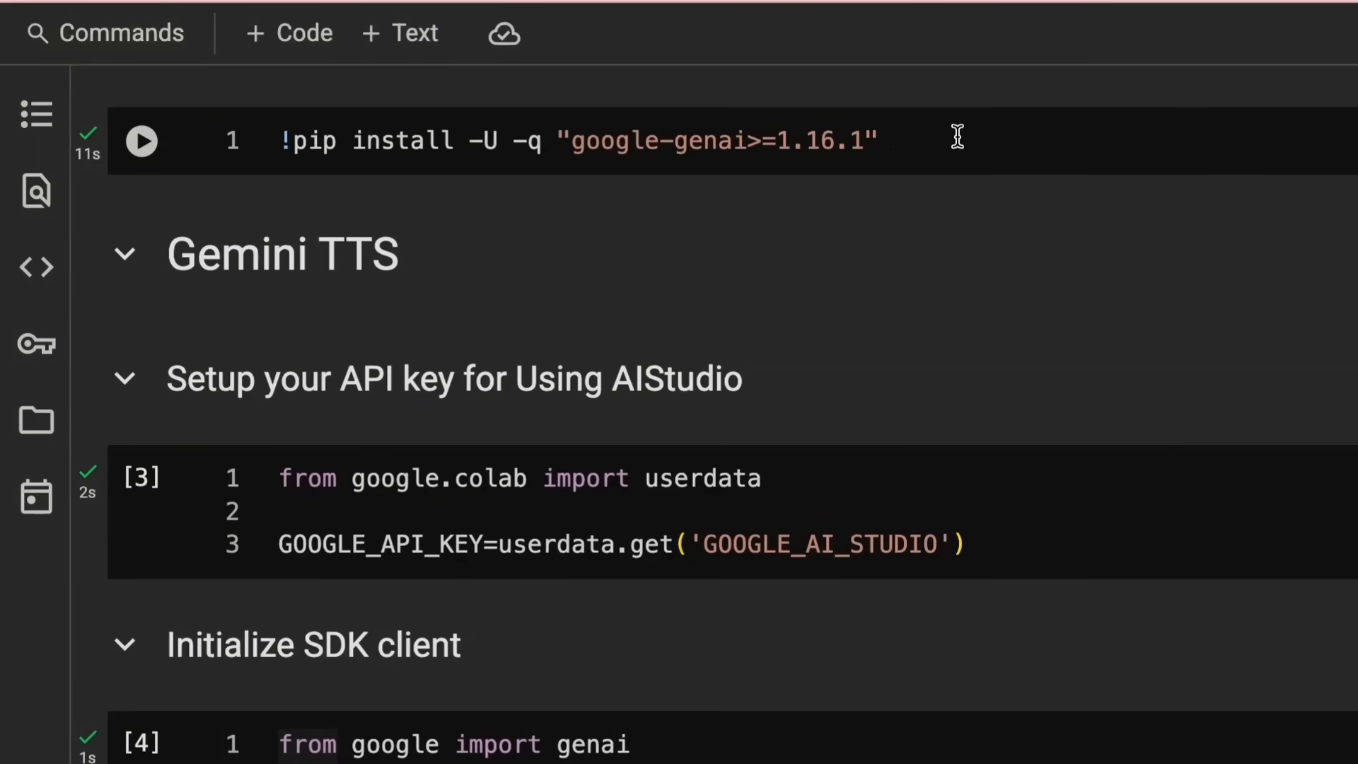
{"action": "mouse_move", "coordinate": [559, 199]}
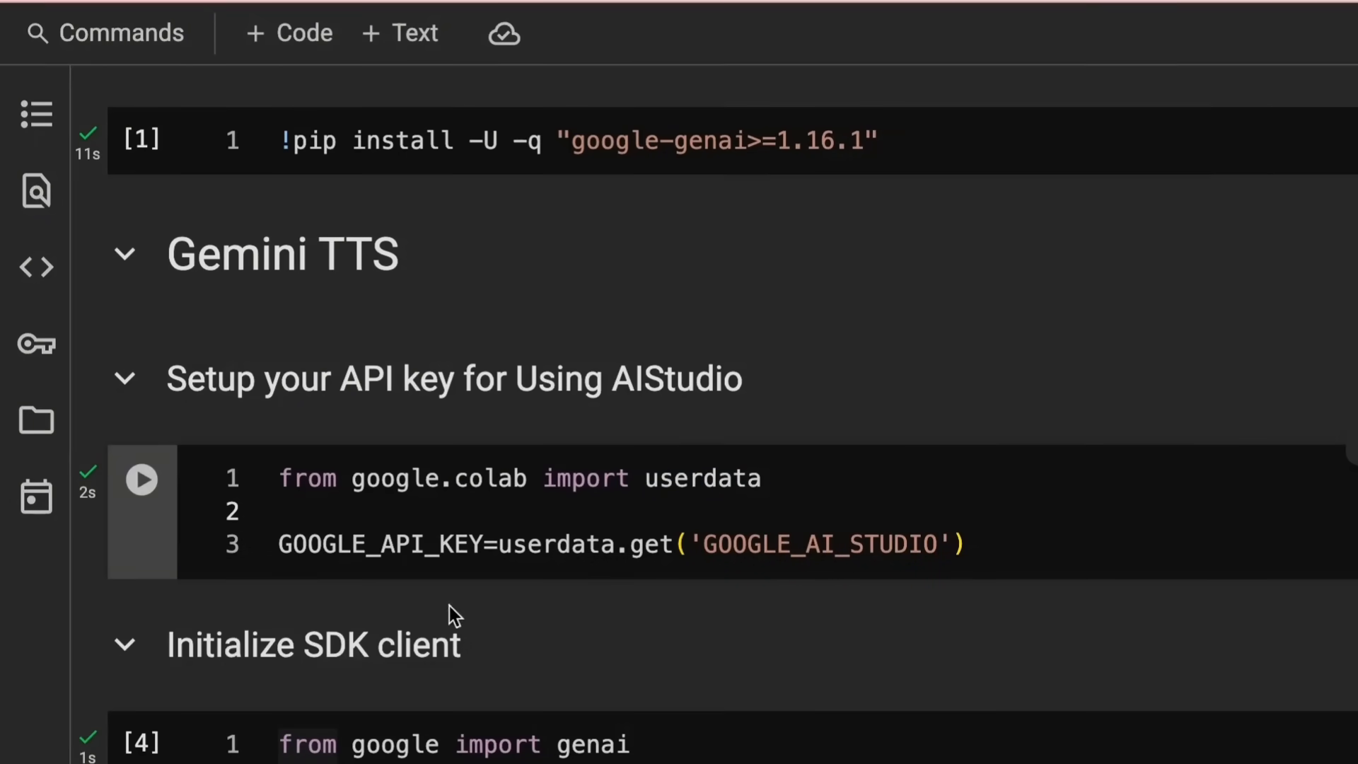
{"action": "mouse_move", "coordinate": [321, 538]}
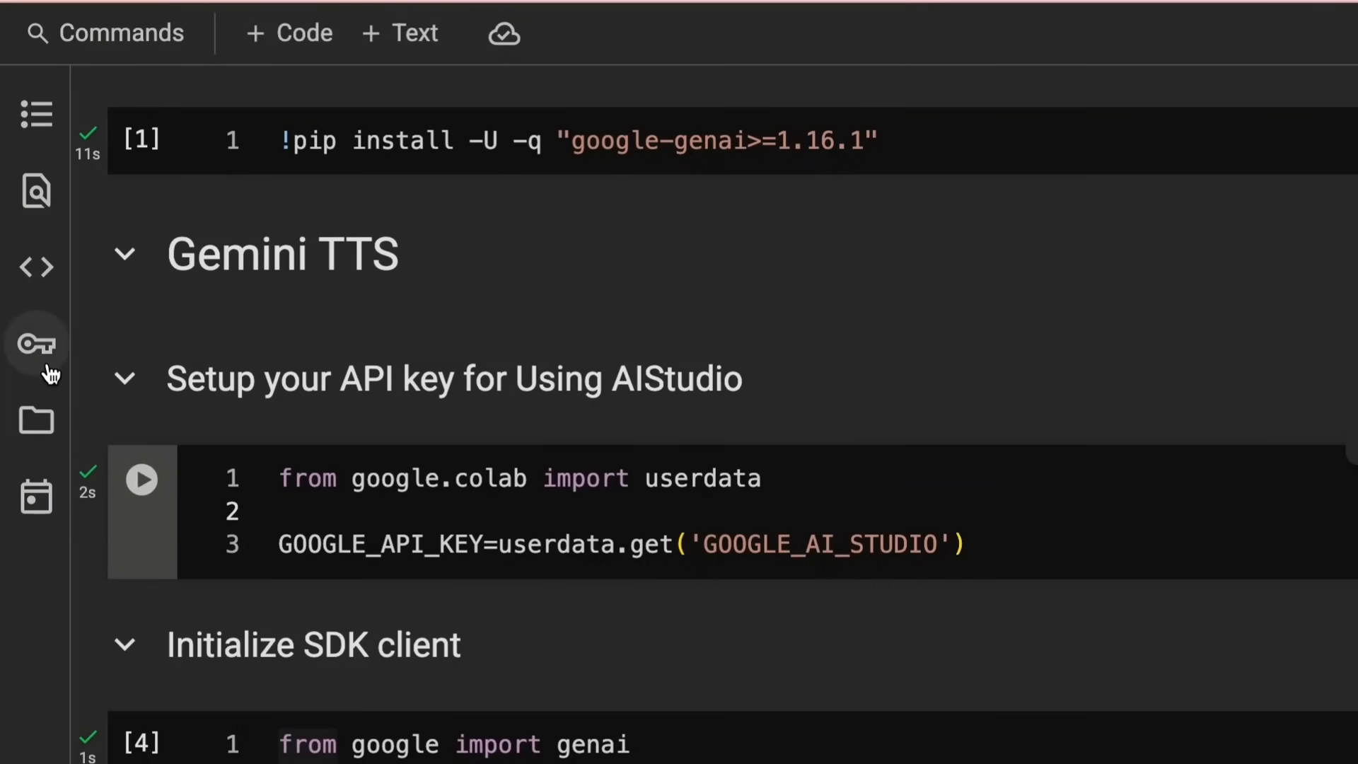
{"action": "scroll", "scroll_direction": "down", "scroll_amount": 3}
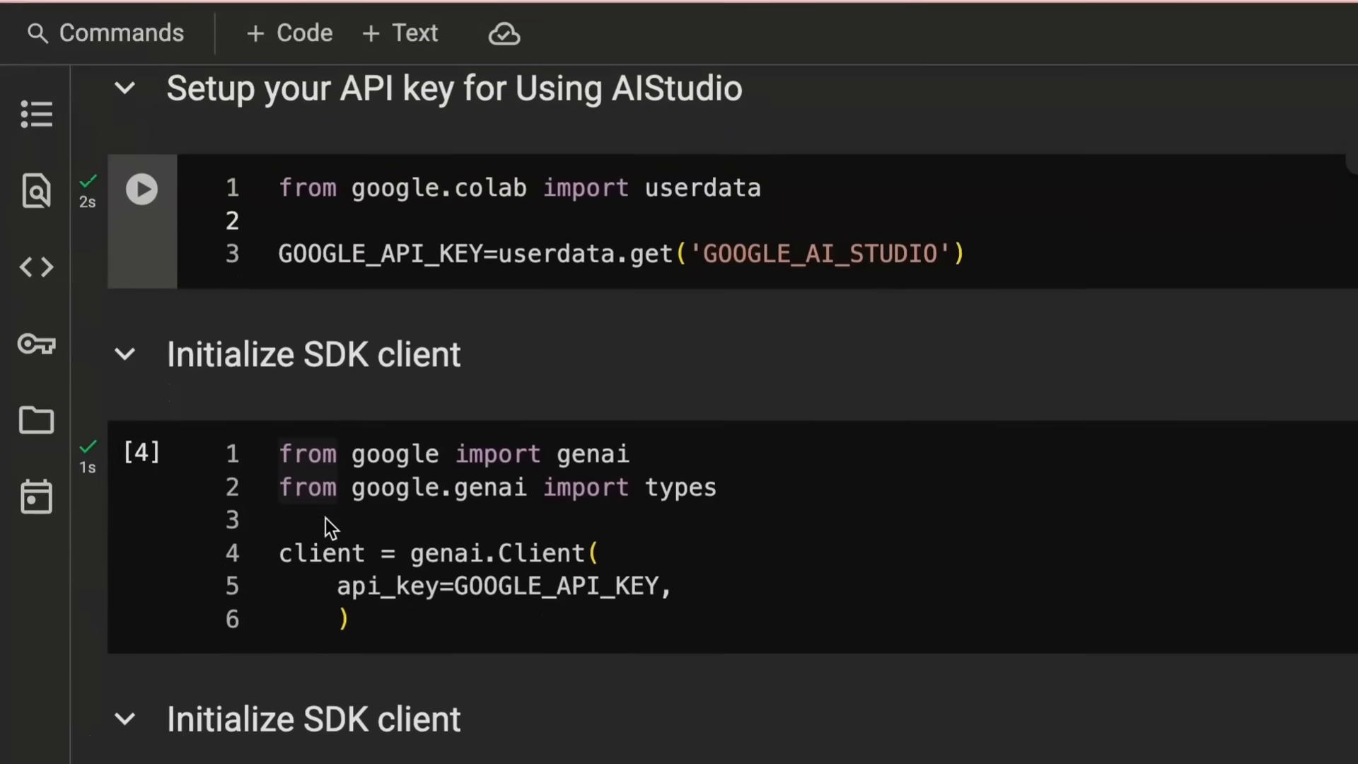
{"action": "scroll", "scroll_direction": "down", "scroll_amount": 3}
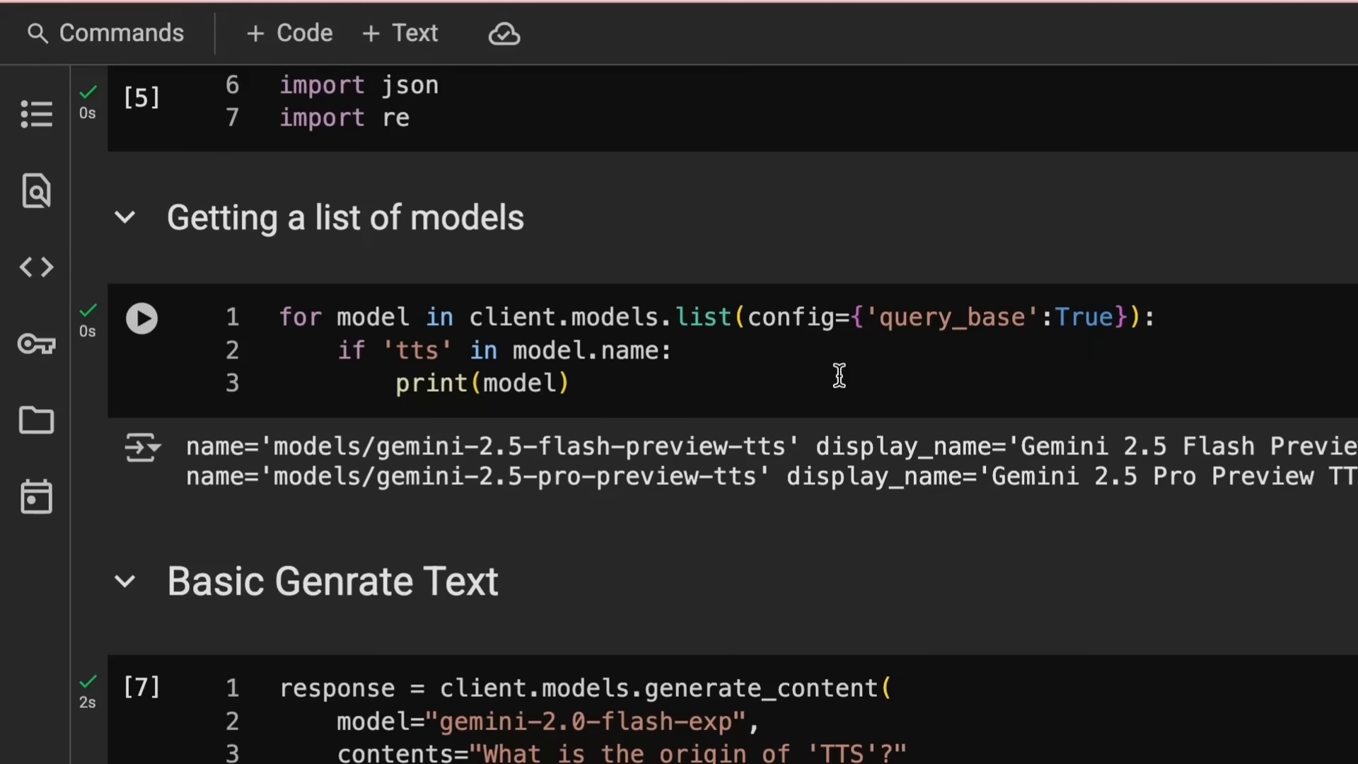
{"action": "mouse_move", "coordinate": [796, 410]}
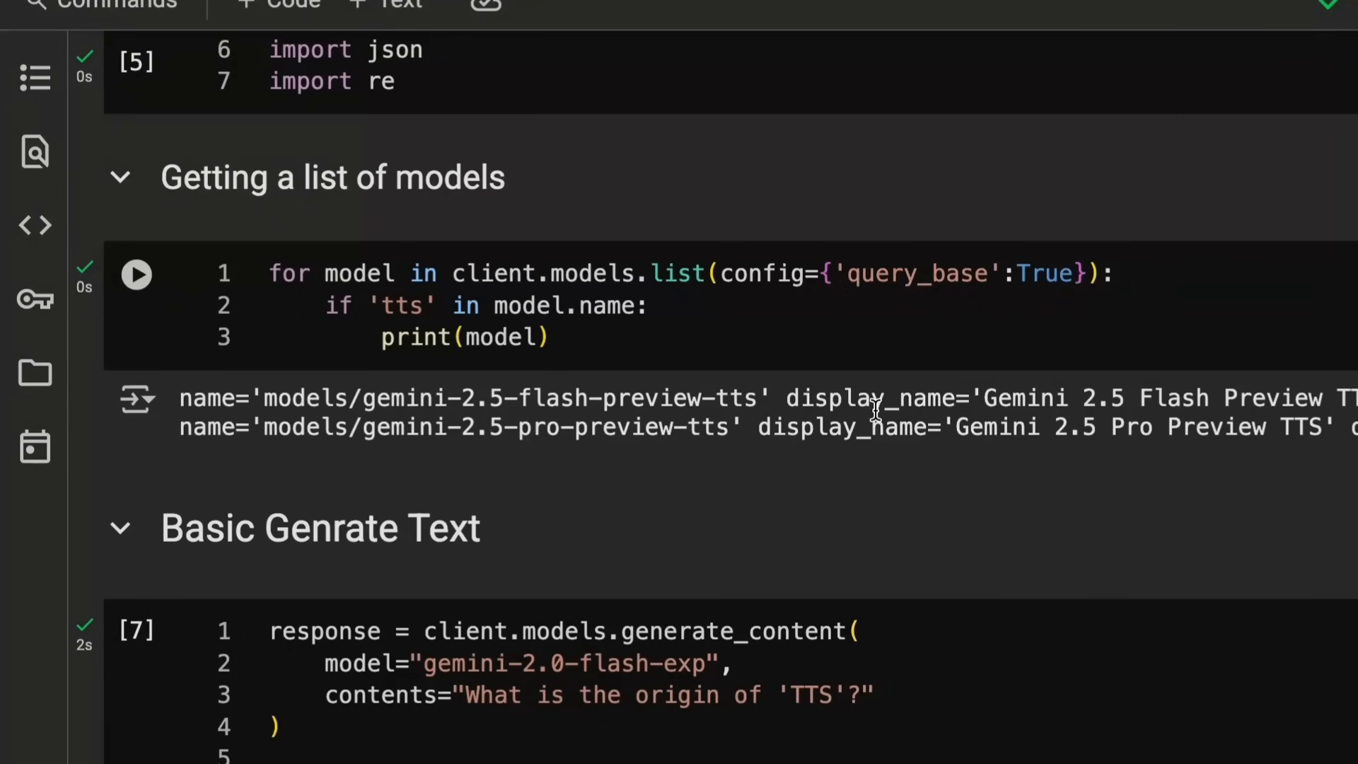
- Scroll past the basic text-generation answer to the wave_file helper and Kore voice PROMPT/VOICE cell
{"action": "scroll", "scroll_direction": "down", "scroll_amount": 3}
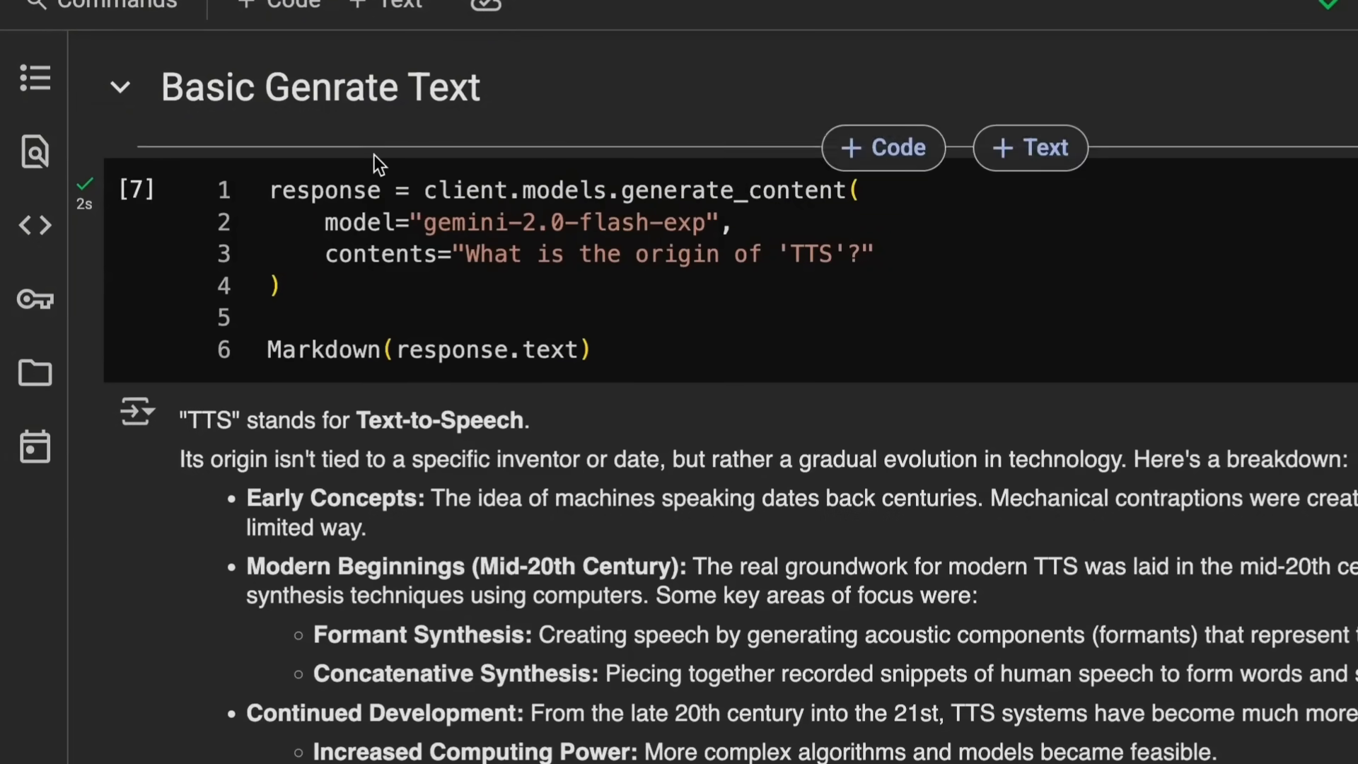
{"action": "scroll", "scroll_direction": "down", "scroll_amount": 3}
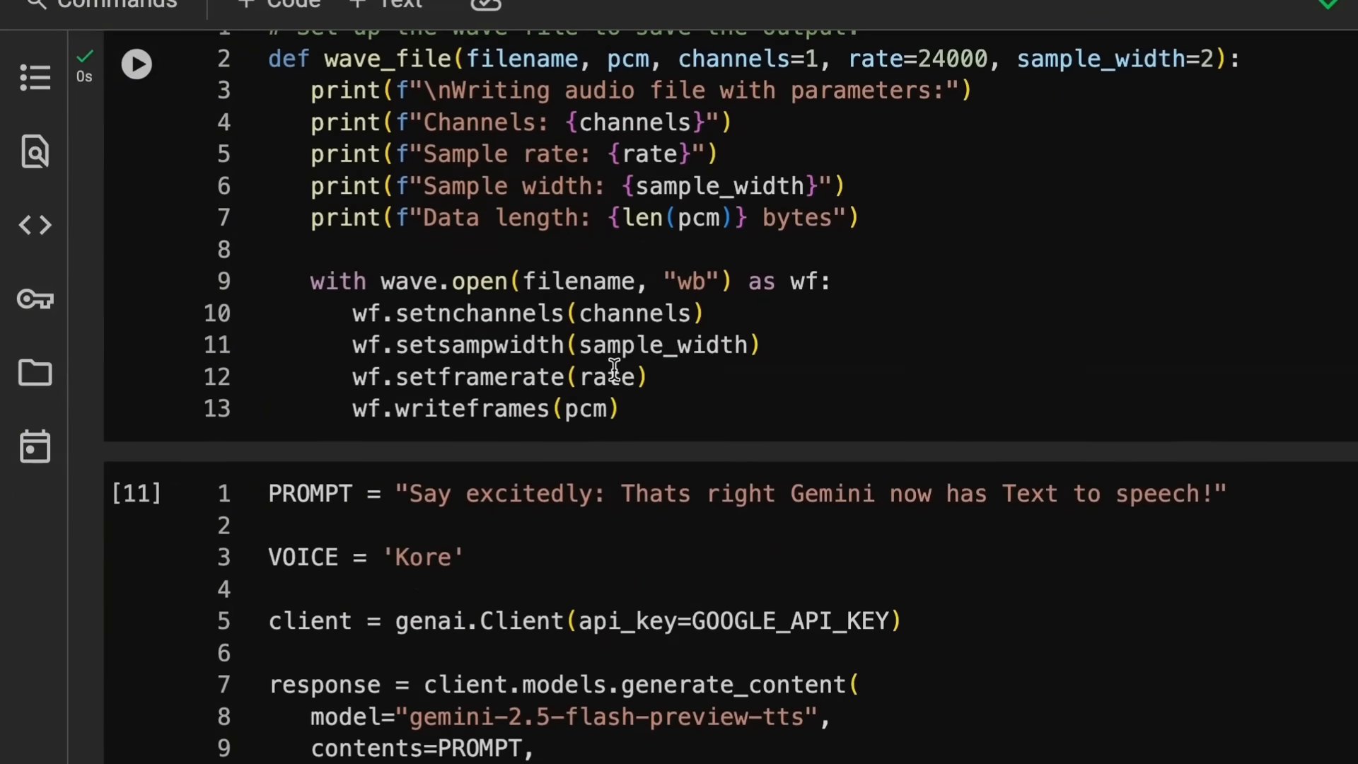
{"action": "scroll", "scroll_direction": "down", "scroll_amount": 3}
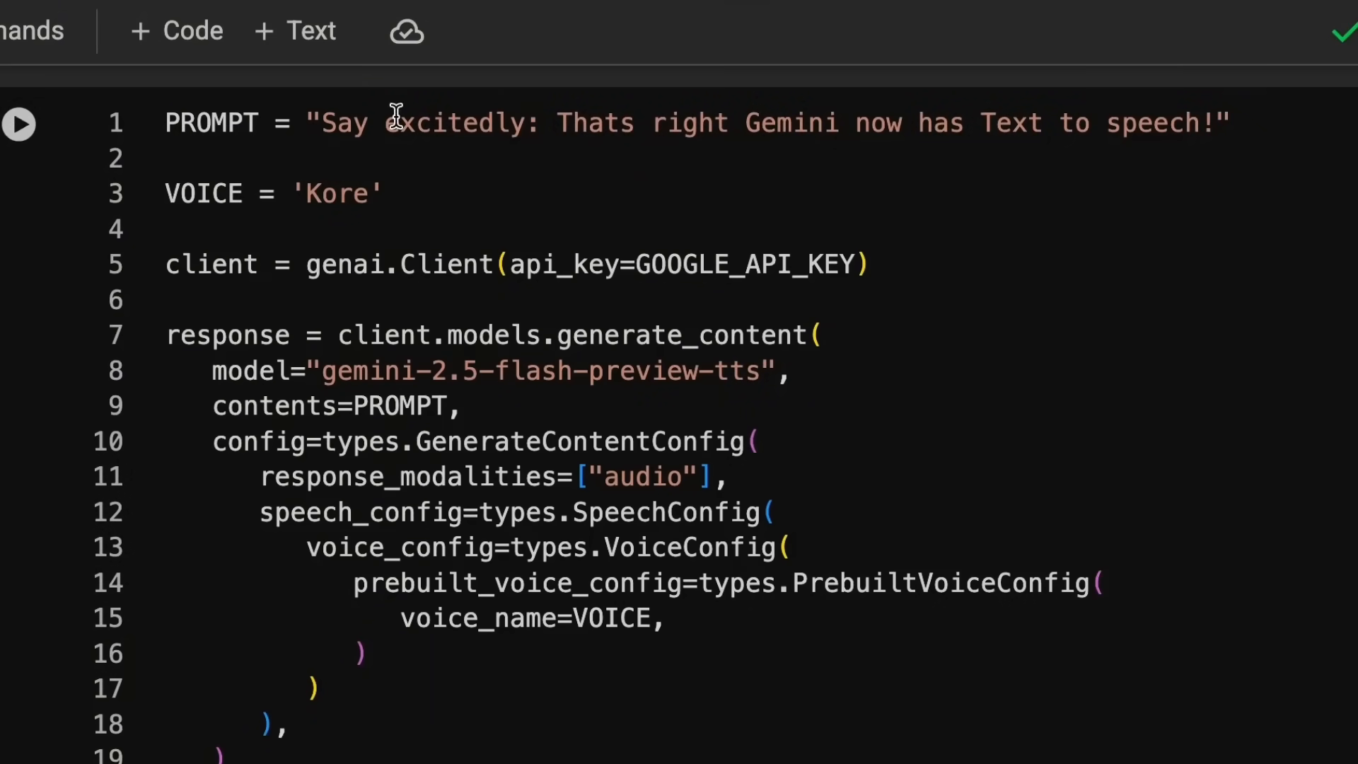
{"action": "mouse_move", "coordinate": [507, 123]}
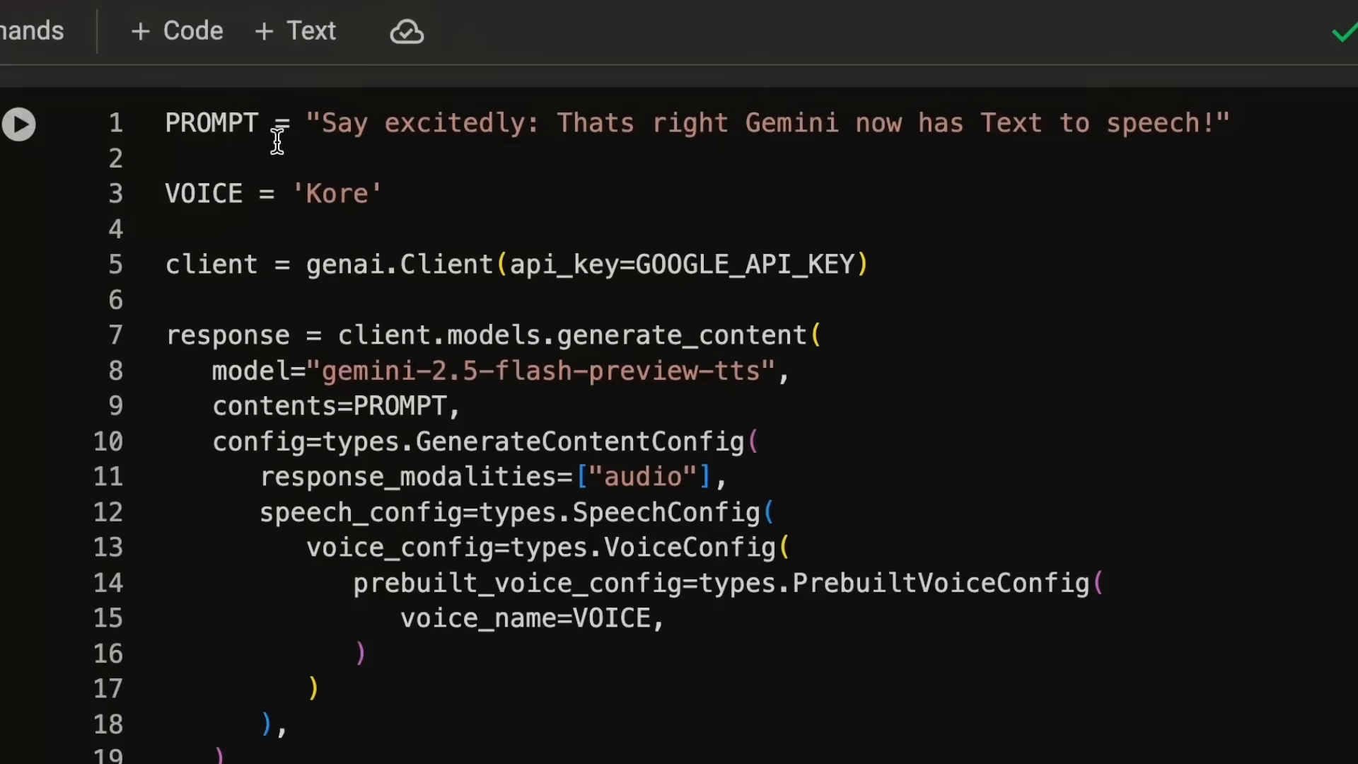
{"action": "mouse_move", "coordinate": [698, 130]}
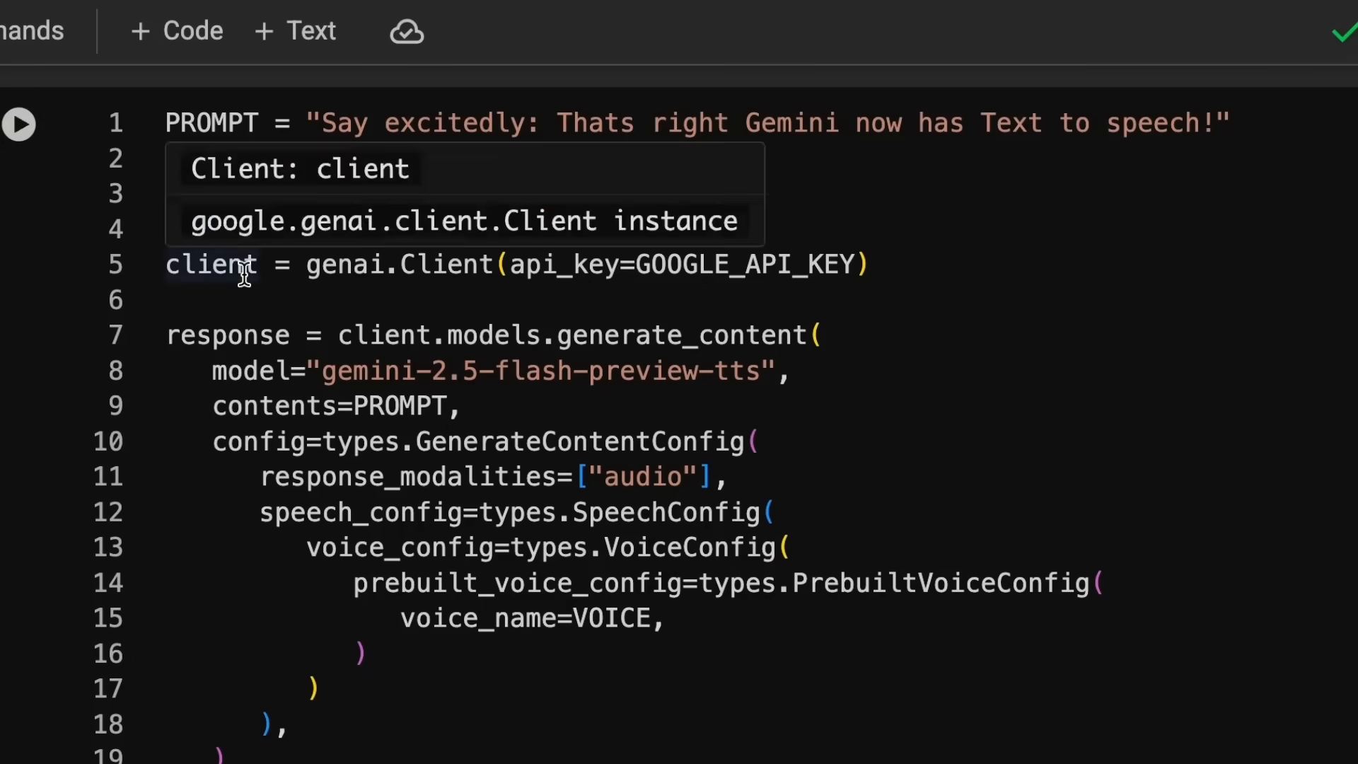
{"action": "type", "text": "VOICE = 'Kore'"}
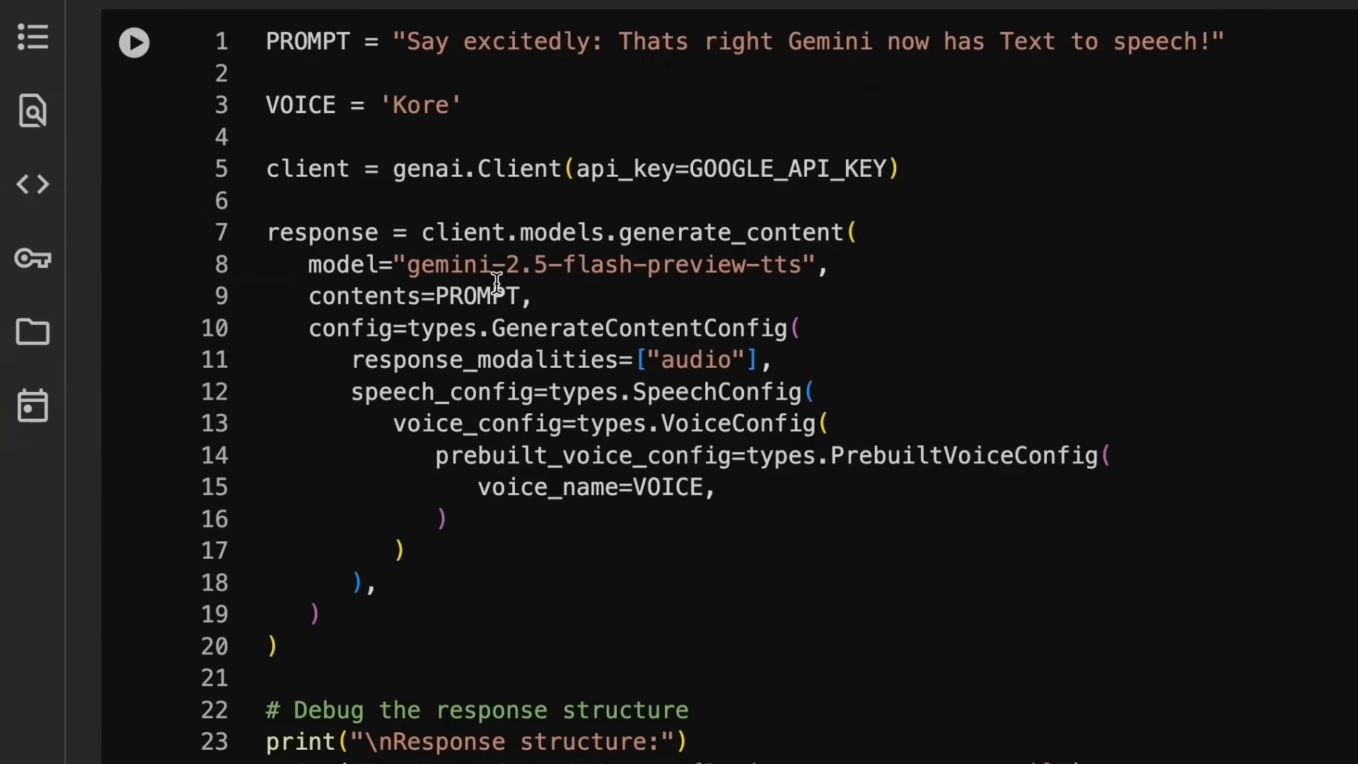
{"action": "mouse_move", "coordinate": [496, 296]}
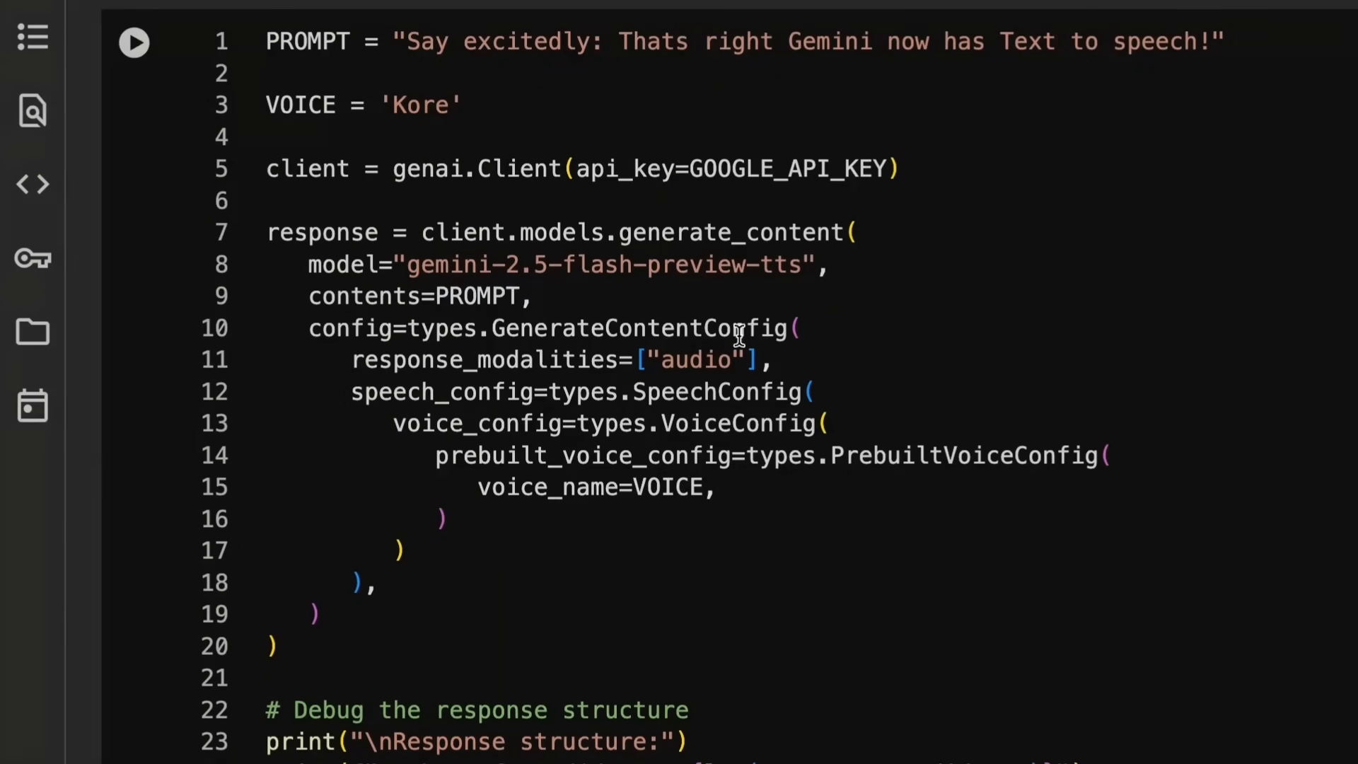
{"action": "mouse_move", "coordinate": [607, 303]}
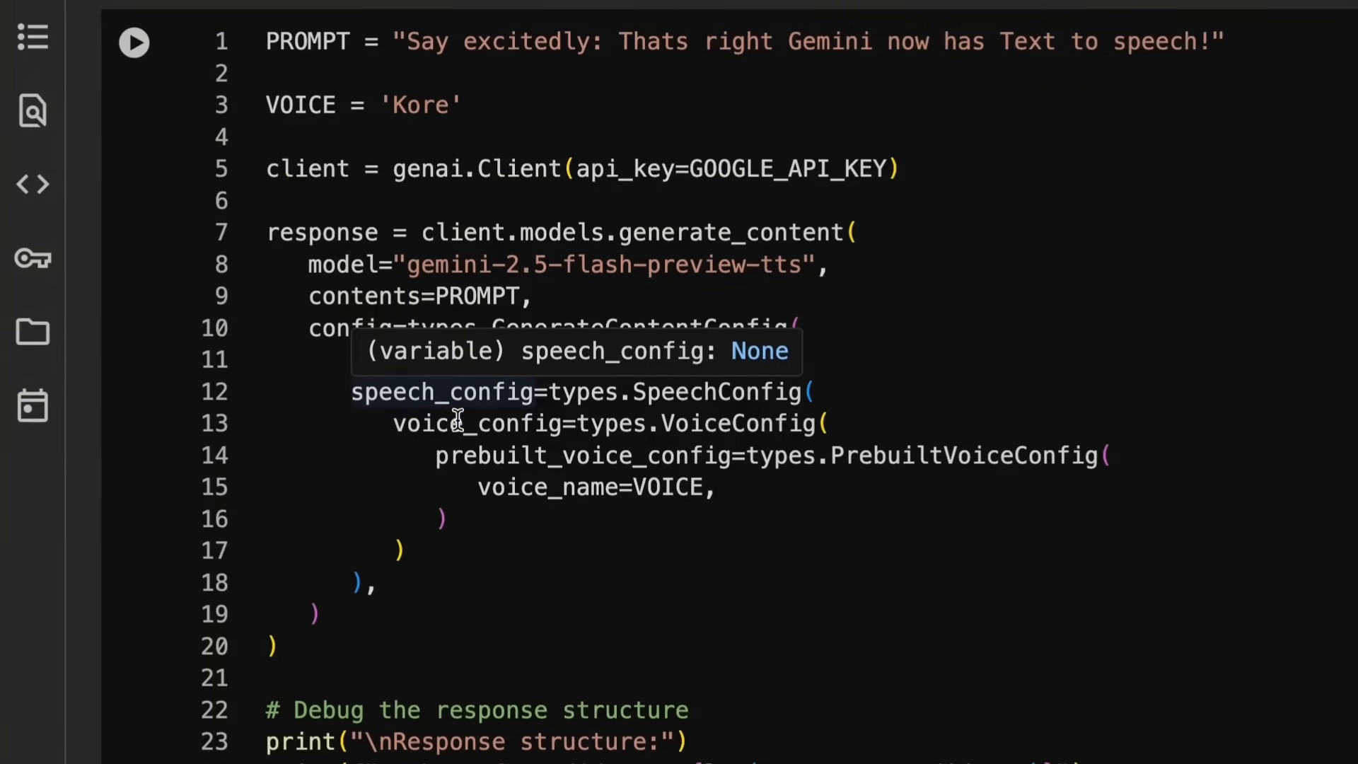
{"action": "mouse_move", "coordinate": [681, 406]}
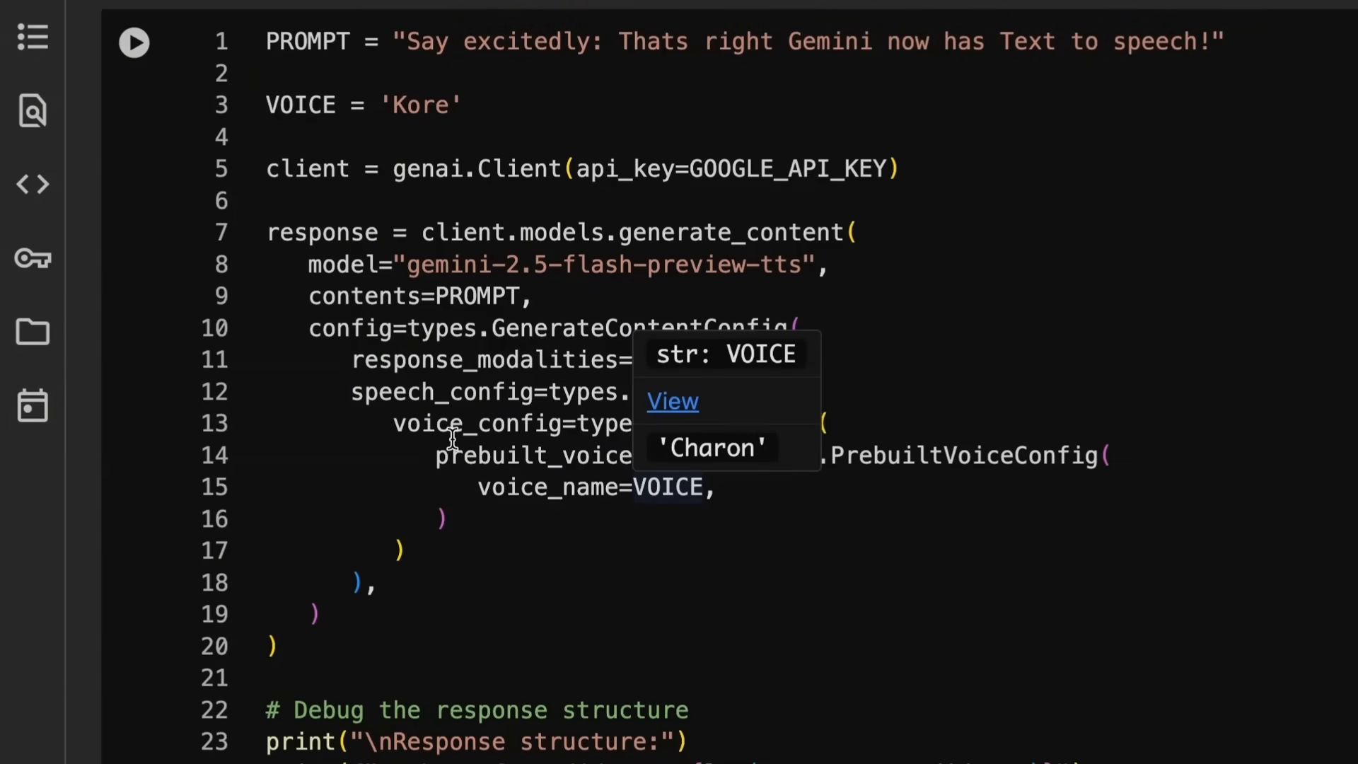
{"action": "mouse_move", "coordinate": [747, 494]}
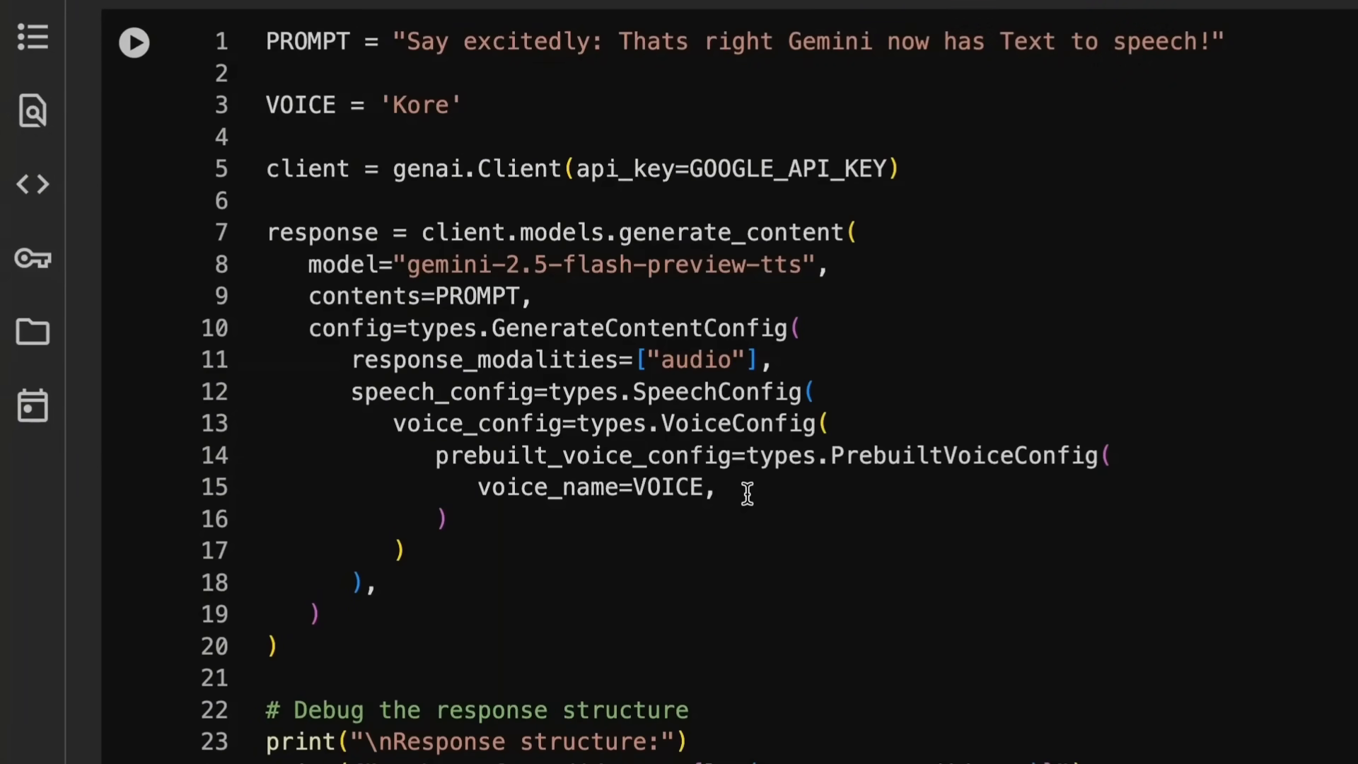
{"action": "mouse_move", "coordinate": [711, 438]}
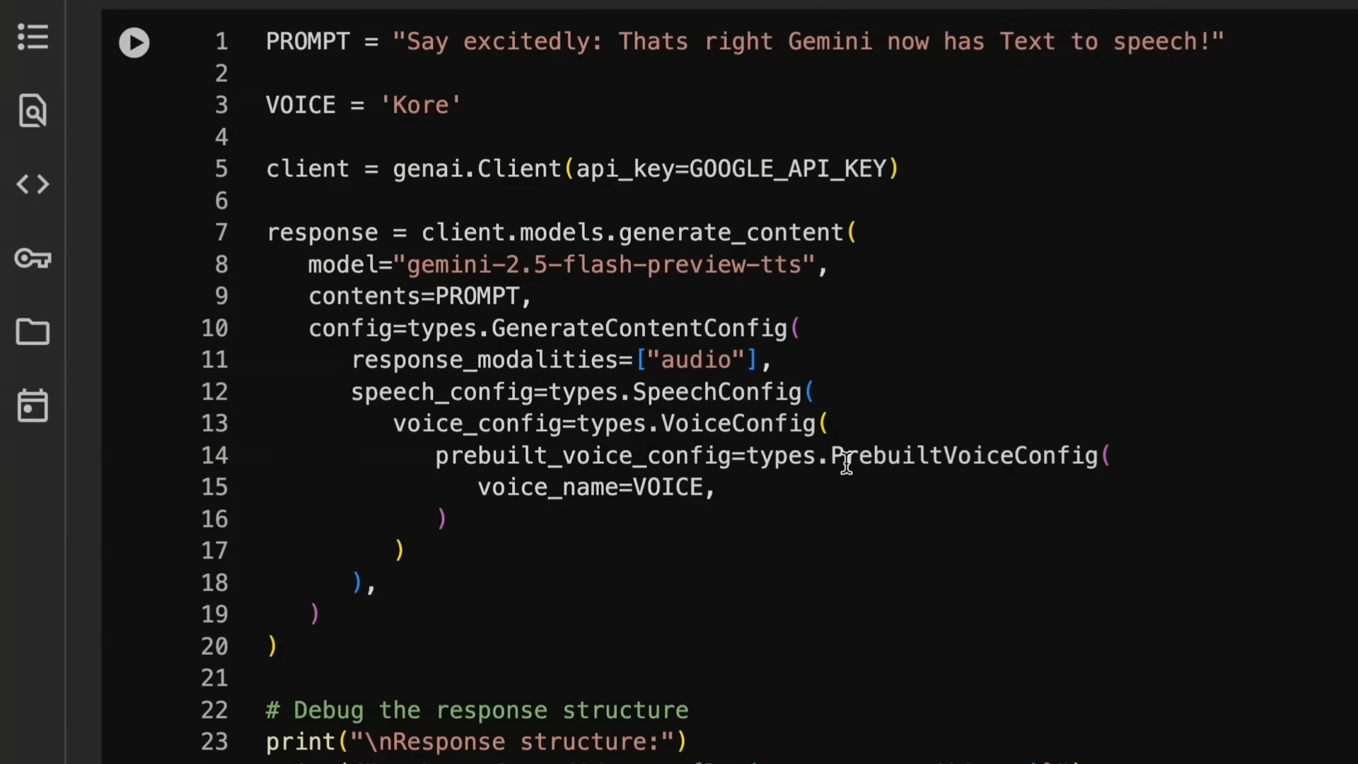
{"action": "mouse_move", "coordinate": [784, 456]}
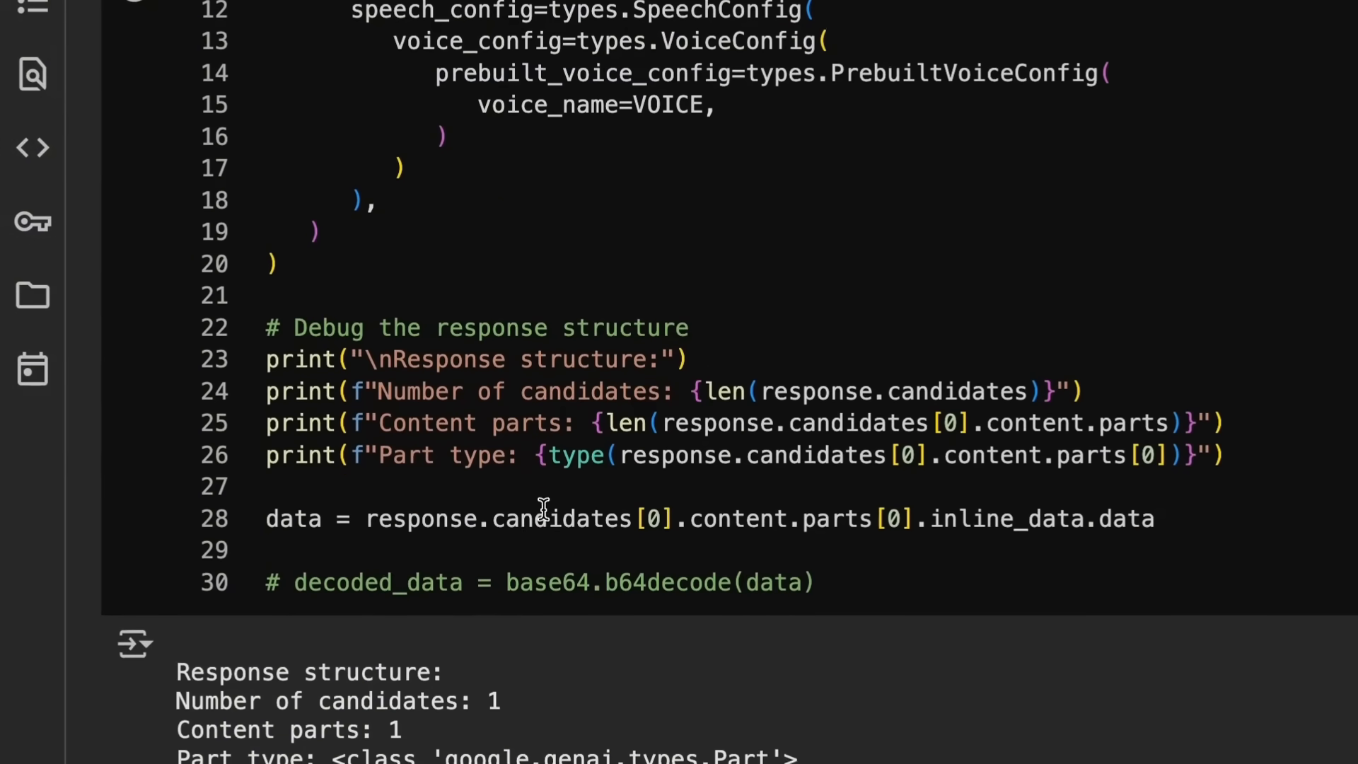
{"action": "scroll", "scroll_direction": "up", "scroll_amount": 3}
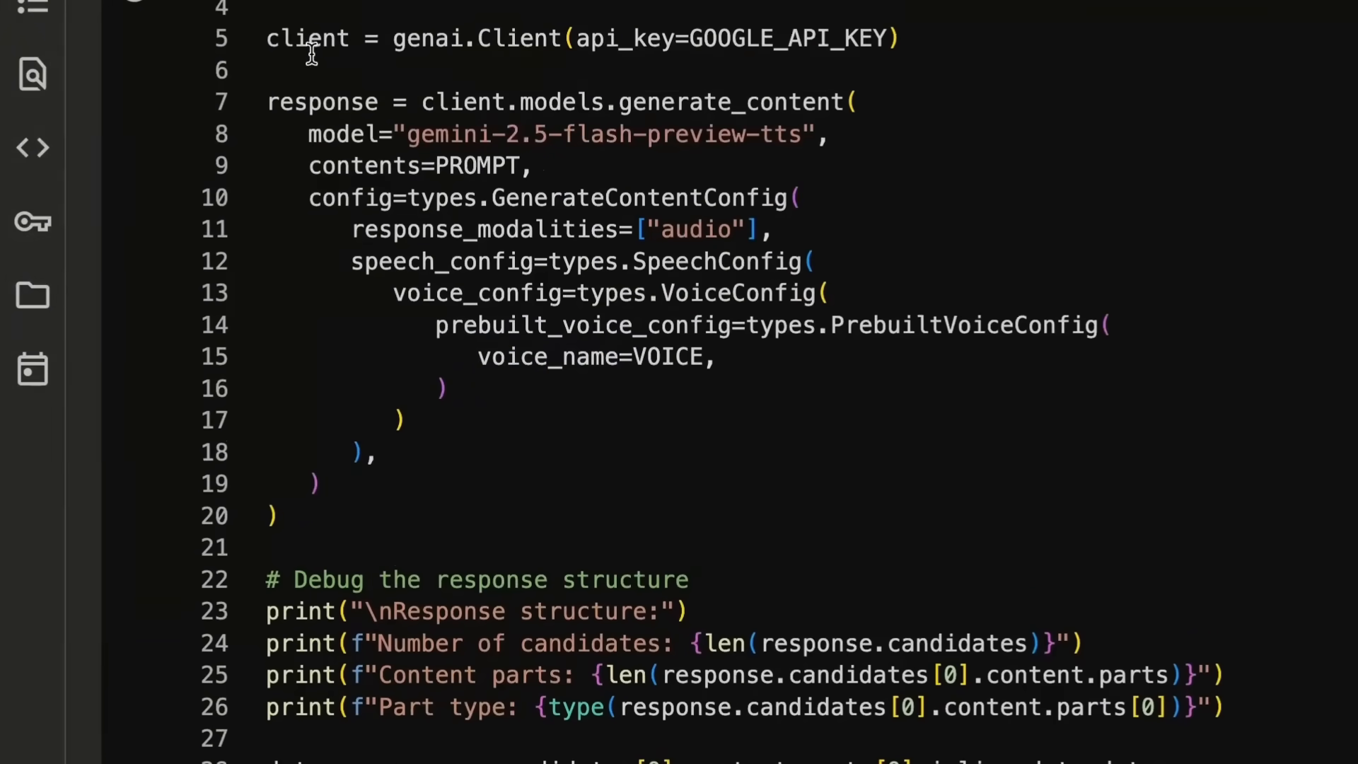
{"action": "scroll", "scroll_direction": "down", "scroll_amount": 3}
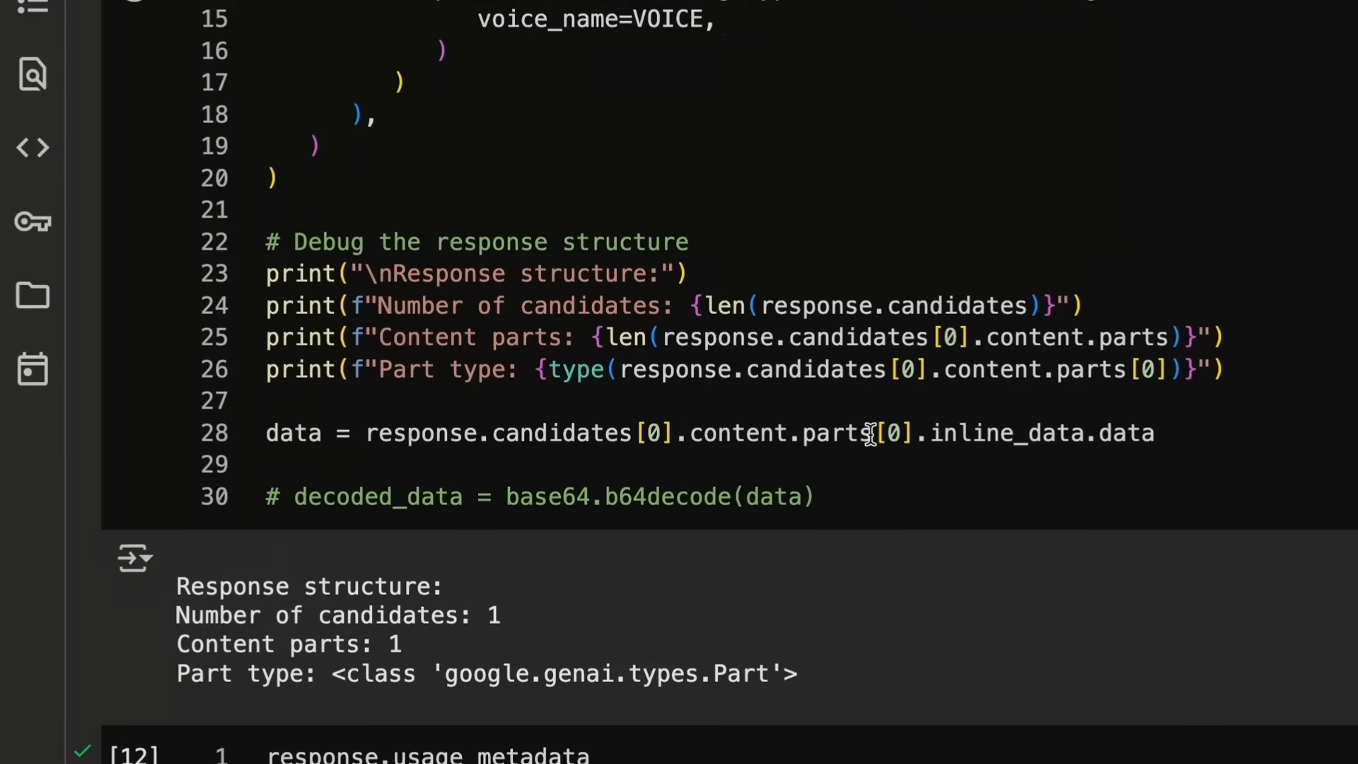
{"action": "scroll", "scroll_direction": "down", "scroll_amount": 3}
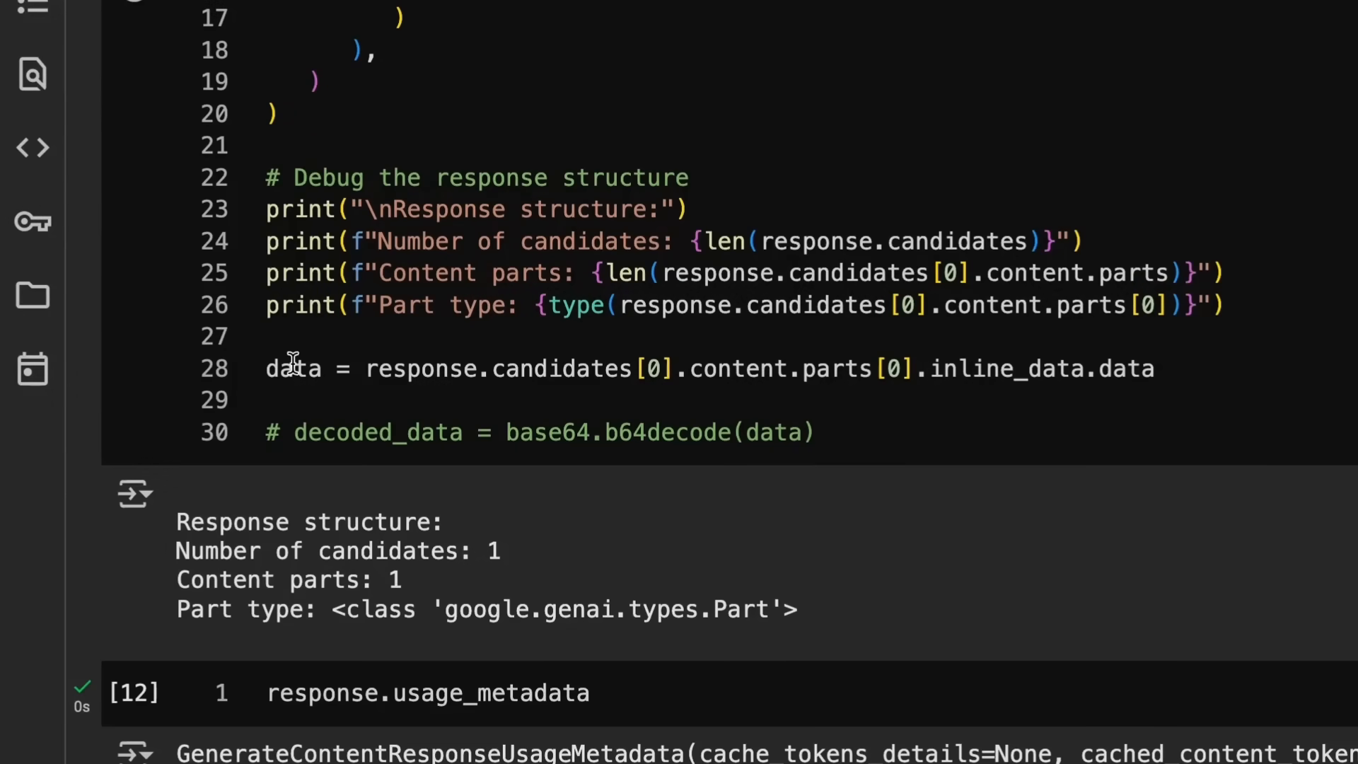
{"action": "mouse_move", "coordinate": [708, 416]}
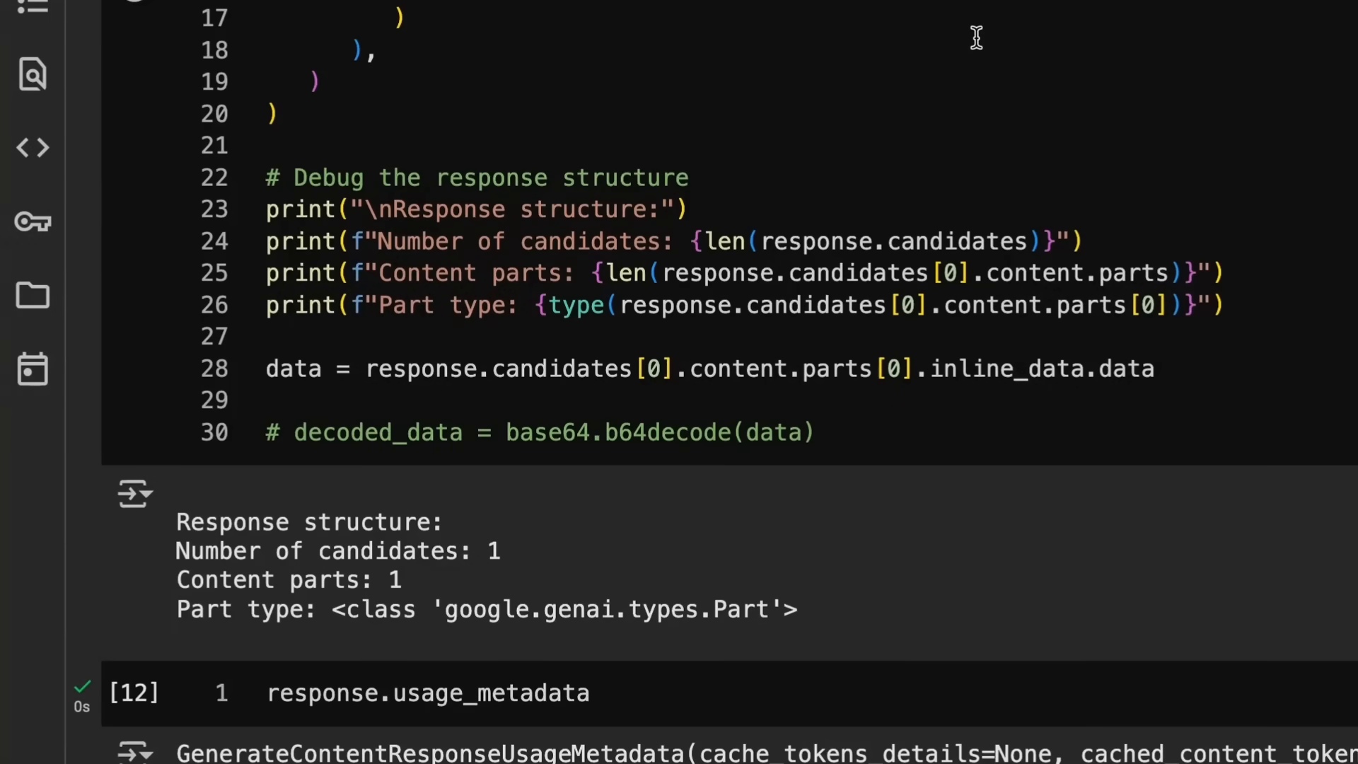
- Scroll past the 108-token usage_metadata output and the single_voice_out.wav saving cell at 24000 Hz
{"action": "scroll", "scroll_direction": "down", "scroll_amount": 3}
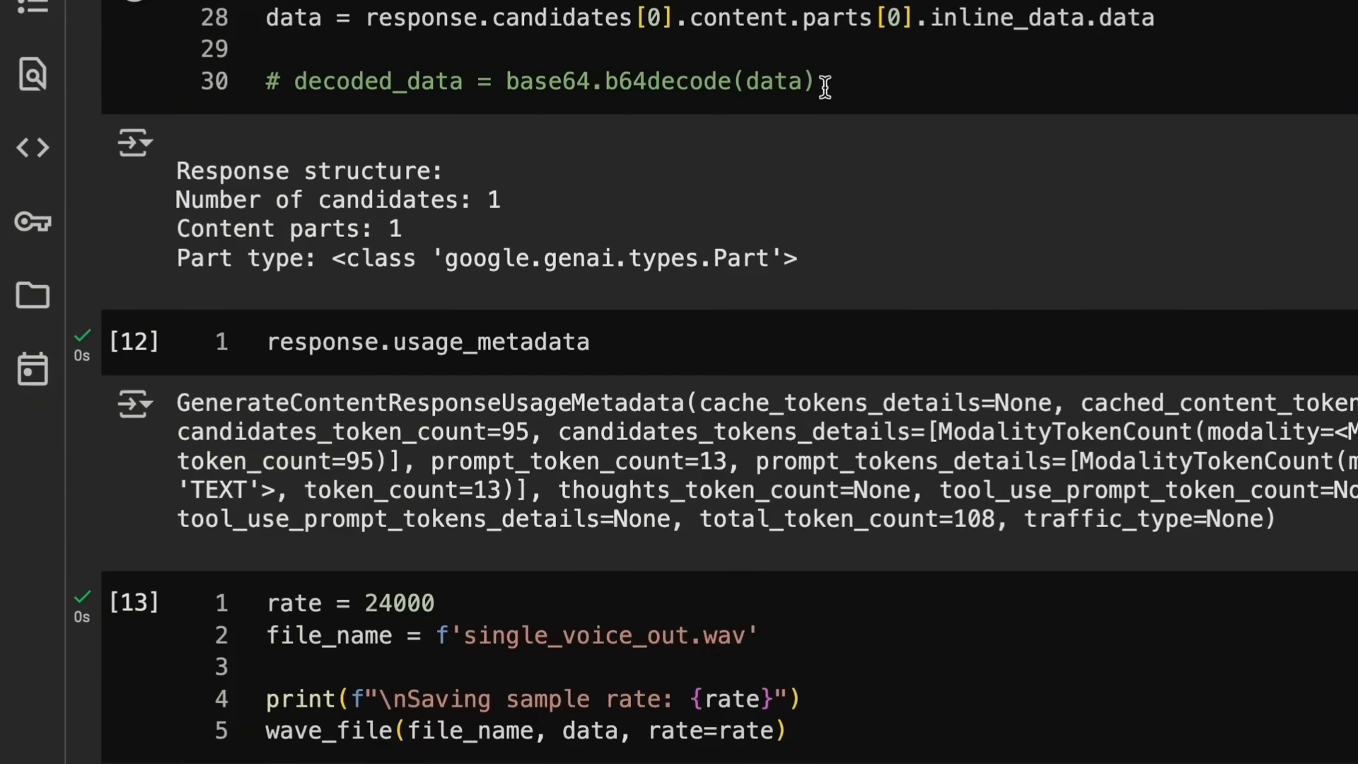
{"action": "mouse_move", "coordinate": [347, 311]}
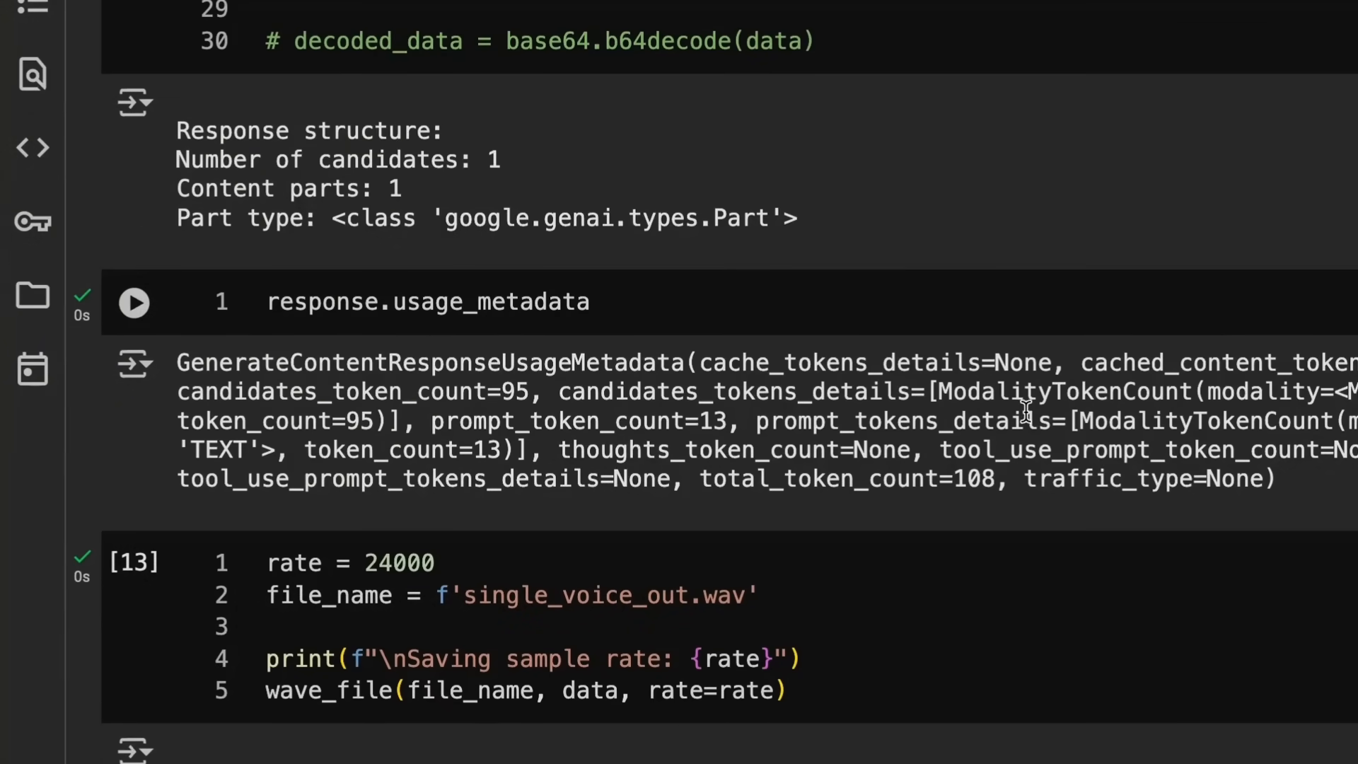
{"action": "mouse_move", "coordinate": [633, 413]}
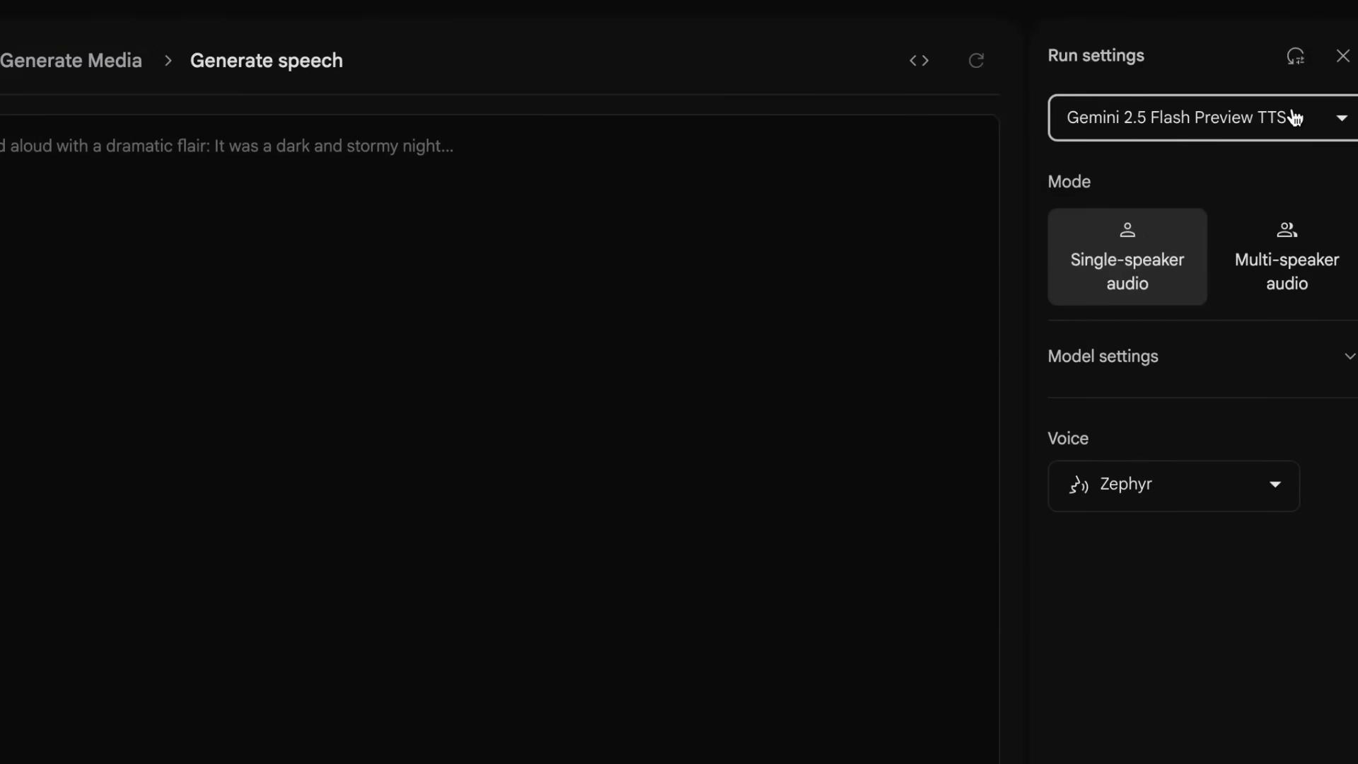
- Browse the full prebuilt voice list and styles in the Run settings Voice dropdown
{"action": "left_click", "coordinate": [1174, 484]}
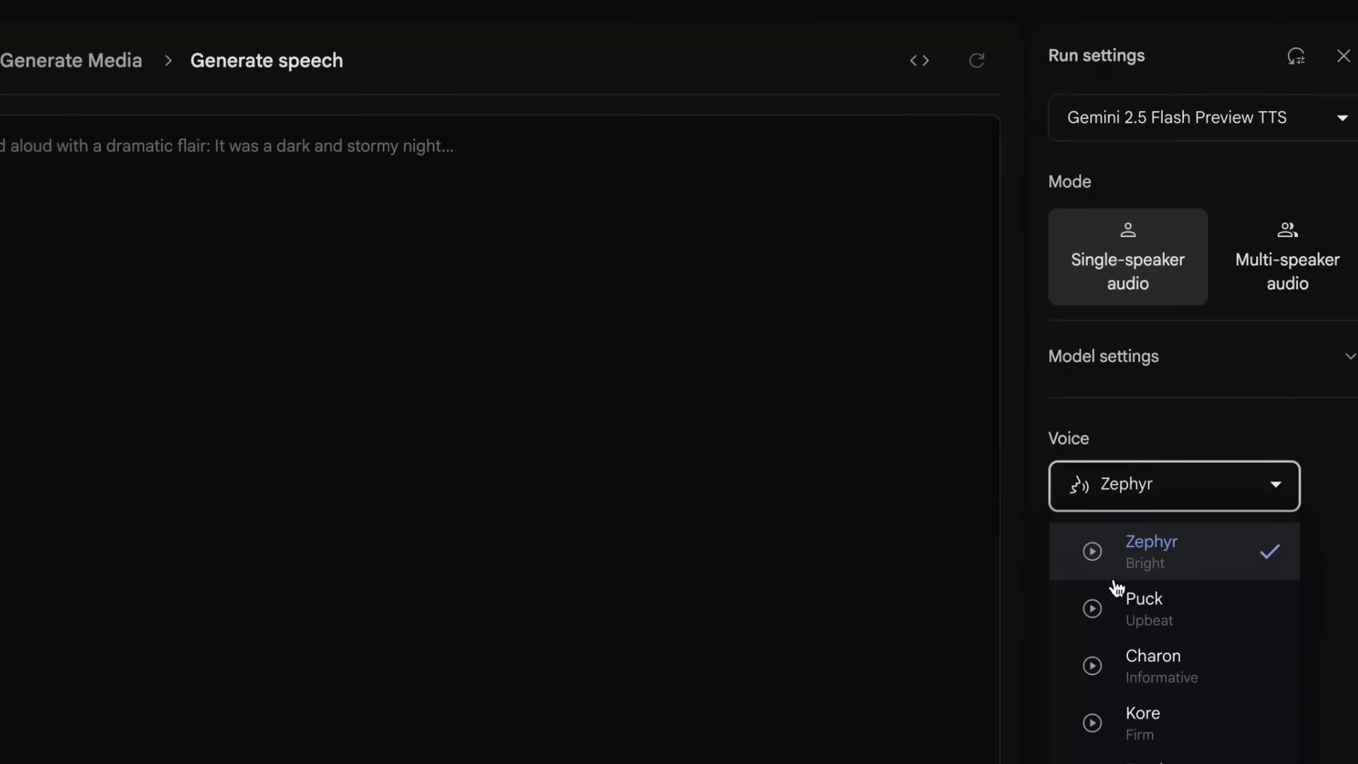
{"action": "scroll", "scroll_direction": "down", "scroll_amount": 3}
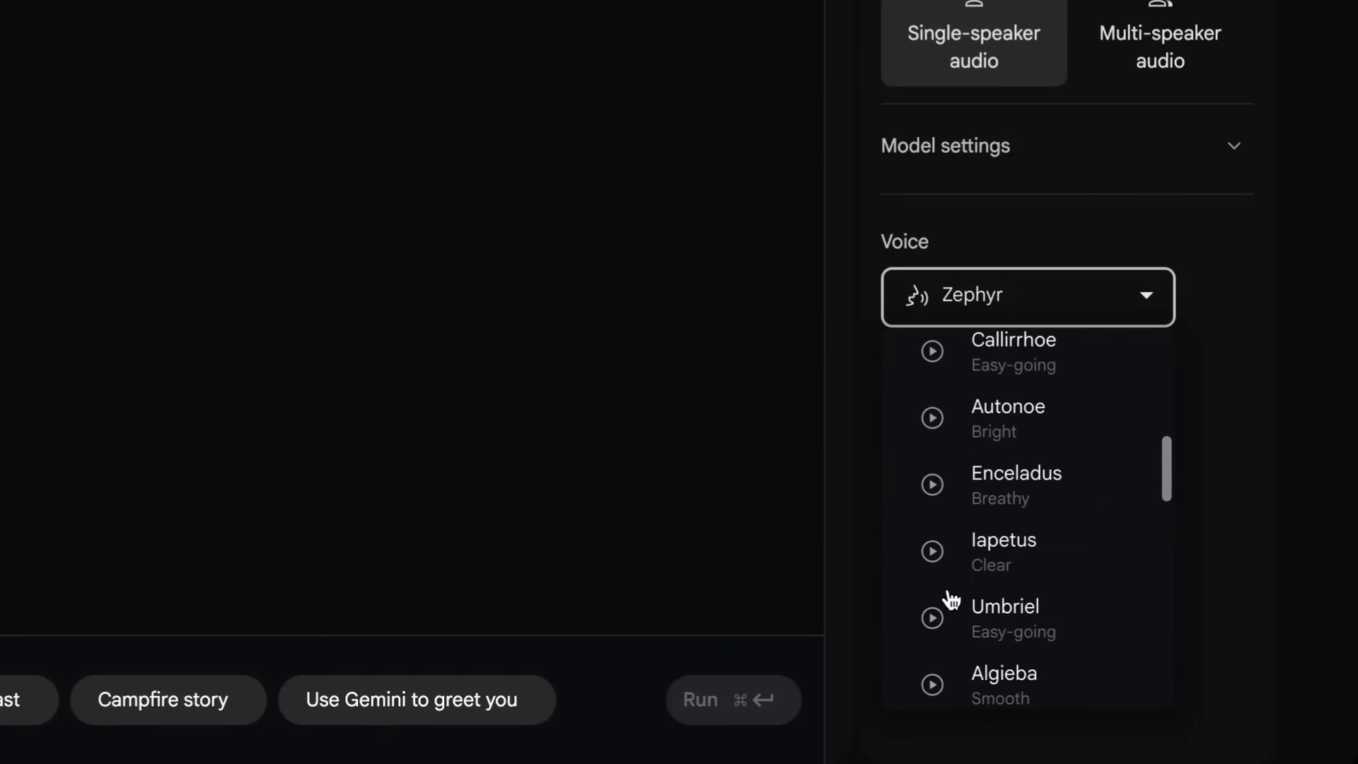
{"action": "scroll", "scroll_direction": "down", "scroll_amount": 3}
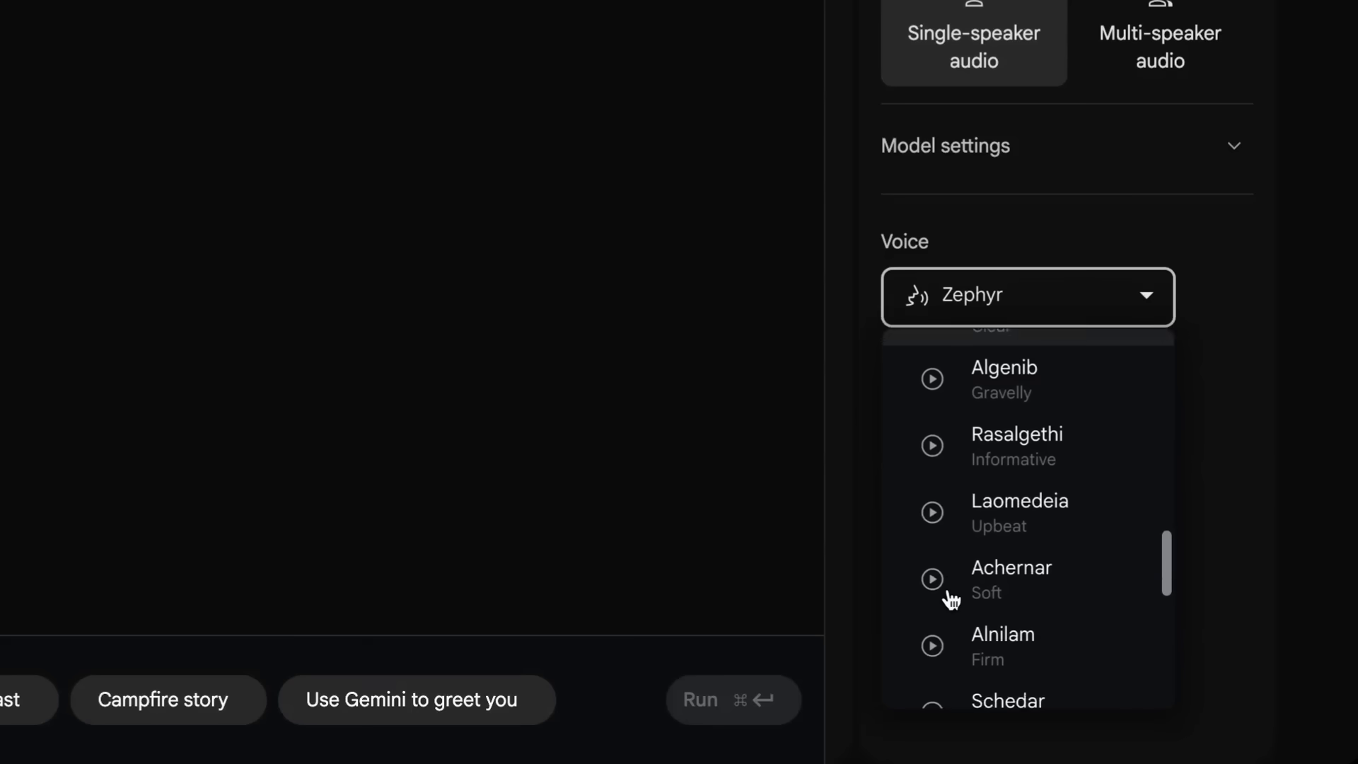
{"action": "scroll", "scroll_direction": "down", "scroll_amount": 3}
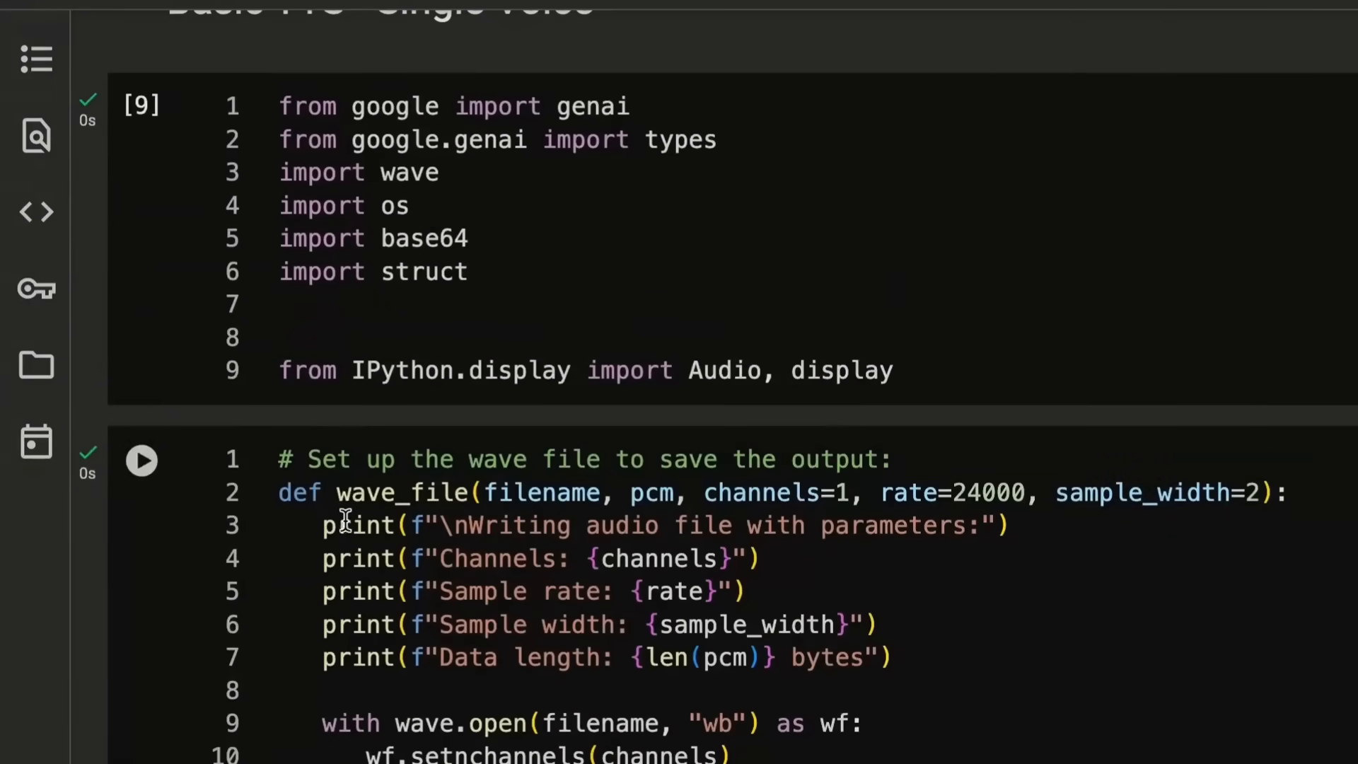
- Play the saved single_voice_out.wav clip from its audio player output
{"action": "scroll", "scroll_direction": "down", "scroll_amount": 3}
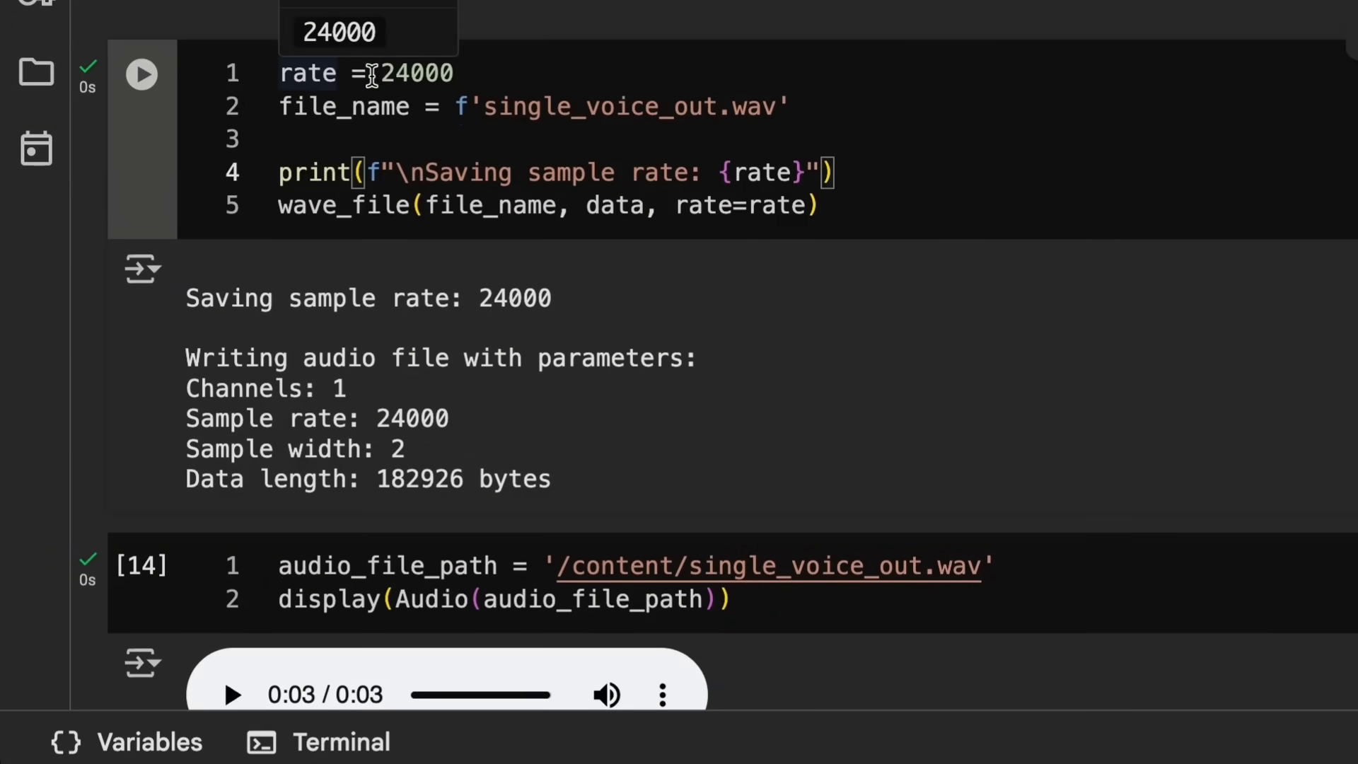
{"action": "scroll", "scroll_direction": "down", "scroll_amount": 3}
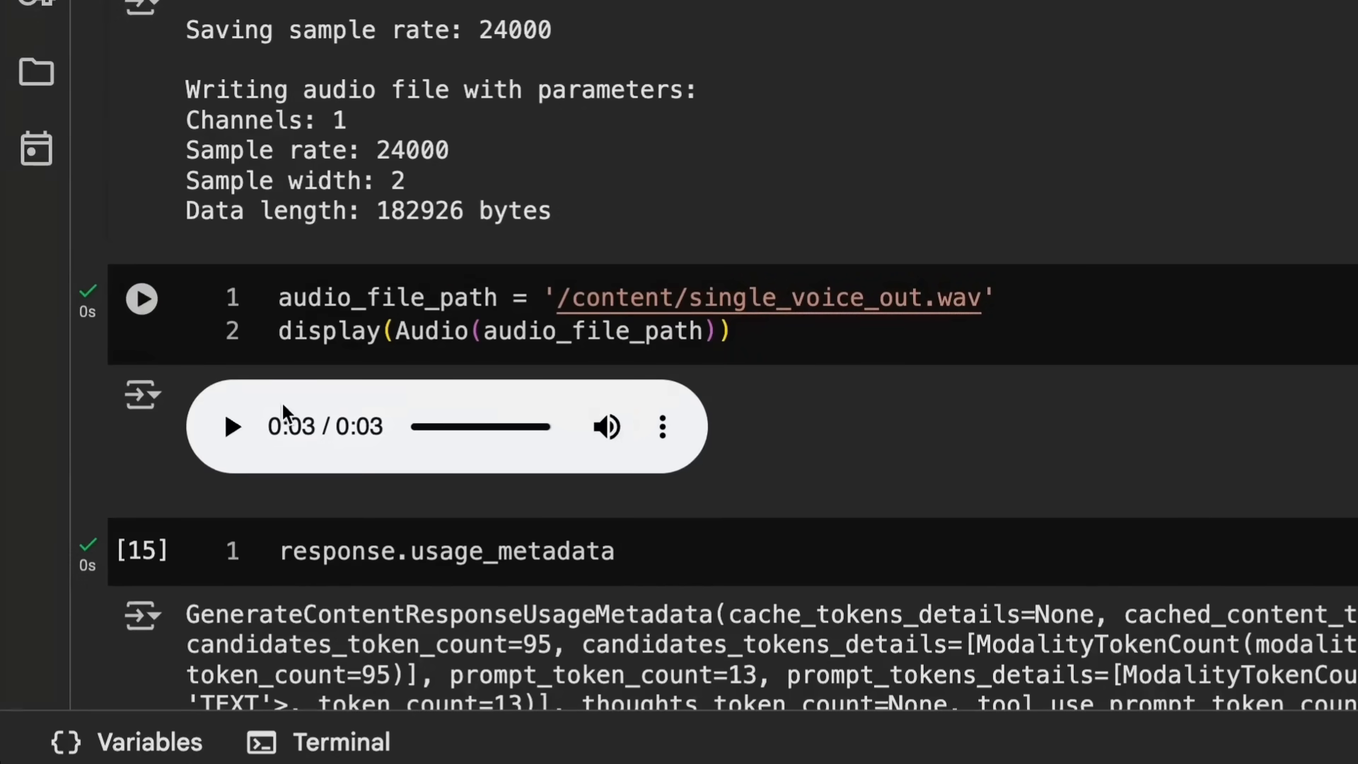
{"action": "left_click", "coordinate": [231, 426]}
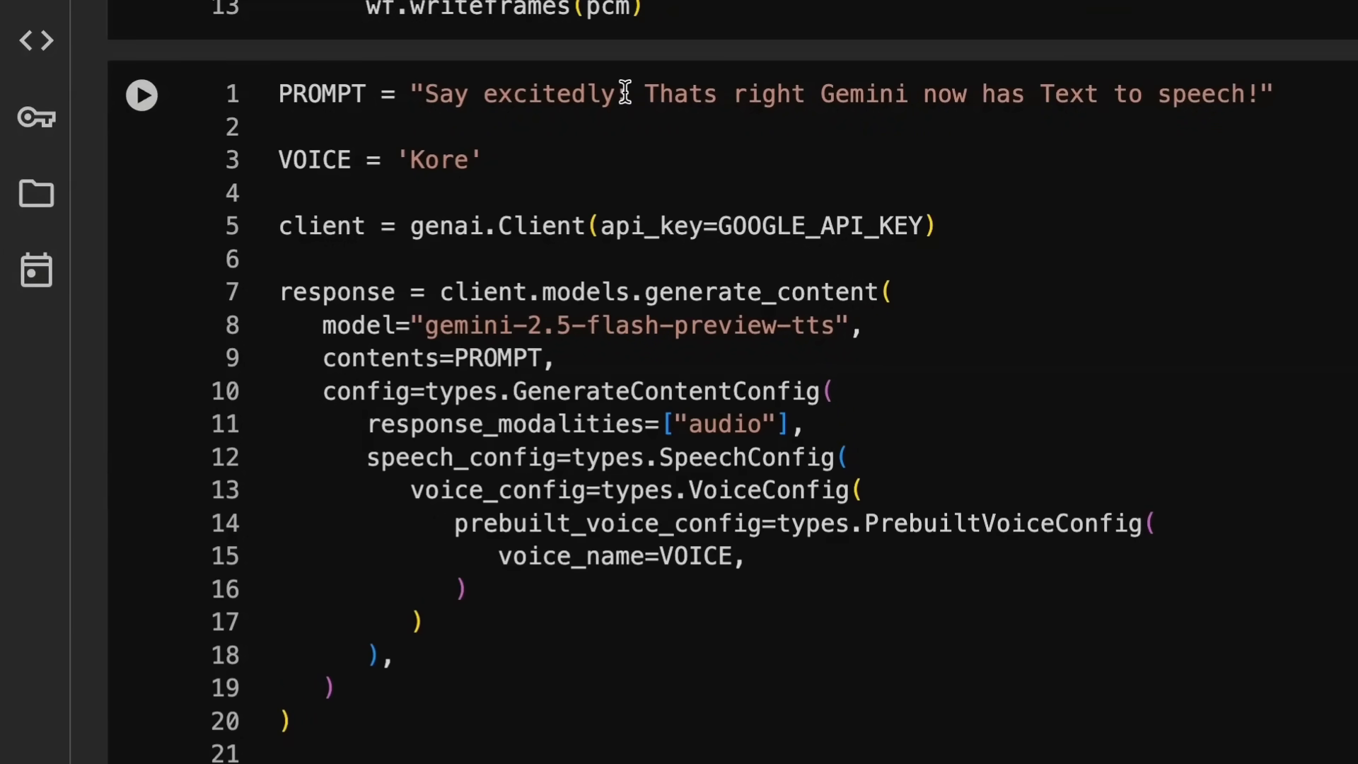
{"action": "scroll", "scroll_direction": "down", "scroll_amount": 3}
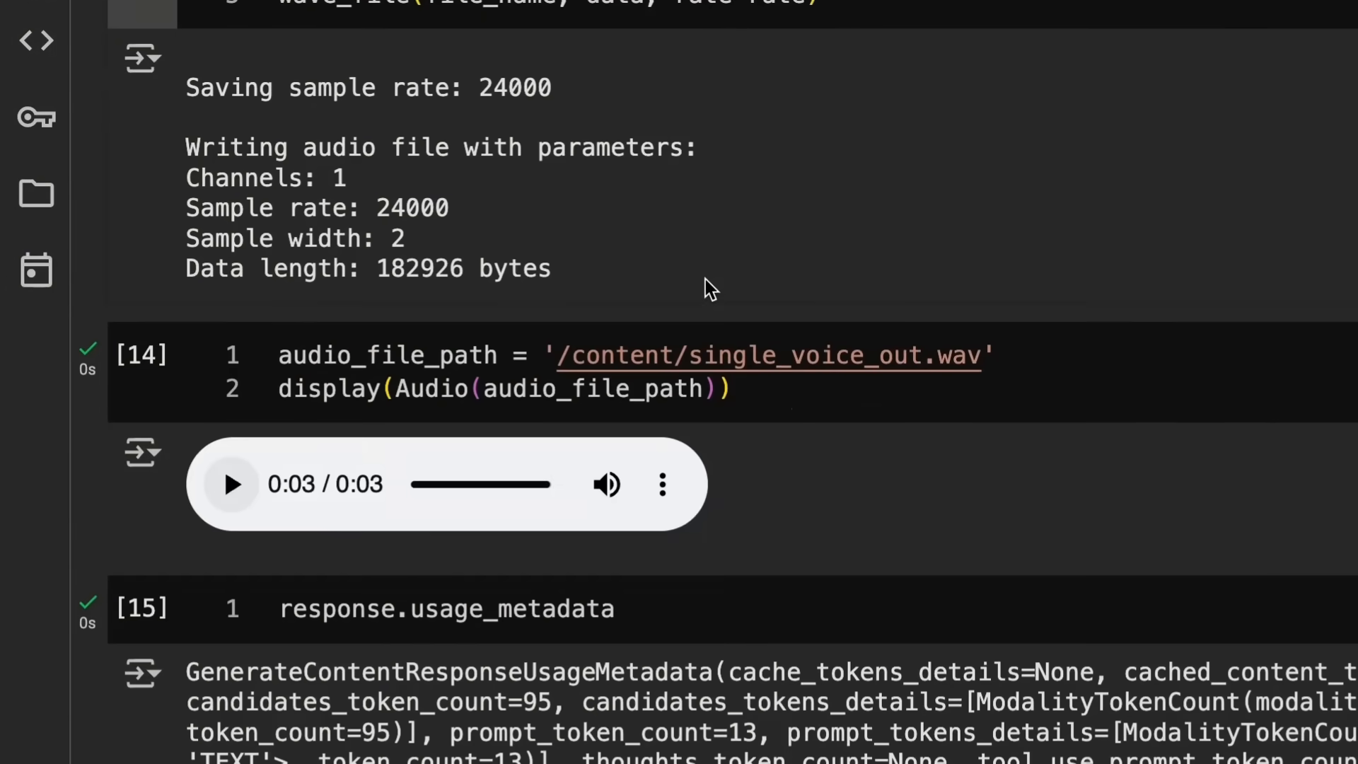
{"action": "scroll", "scroll_direction": "down", "scroll_amount": 3}
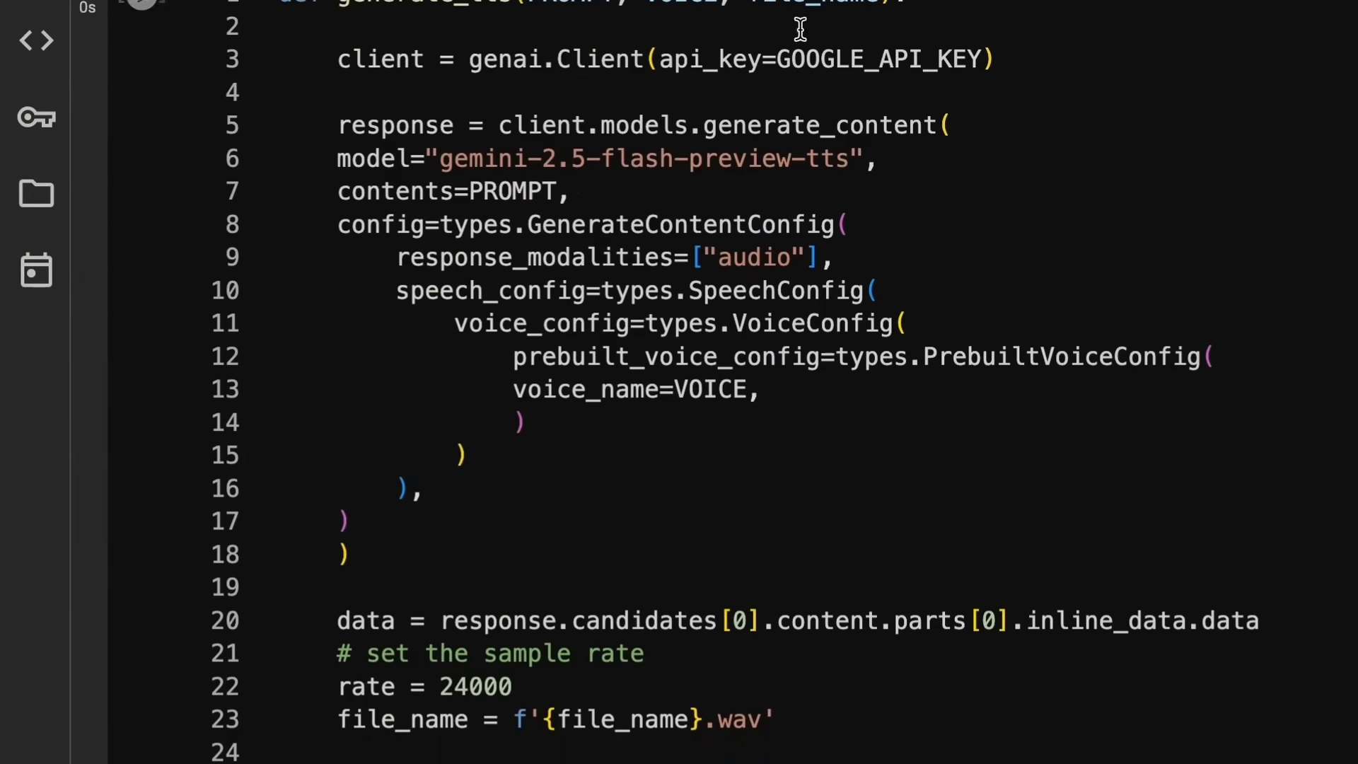
{"action": "scroll", "scroll_direction": "down", "scroll_amount": 3}
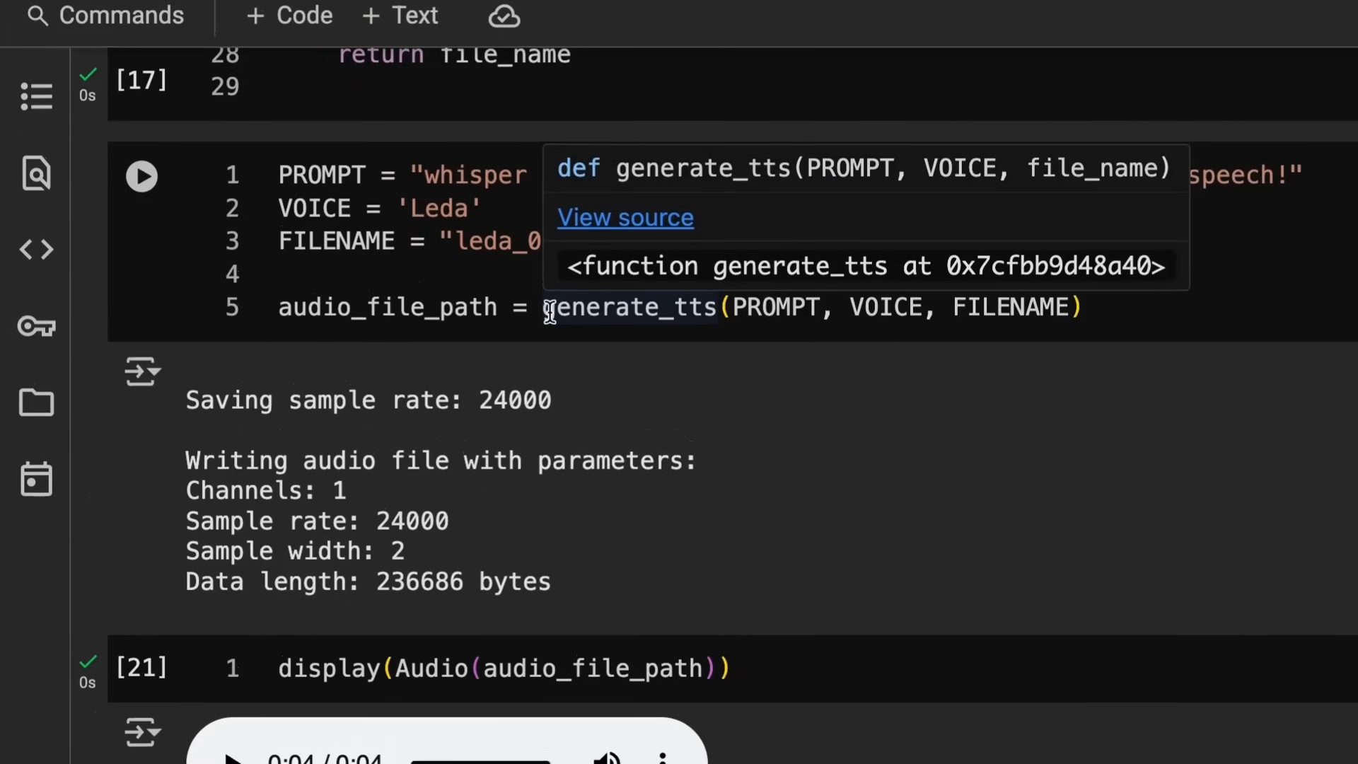
{"action": "mouse_move", "coordinate": [546, 229]}
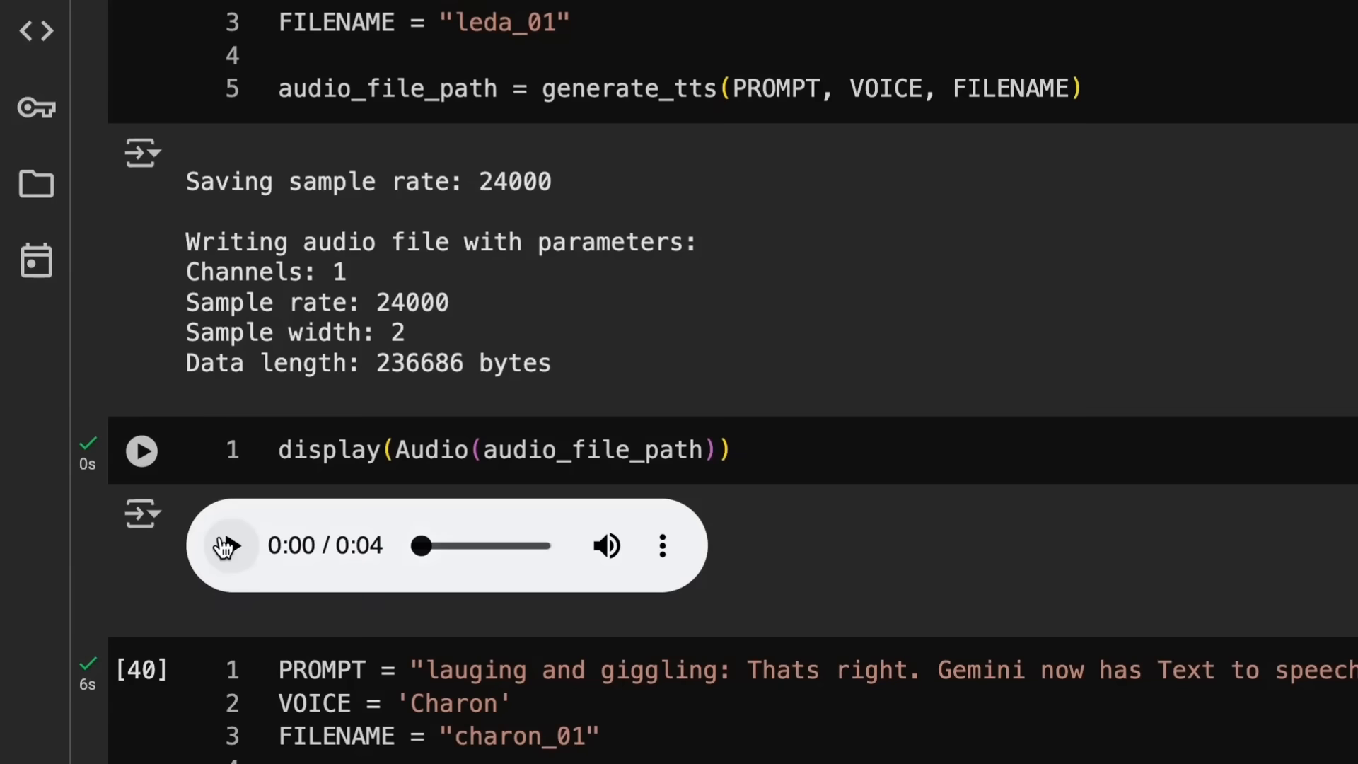
- Play the 4-second whispered leda_01 clip and move on to the Charon laughing prompt
{"action": "left_click", "coordinate": [229, 546]}
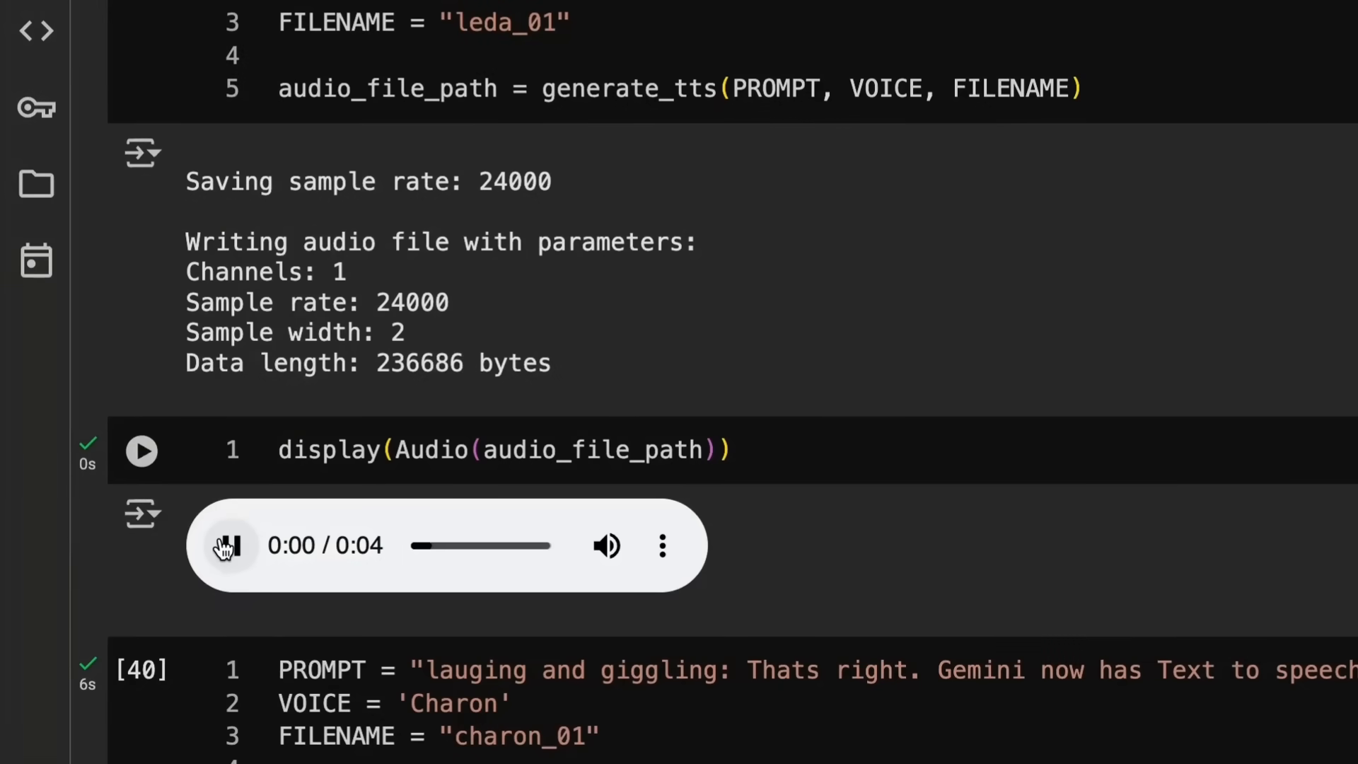
{"action": "left_click", "coordinate": [228, 546]}
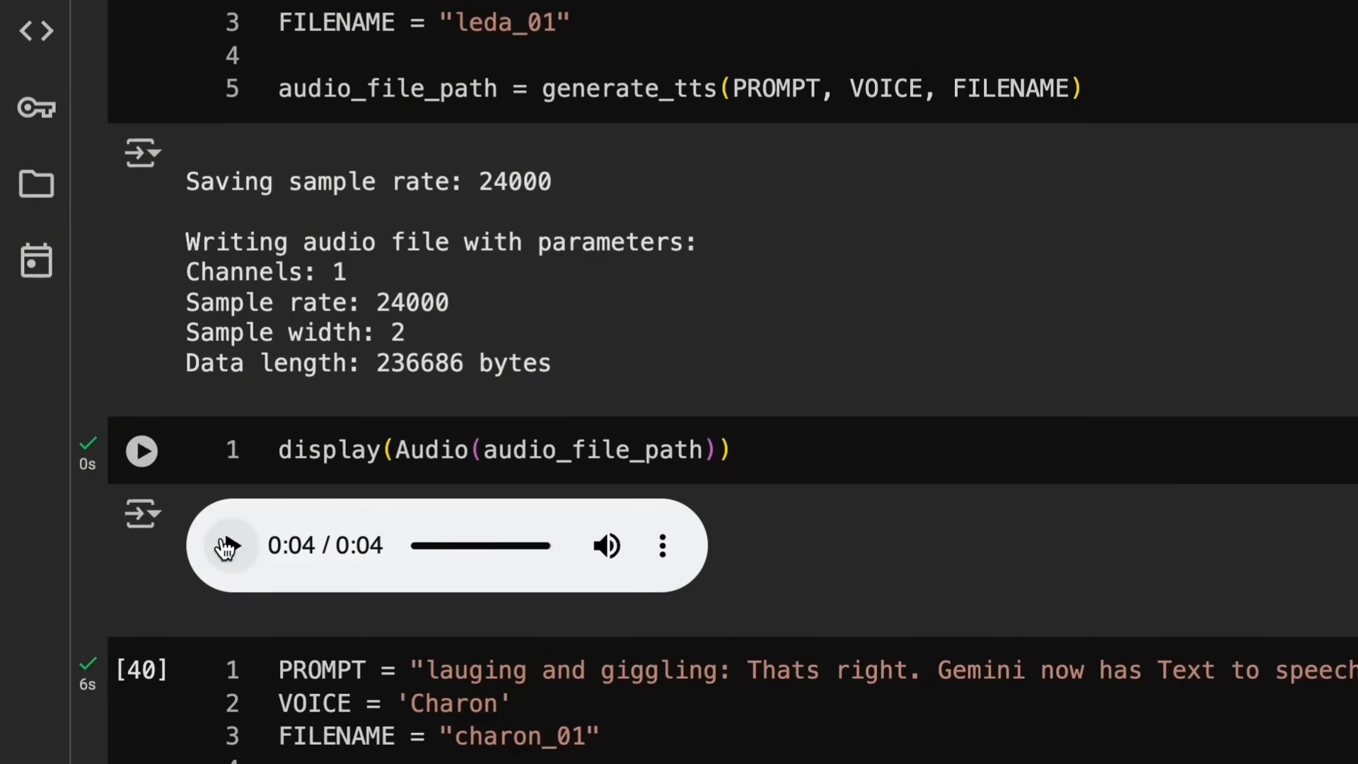
{"action": "scroll", "scroll_direction": "down", "scroll_amount": 3}
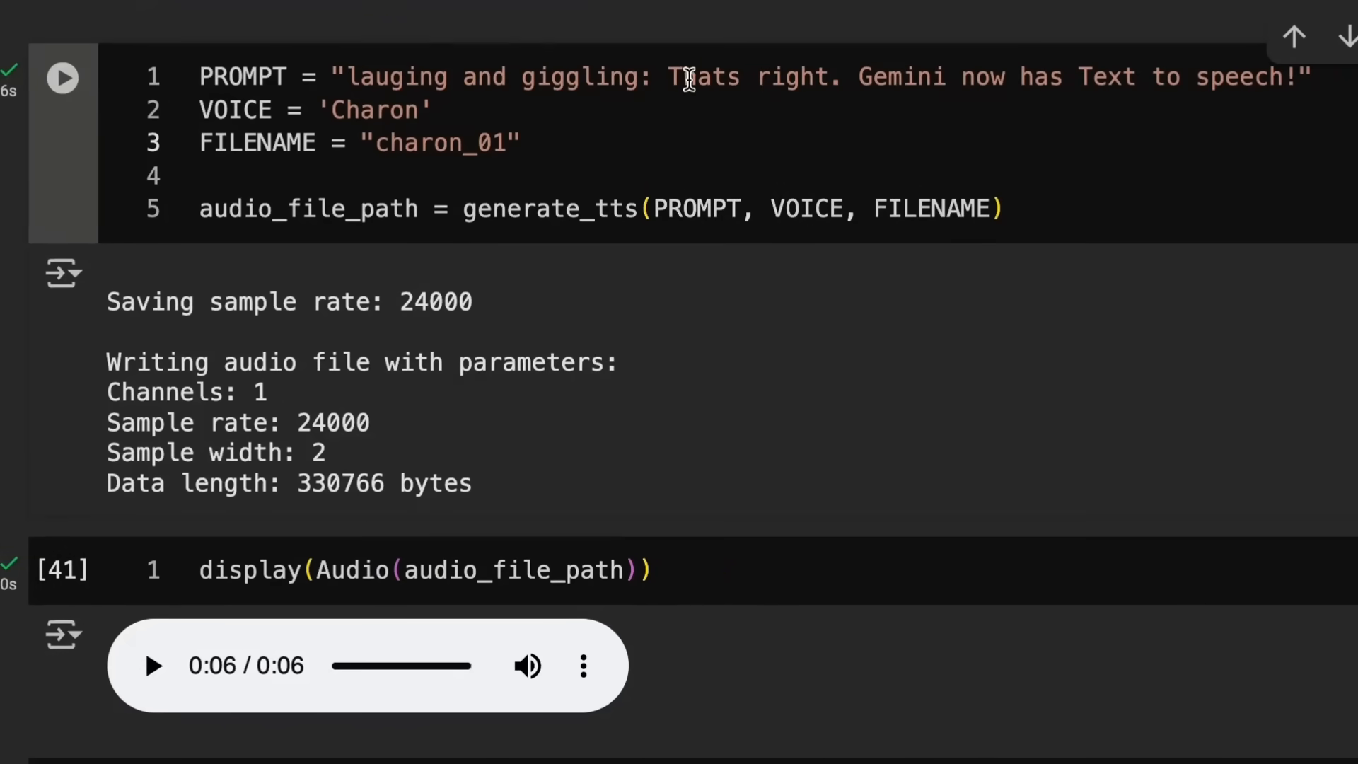
- Play and stop the 6-second laughing charon_01 clip, then reach the stern charon_02 example
{"action": "left_click", "coordinate": [153, 665]}
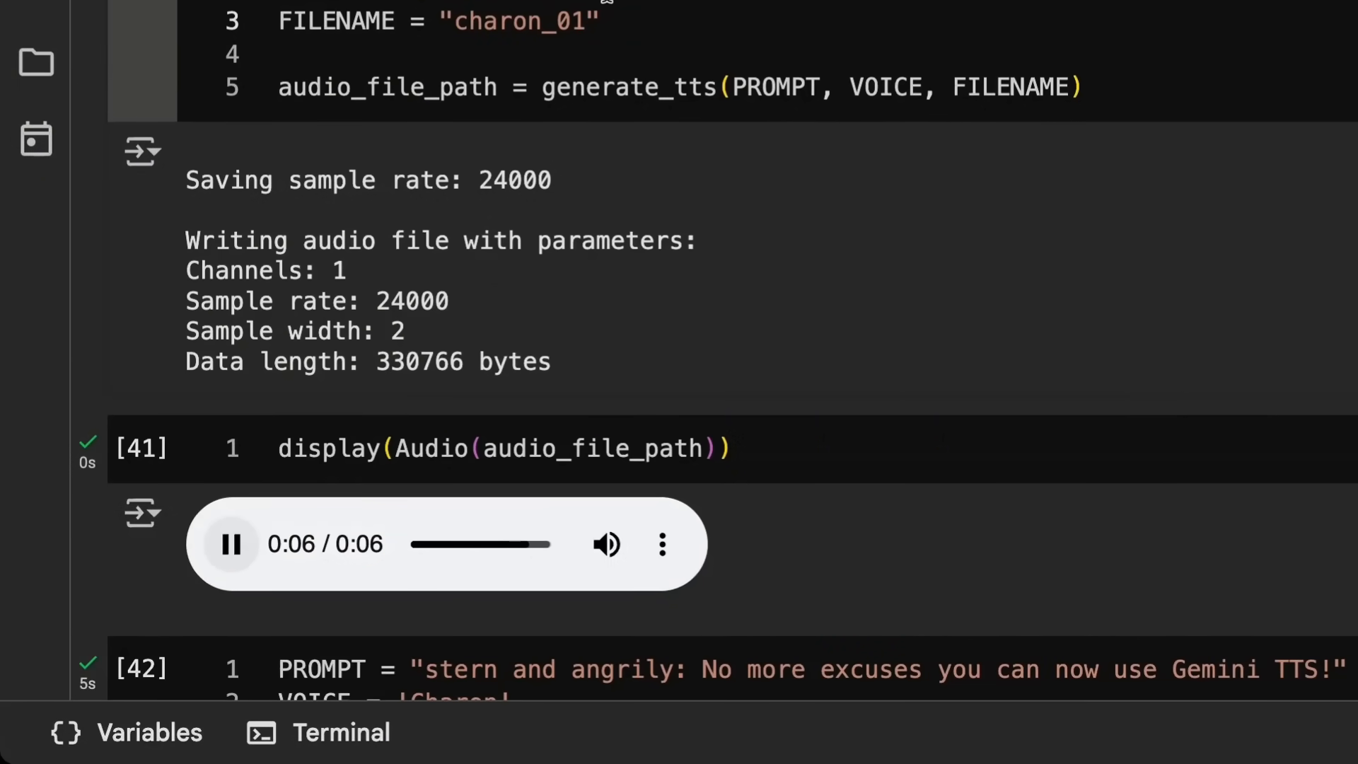
{"action": "left_click", "coordinate": [231, 543]}
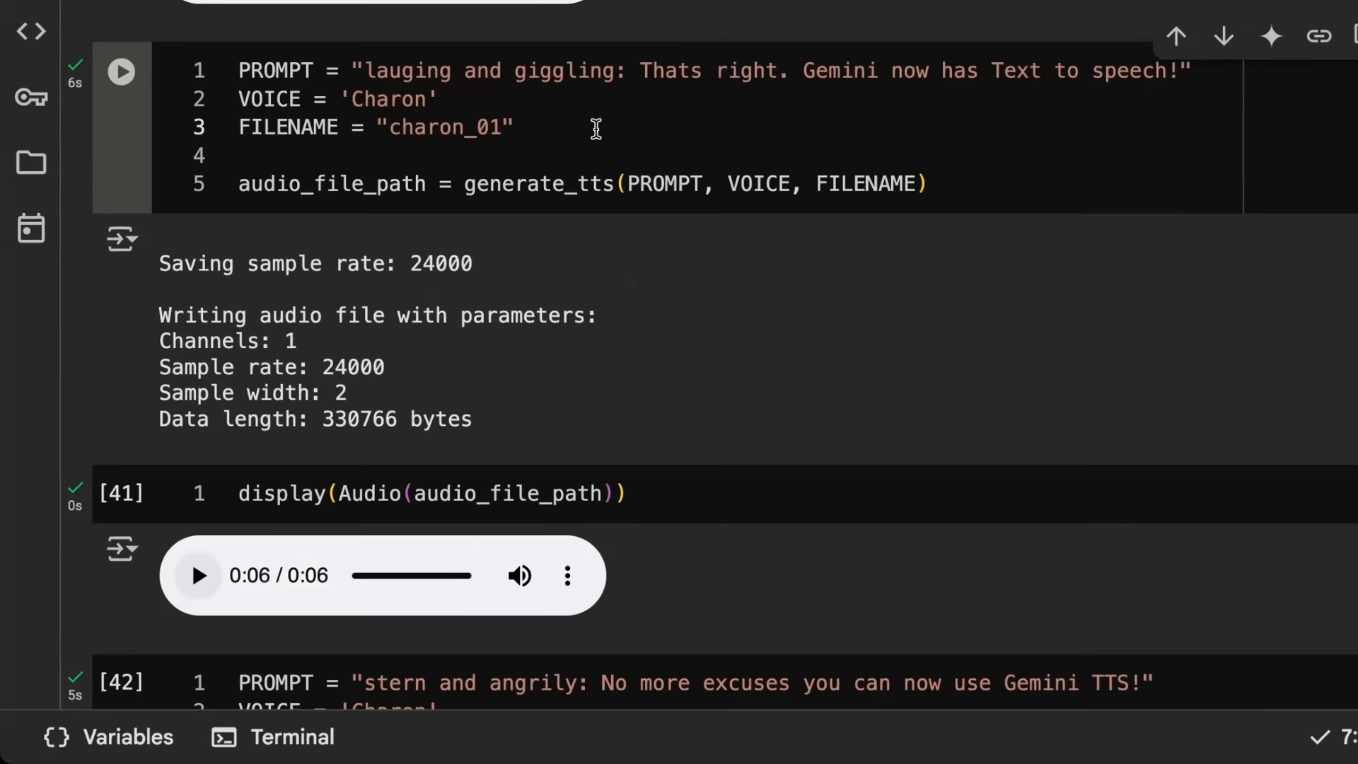
{"action": "scroll", "scroll_direction": "down", "scroll_amount": 3}
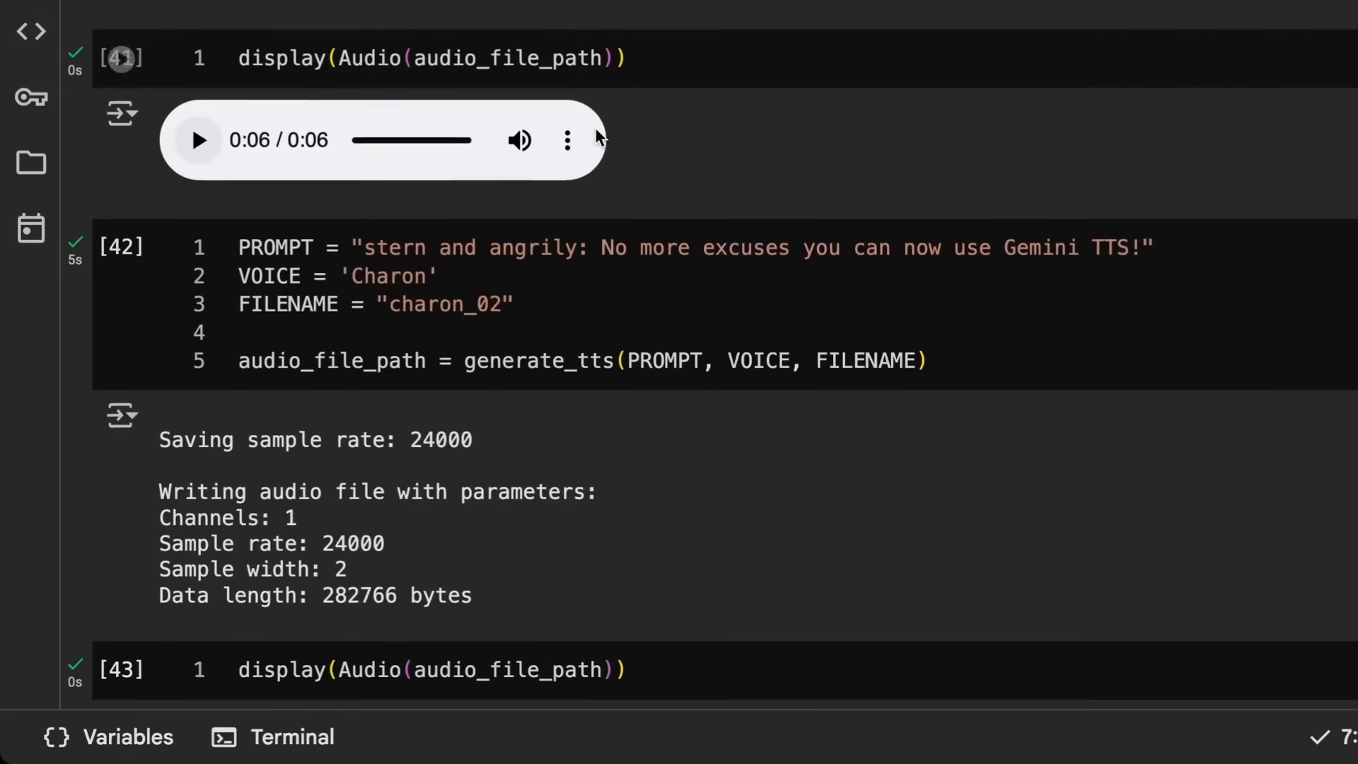
- Play the 5-second stern, angry Charon clip from the charon_02 audio player
{"action": "scroll", "scroll_direction": "down", "scroll_amount": 3}
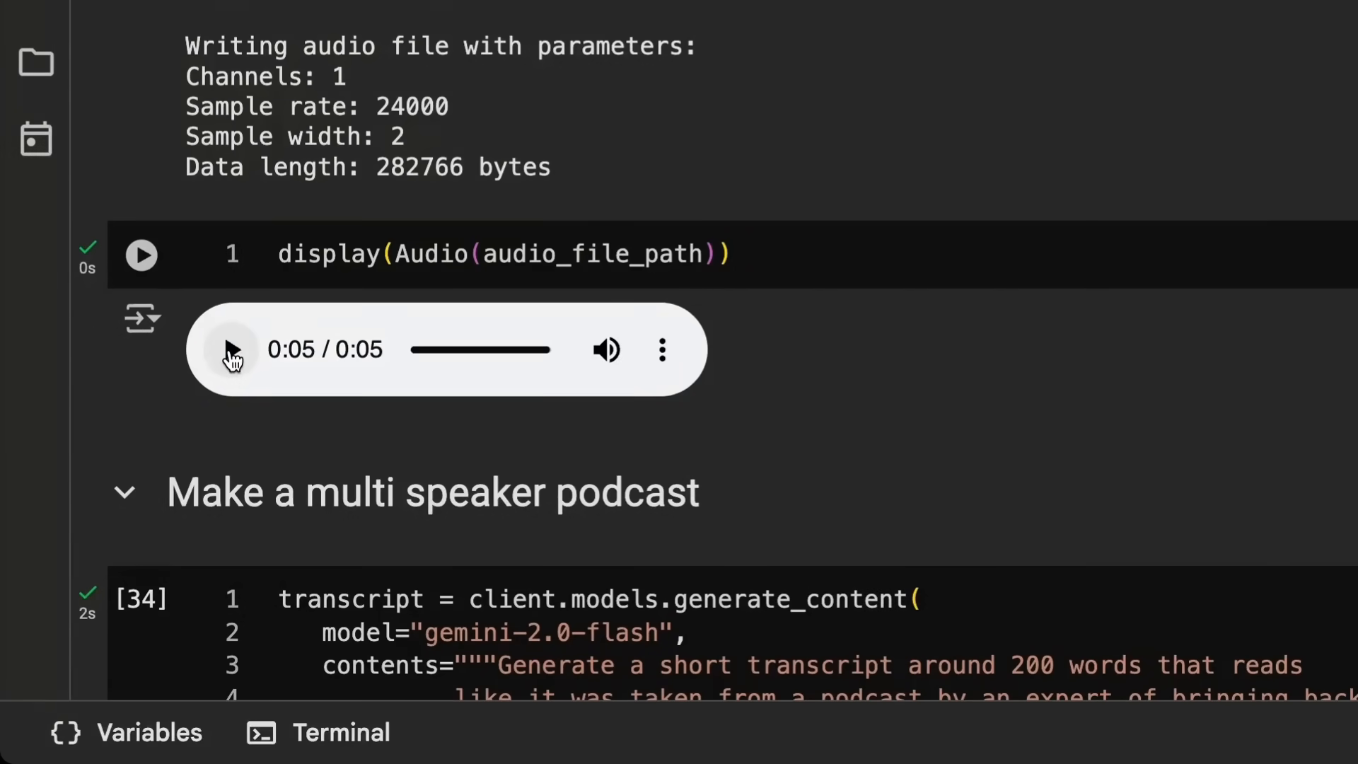
{"action": "left_click", "coordinate": [140, 253]}
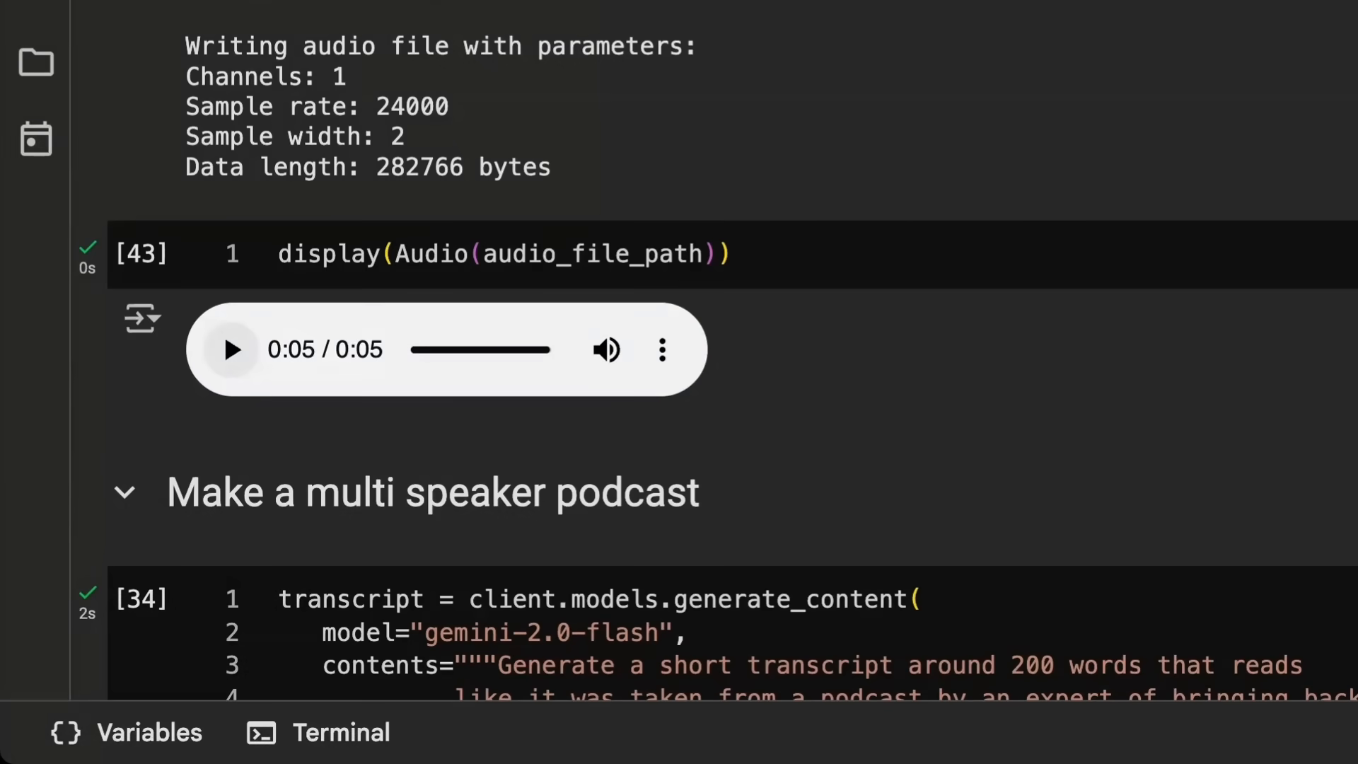
{"action": "scroll", "scroll_direction": "down", "scroll_amount": 3}
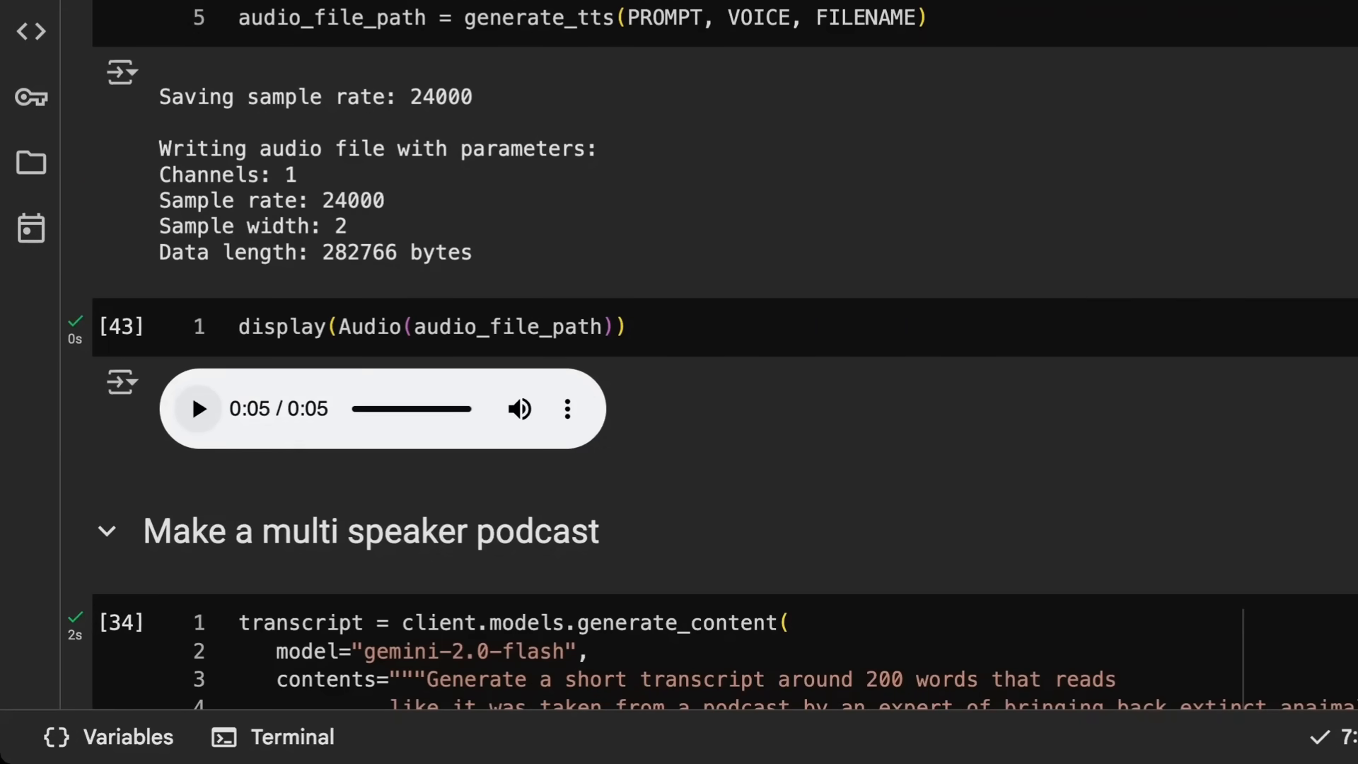
{"action": "mouse_move", "coordinate": [691, 67]}
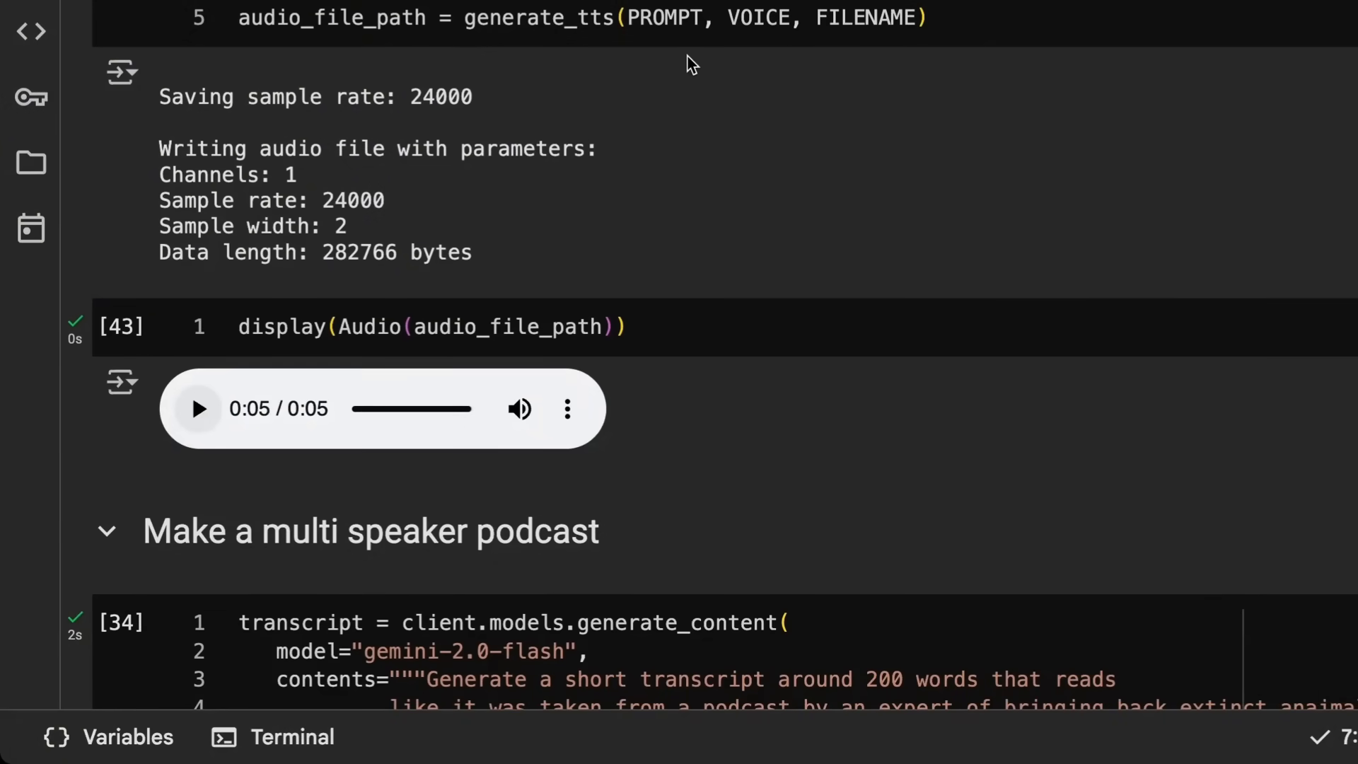
- Scroll to the 'Make a multi speaker podcast' section and play its generated audio clip
{"action": "scroll", "scroll_direction": "down", "scroll_amount": 3}
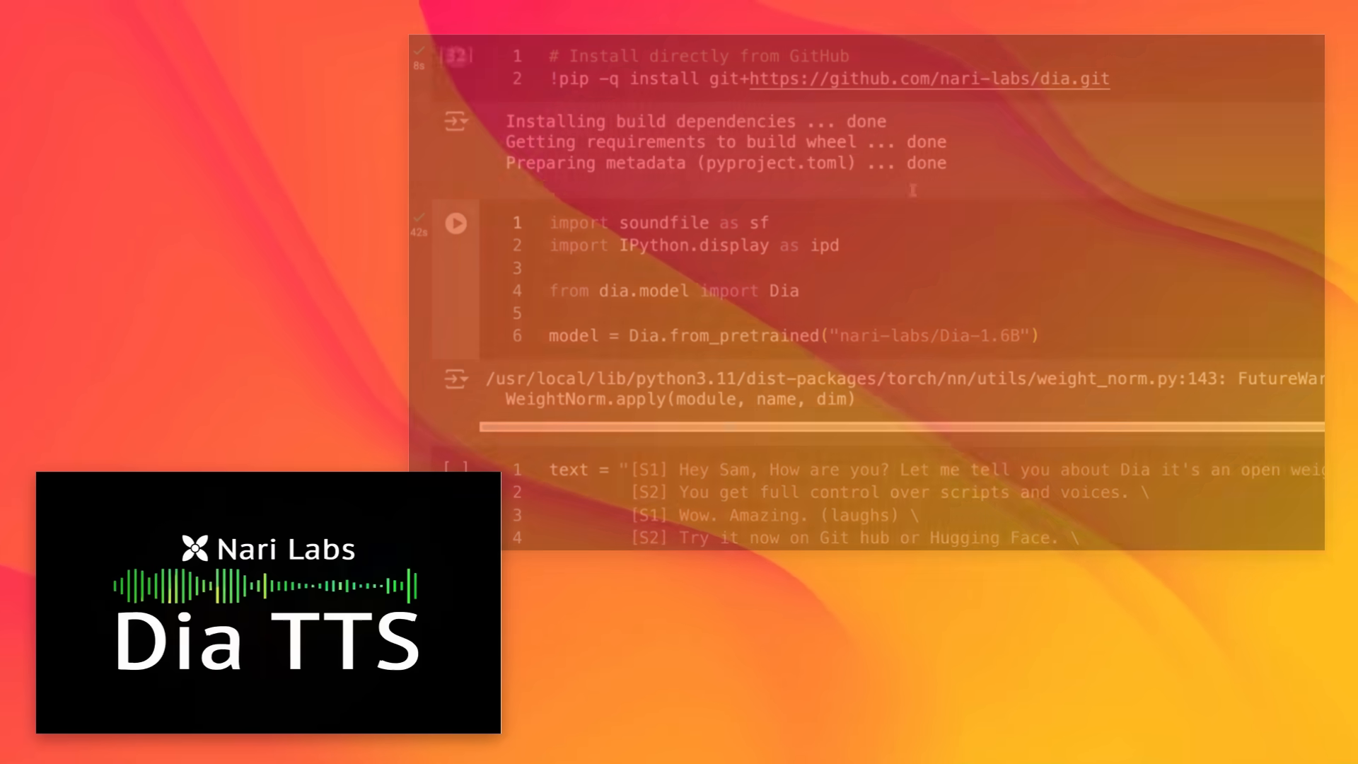
{"action": "scroll", "scroll_direction": "down", "scroll_amount": 3}
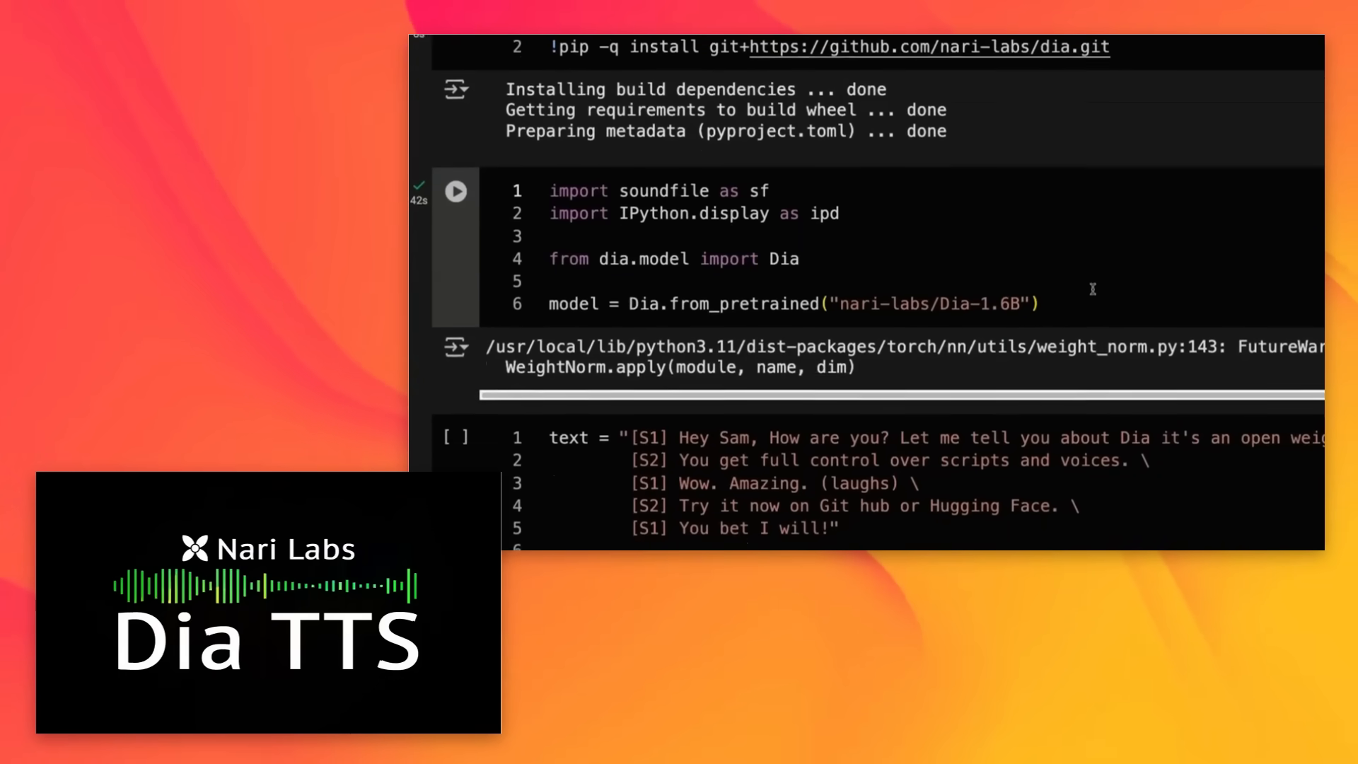
{"action": "scroll", "scroll_direction": "down", "scroll_amount": 3}
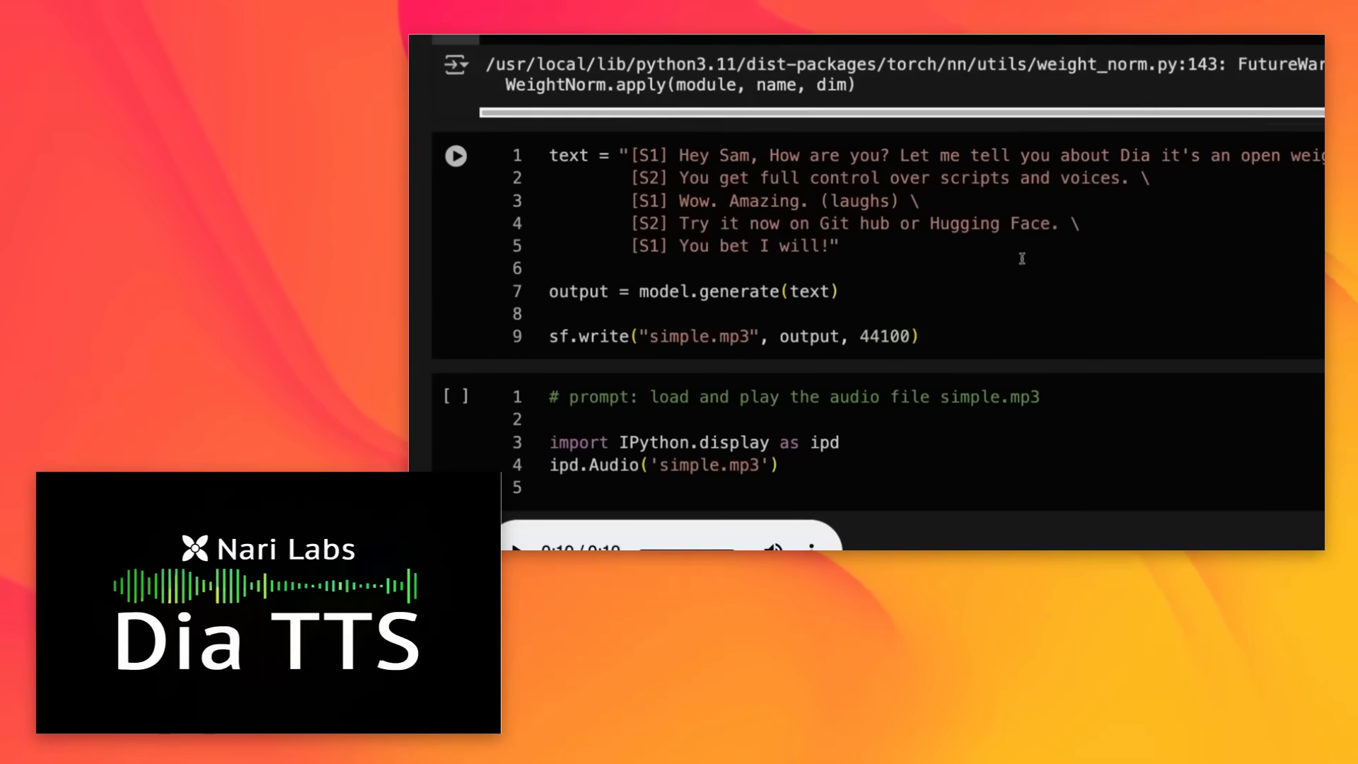
{"action": "left_click", "coordinate": [454, 397]}
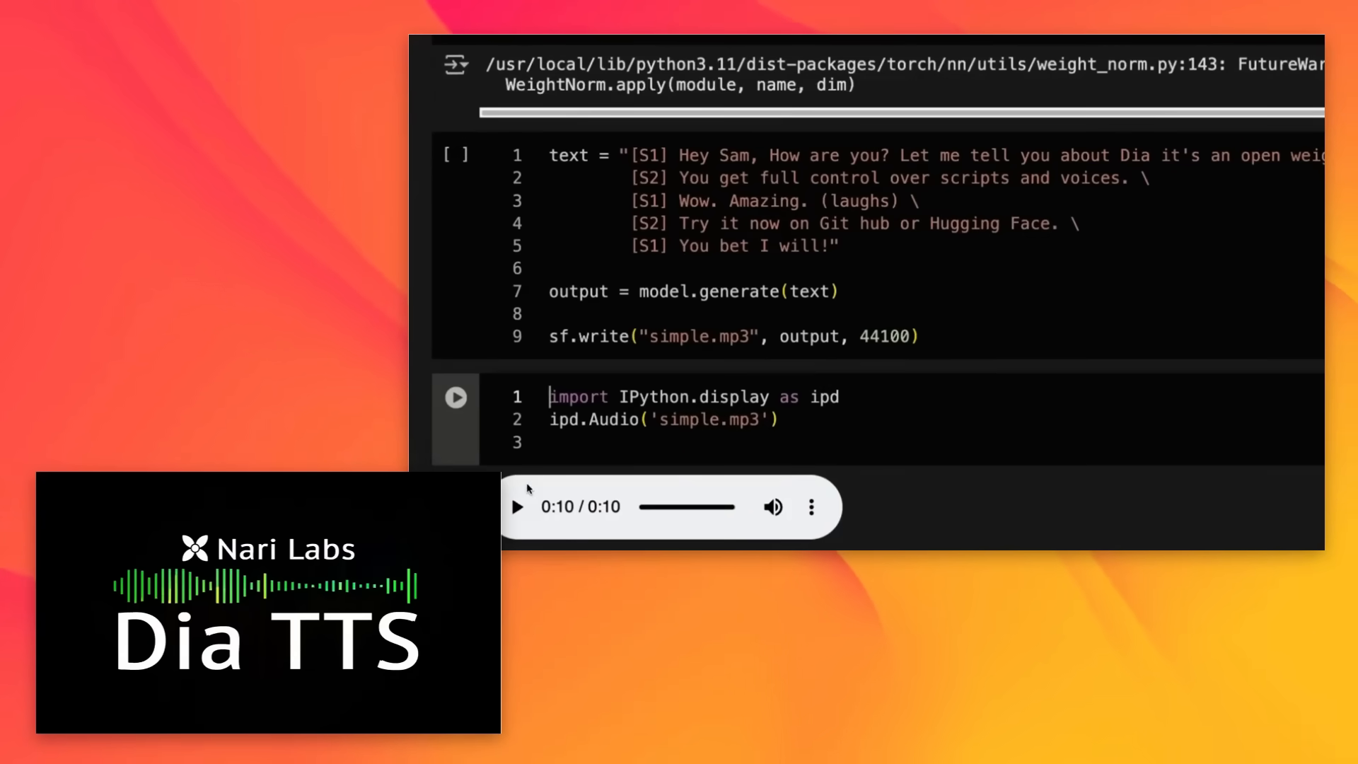
{"action": "left_click", "coordinate": [515, 506]}
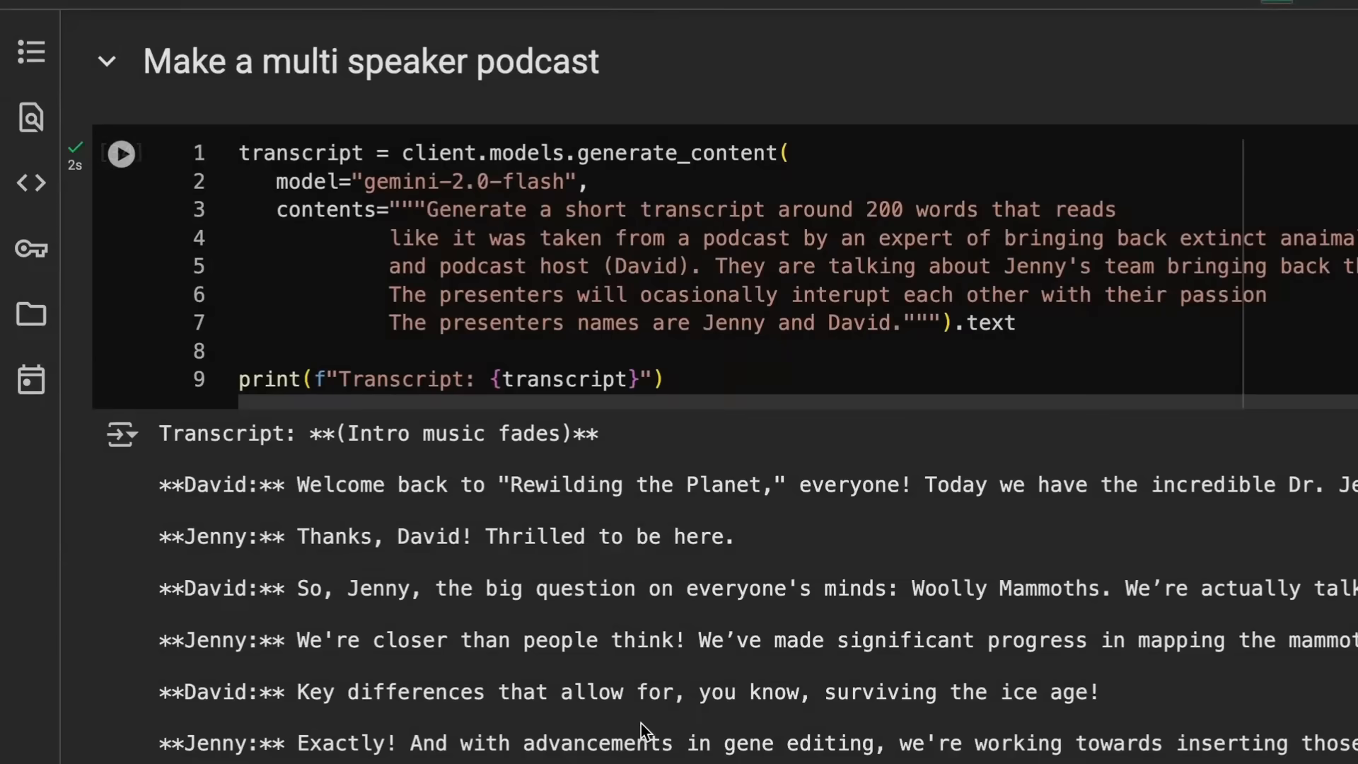
- Scroll from the transcript prompt down to the Jenny/Kore and David/Puck voice configuration cell
{"action": "scroll", "scroll_direction": "down", "scroll_amount": 3}
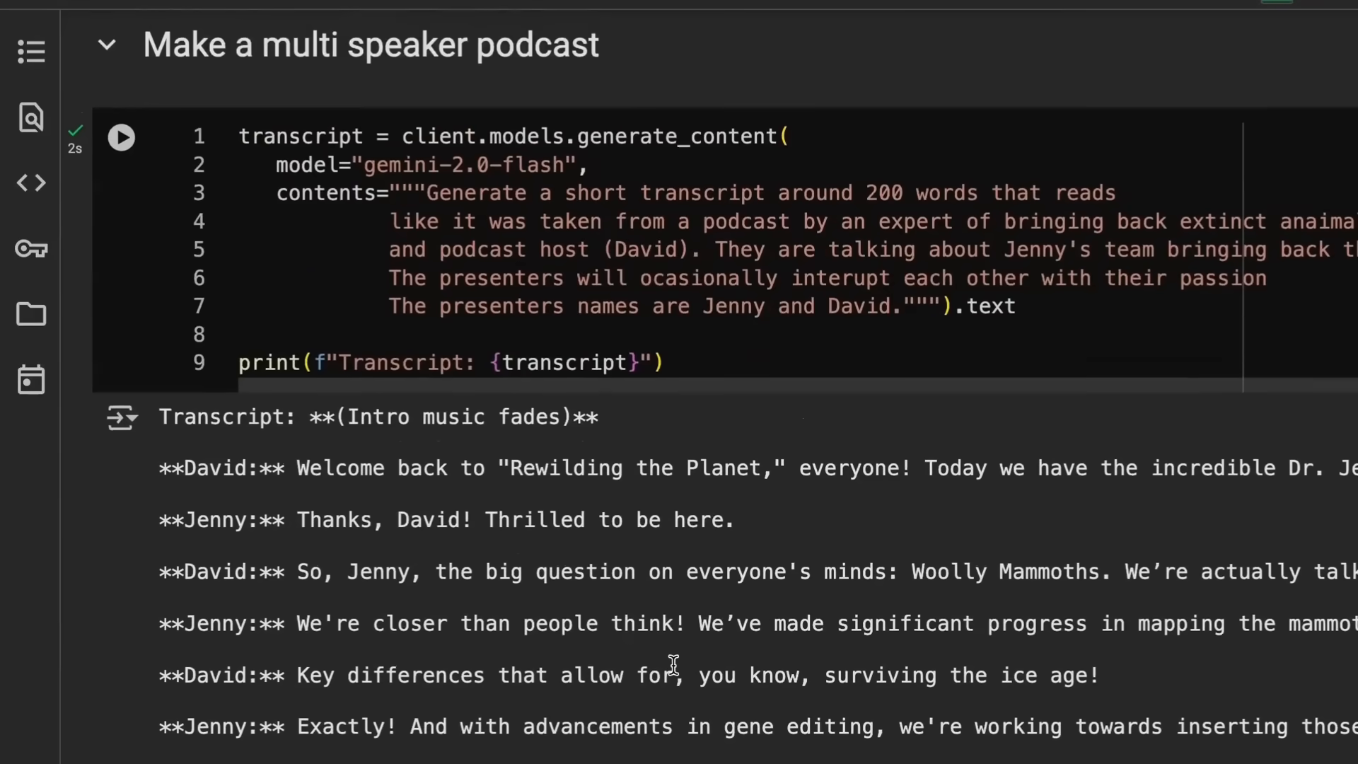
{"action": "mouse_move", "coordinate": [638, 167]}
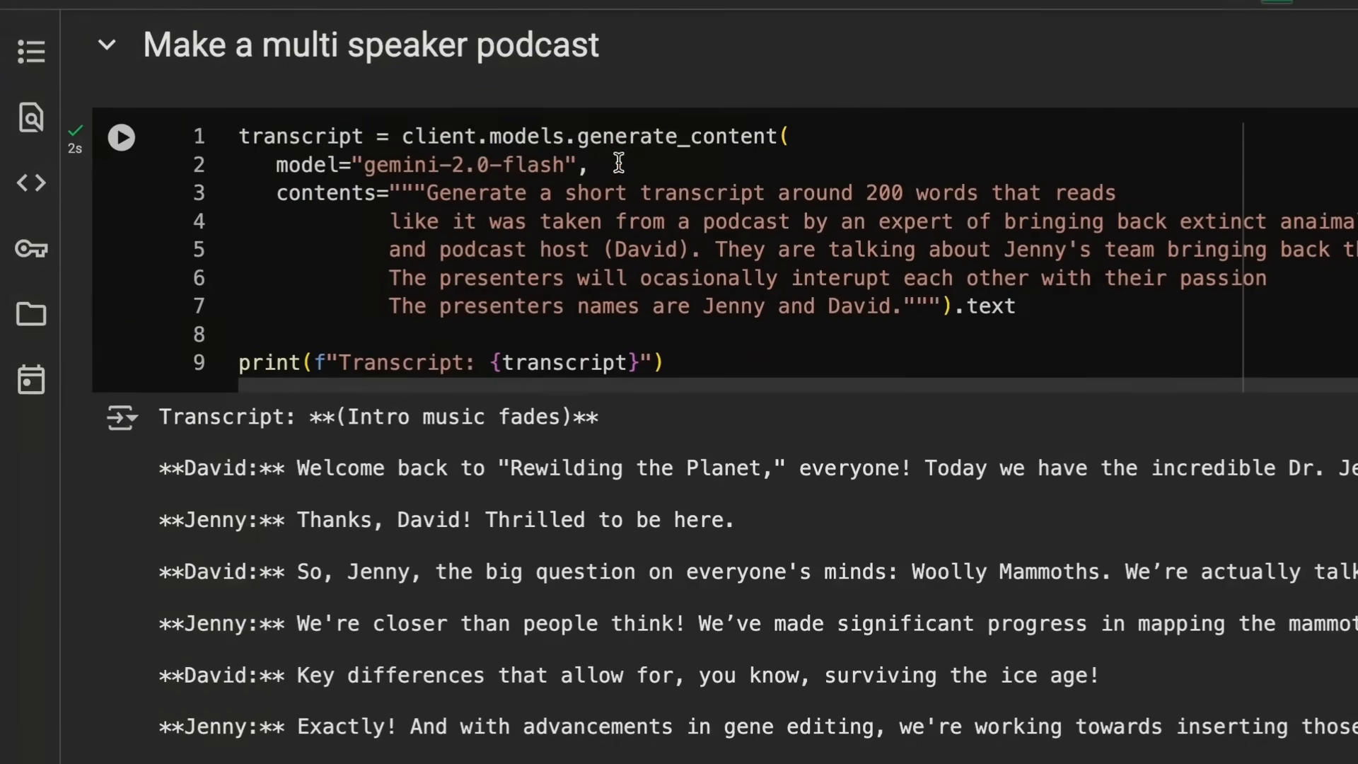
{"action": "mouse_move", "coordinate": [1113, 191]}
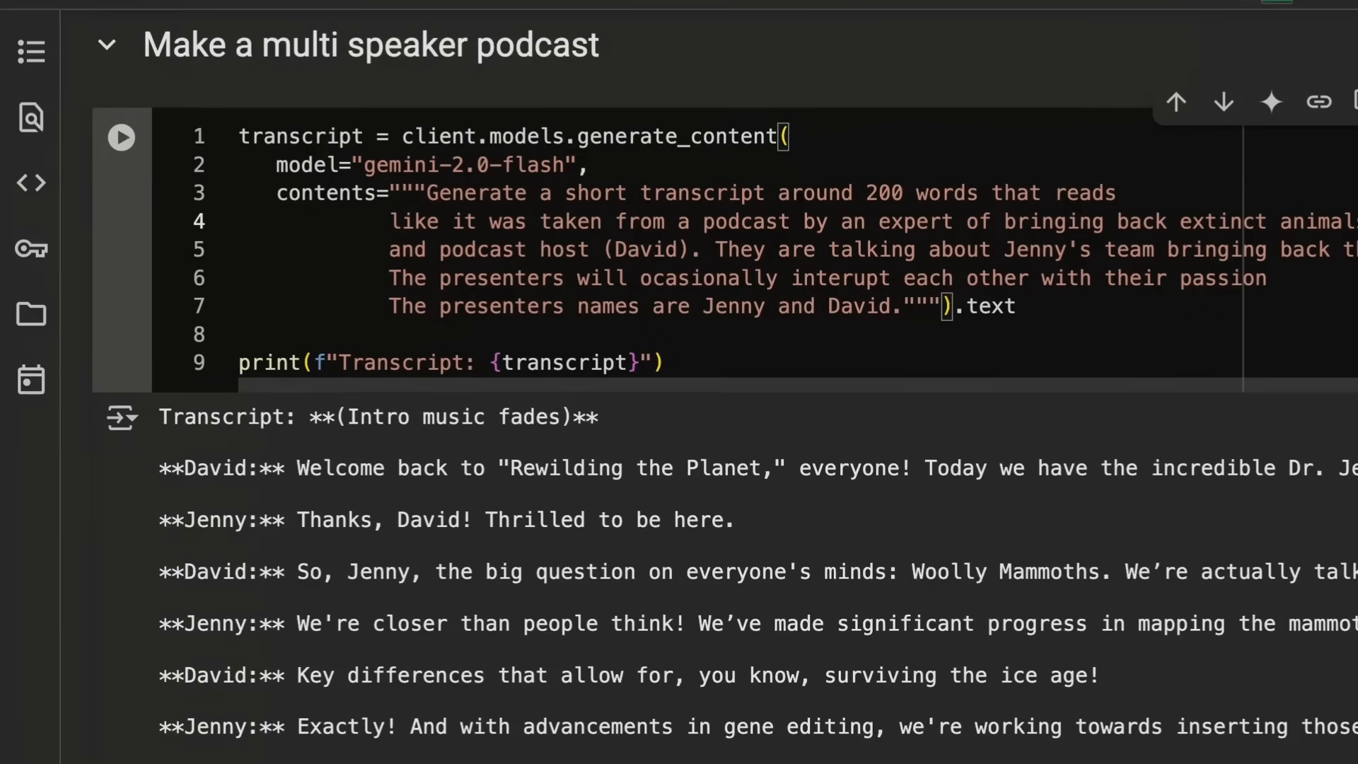
{"action": "mouse_move", "coordinate": [604, 249]}
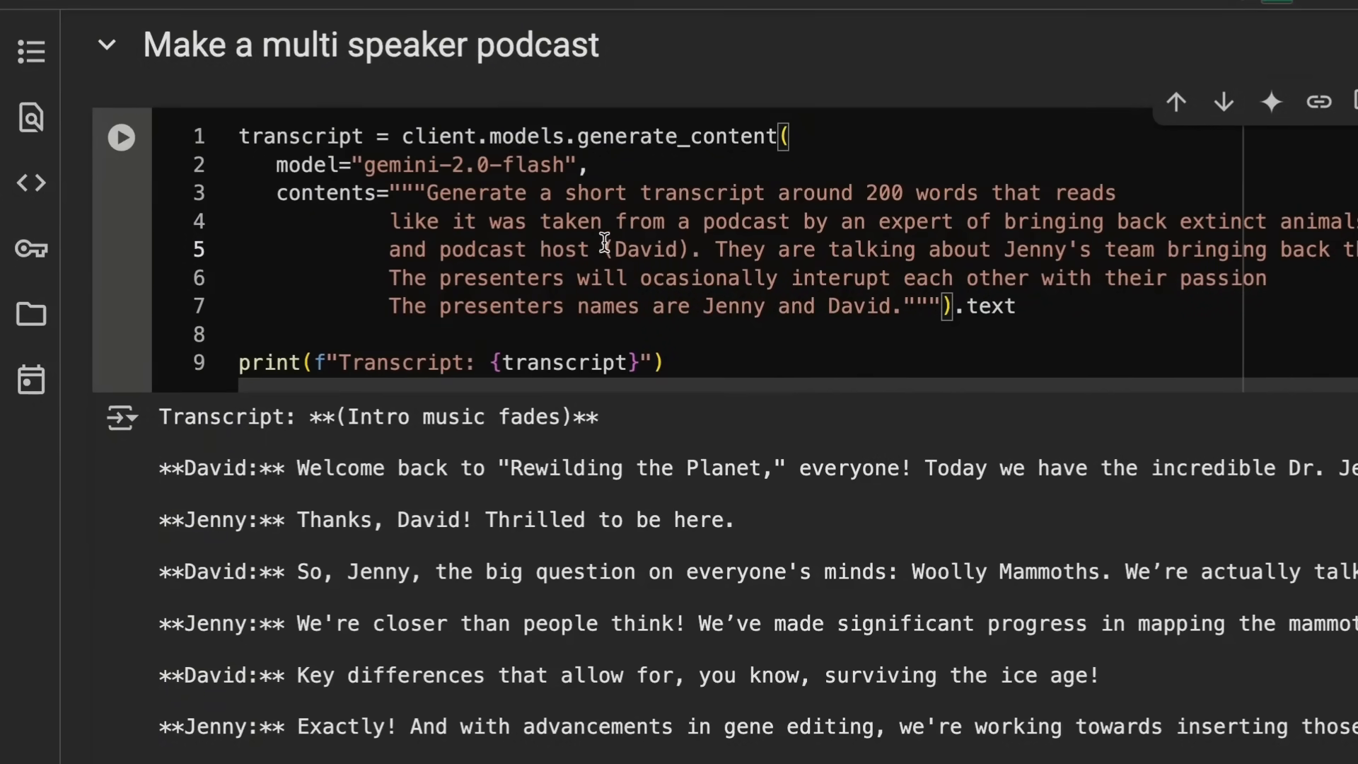
{"action": "mouse_move", "coordinate": [1078, 245]}
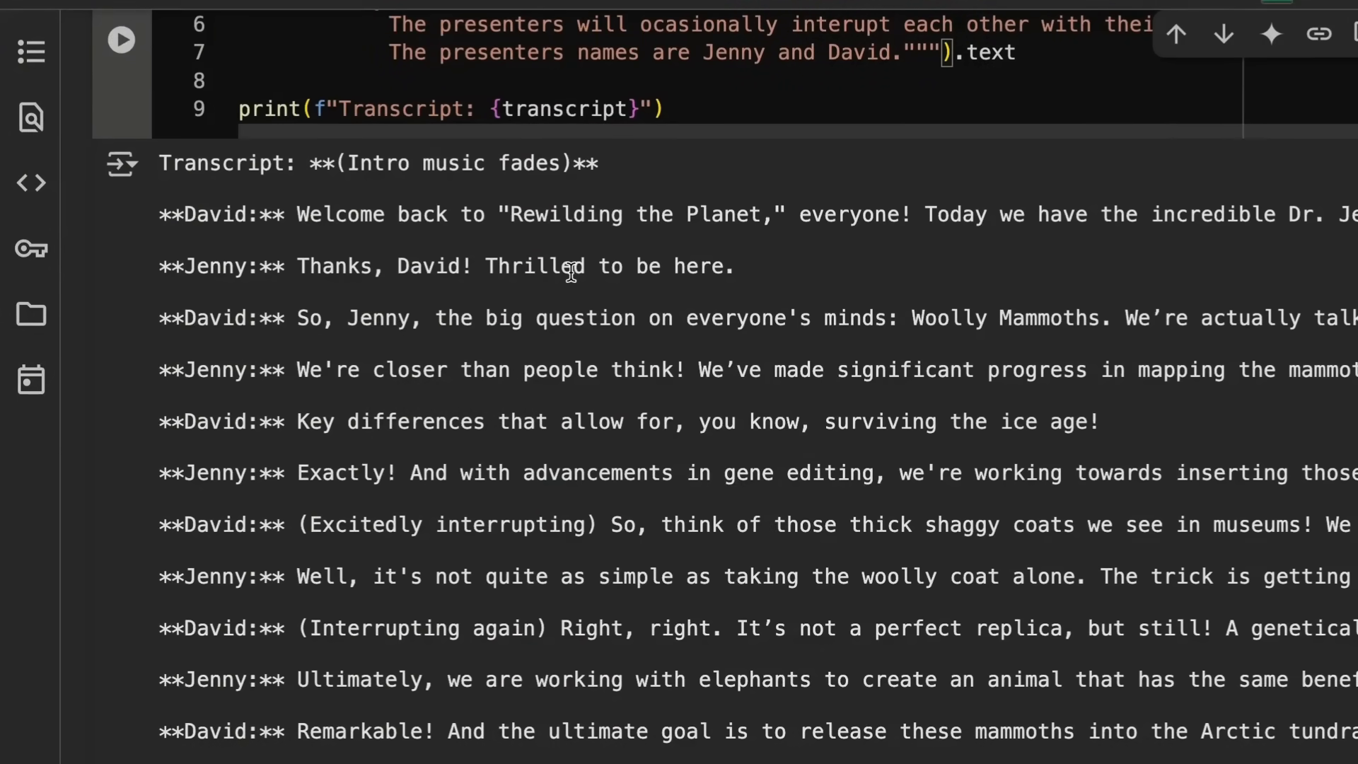
{"action": "scroll", "scroll_direction": "down", "scroll_amount": 3}
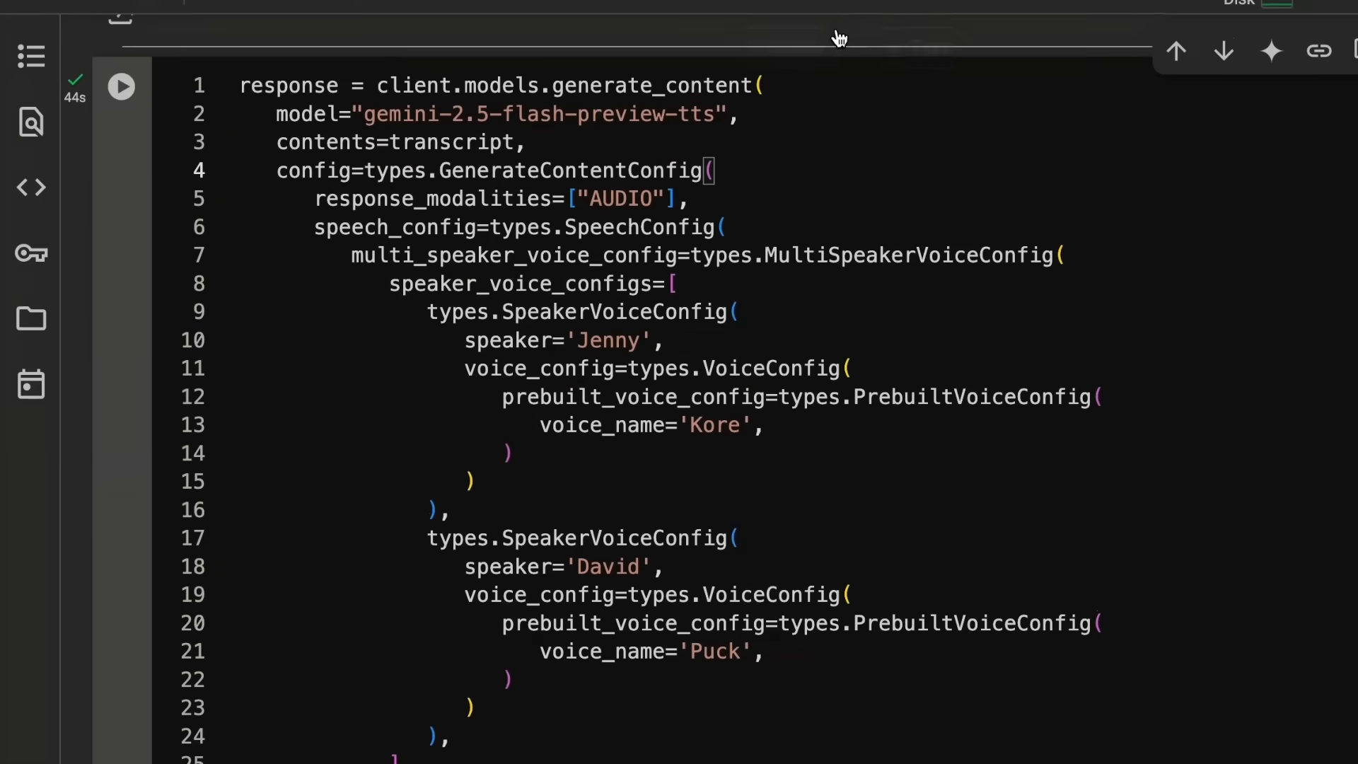
{"action": "mouse_move", "coordinate": [917, 200]}
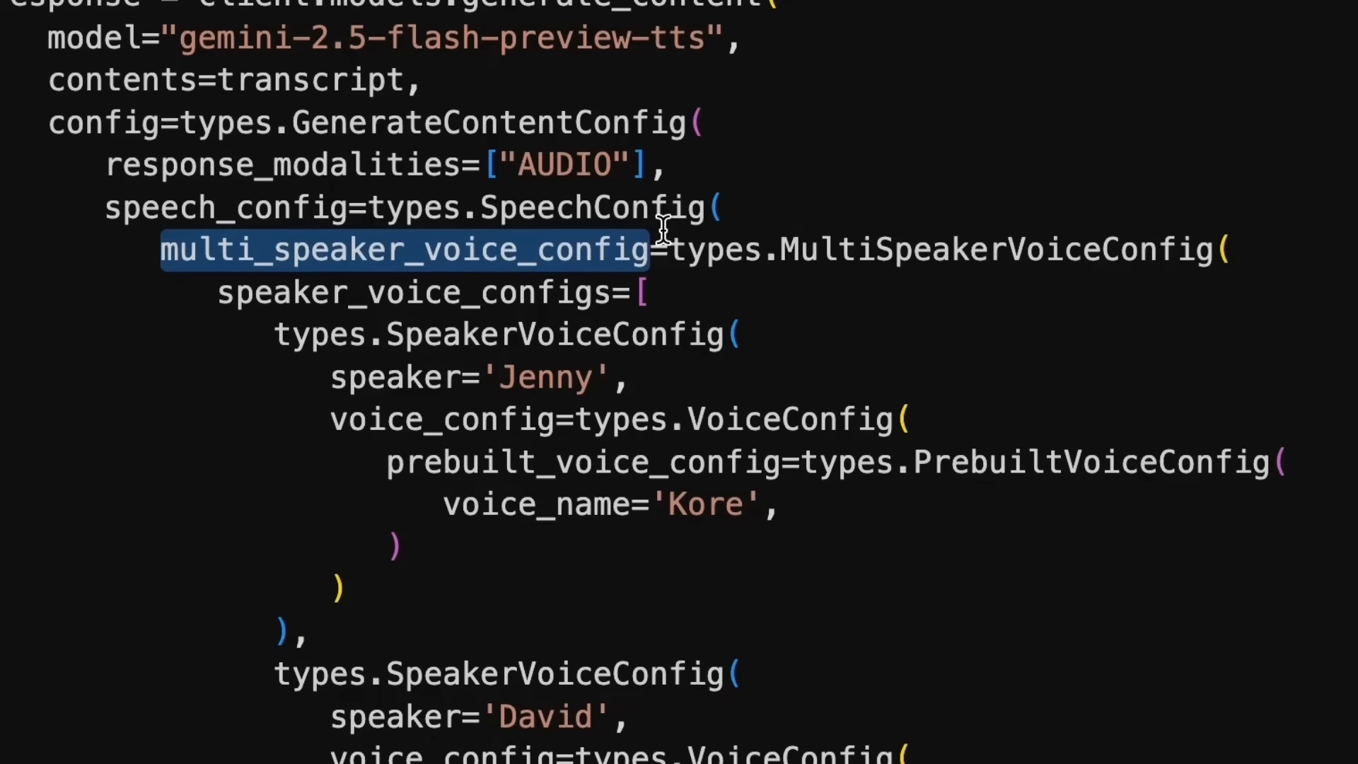
{"action": "mouse_move", "coordinate": [542, 351]}
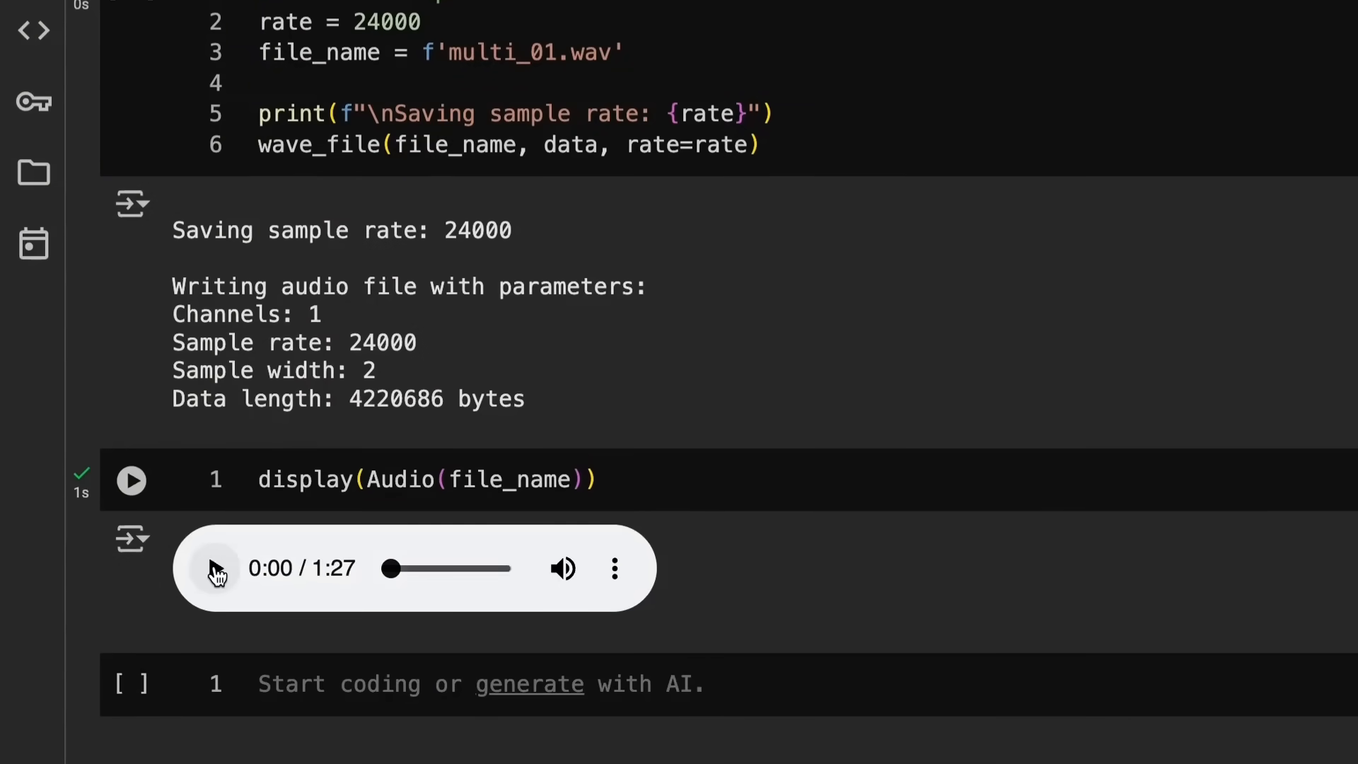
- Play the multi_01 Jenny and David podcast, pause it around 0:39, and return to the transcript
{"action": "left_click", "coordinate": [214, 569]}
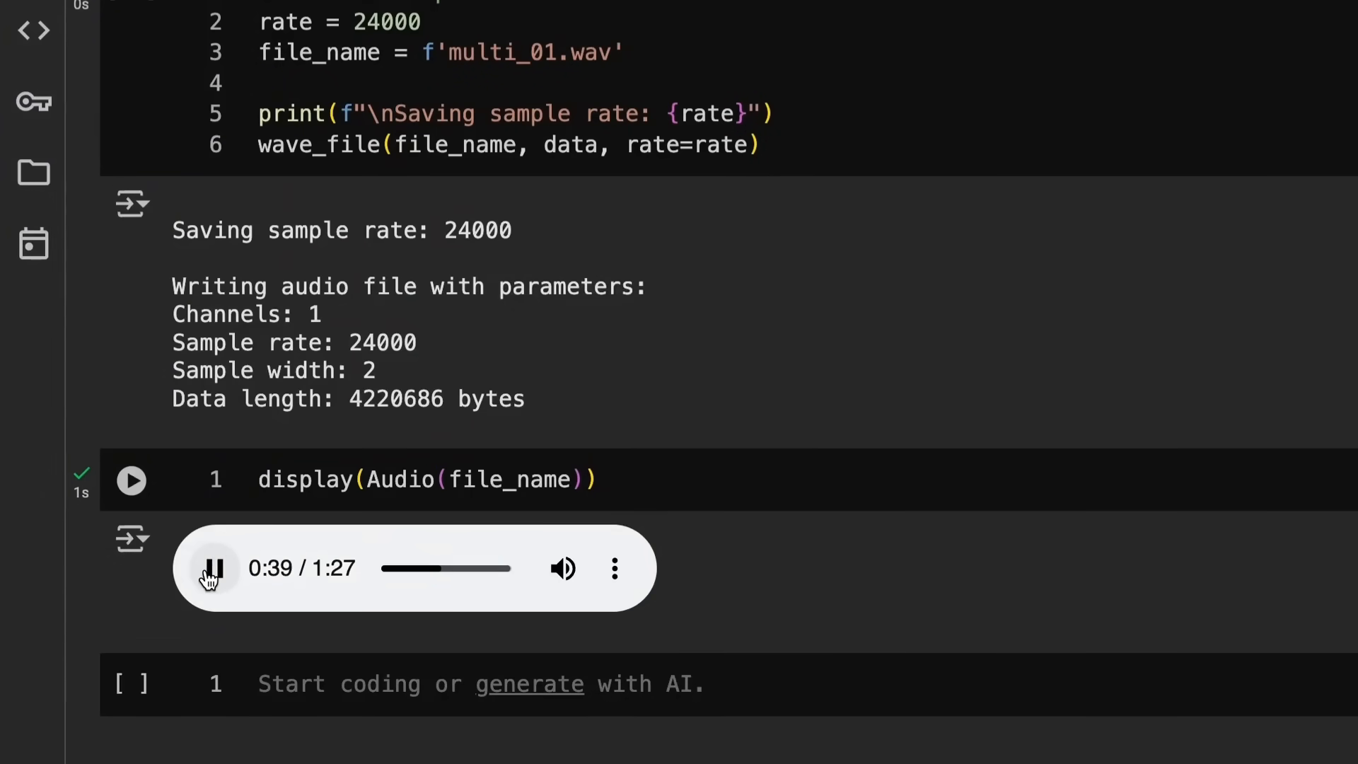
{"action": "left_click", "coordinate": [214, 568]}
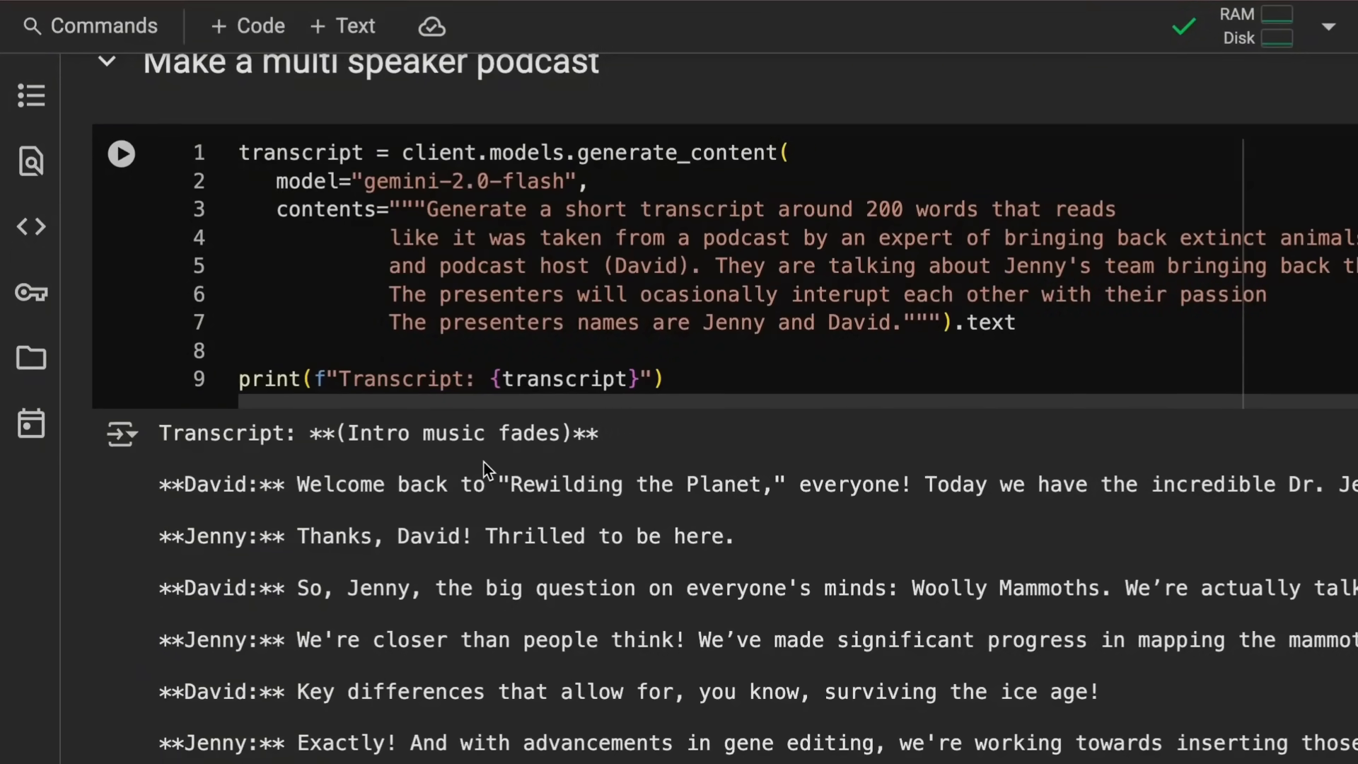
{"action": "scroll", "scroll_direction": "down", "scroll_amount": 3}
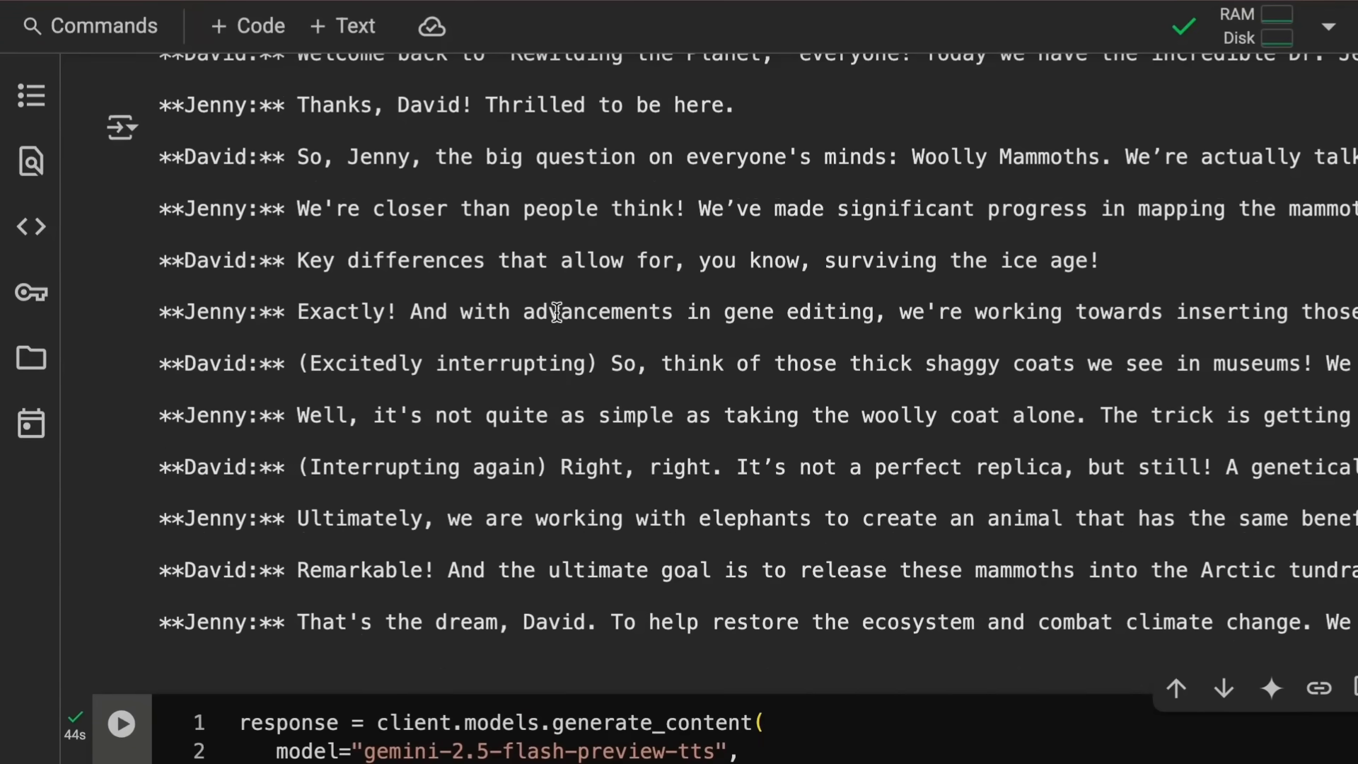